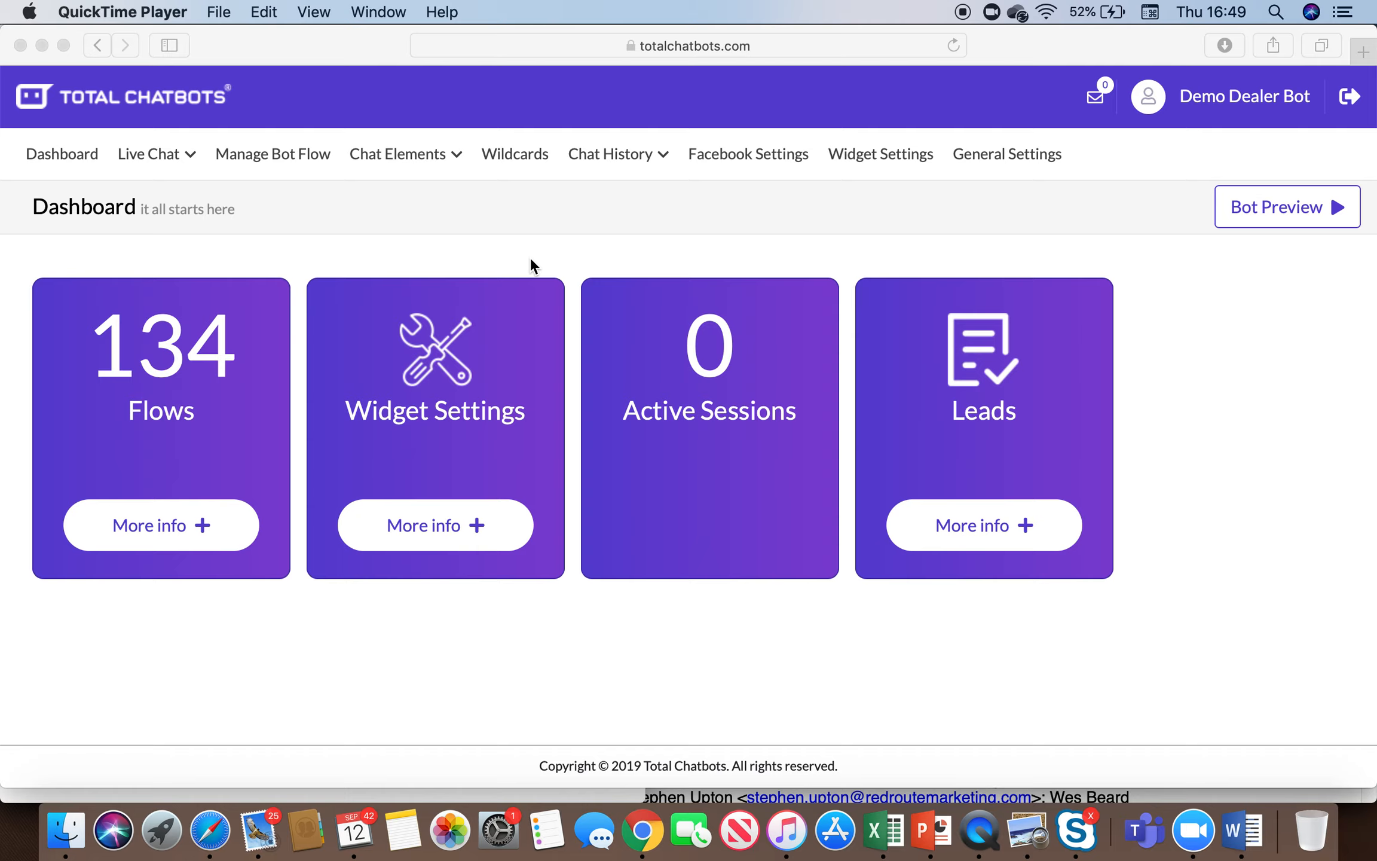
mouse_move(29, 154)
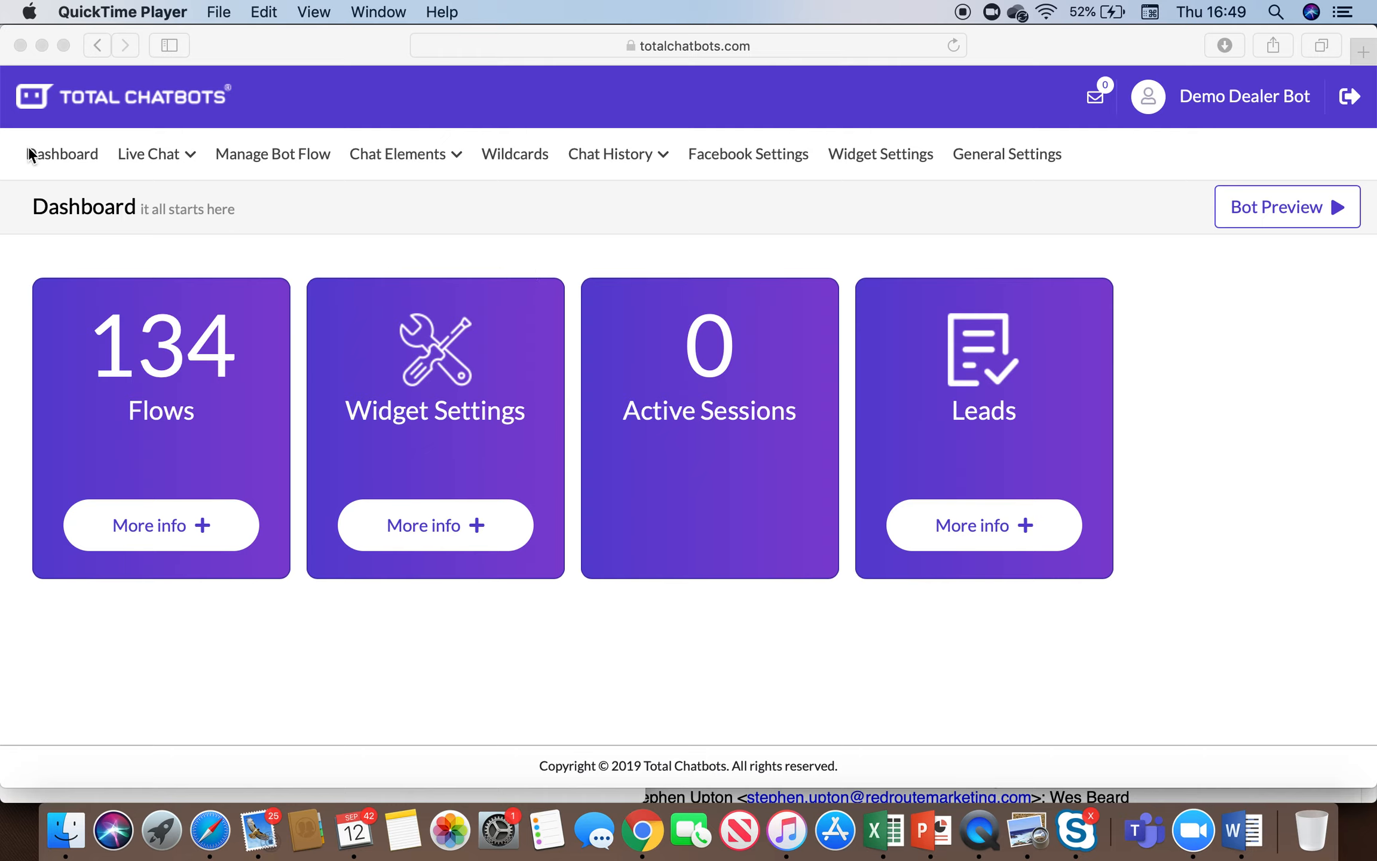
mouse_move(260, 545)
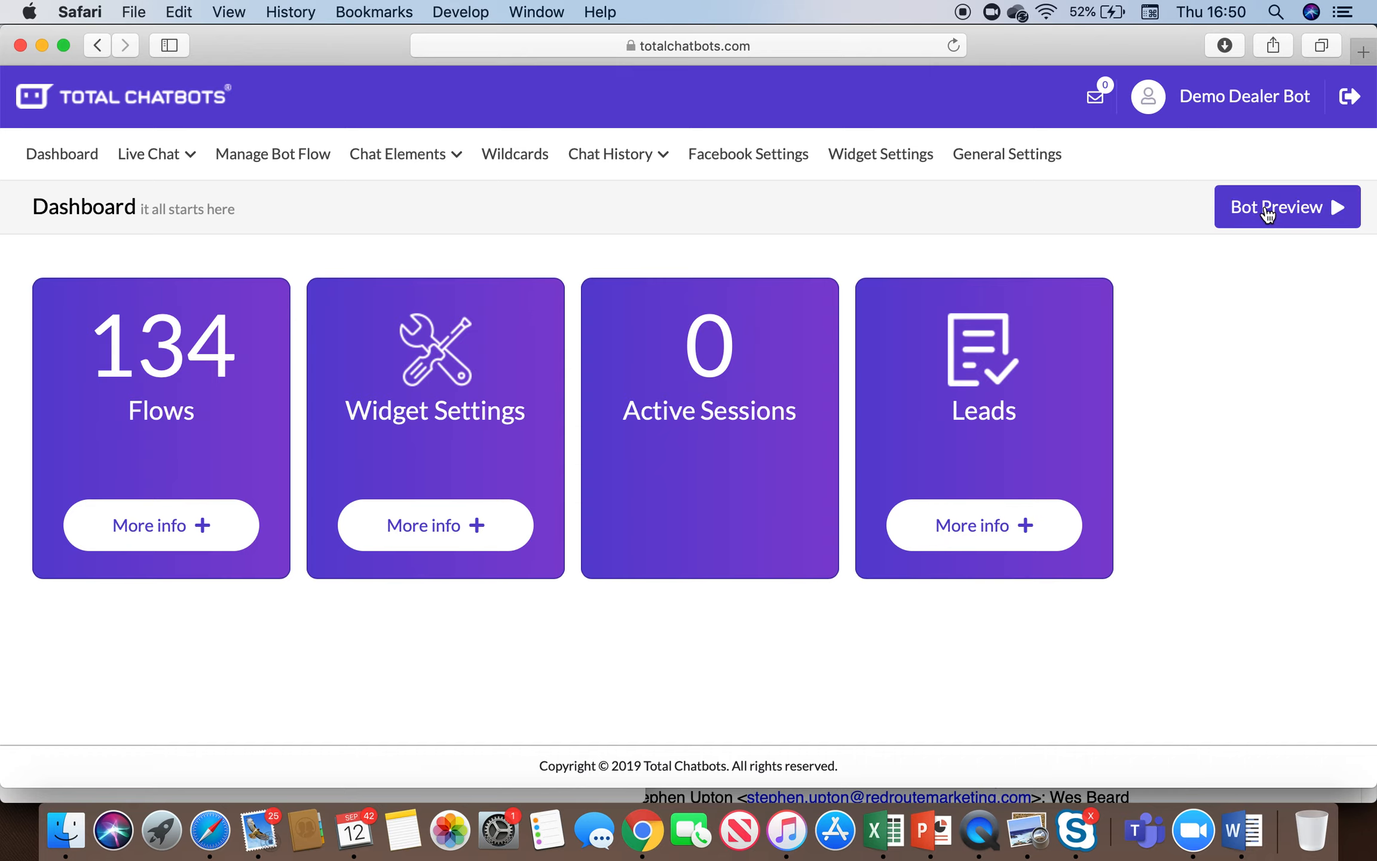
Launch the bot preview demo in its own tab and visit Widget Settings, returning to the demo chat.
left_click(1285, 207)
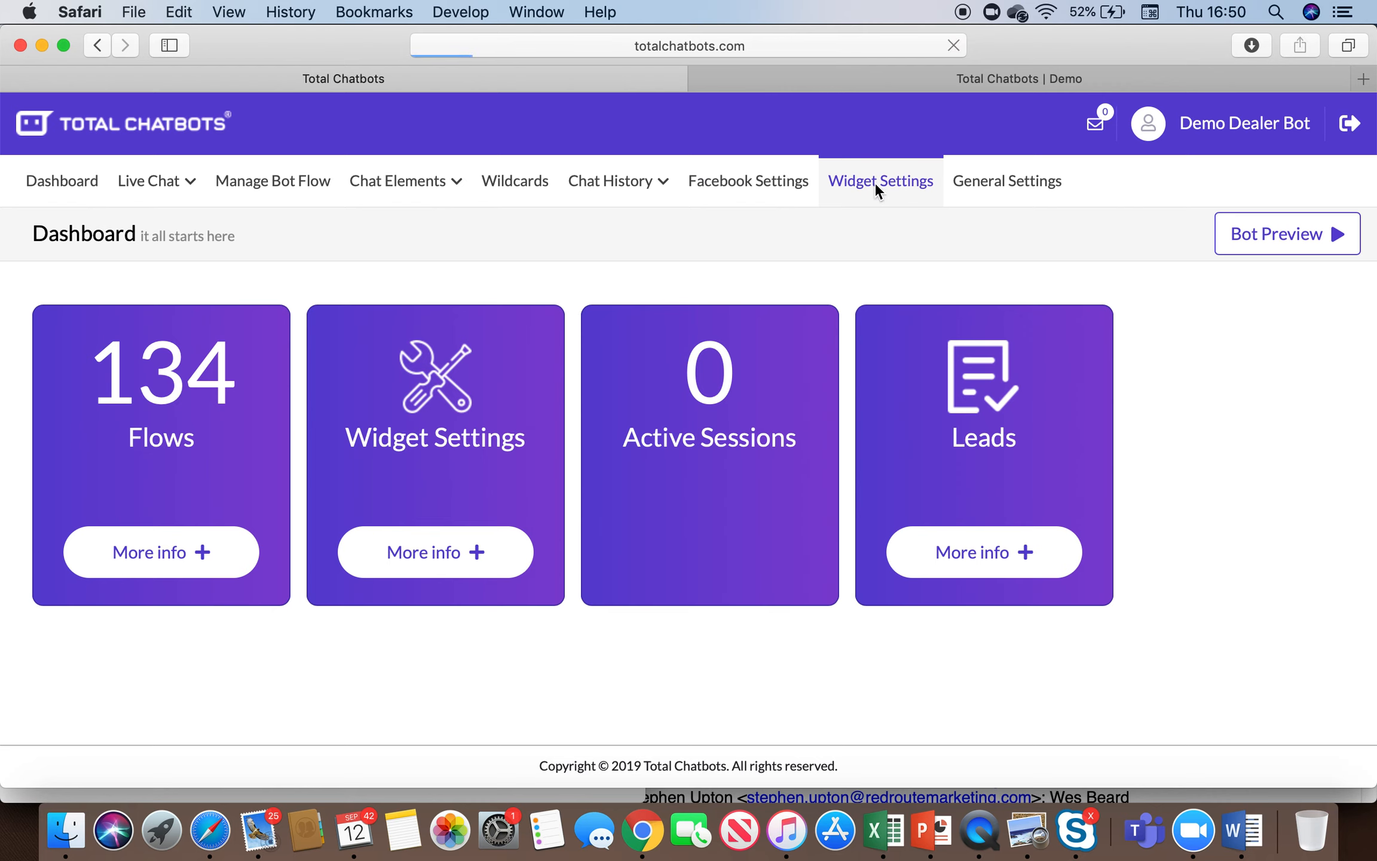
left_click(880, 181)
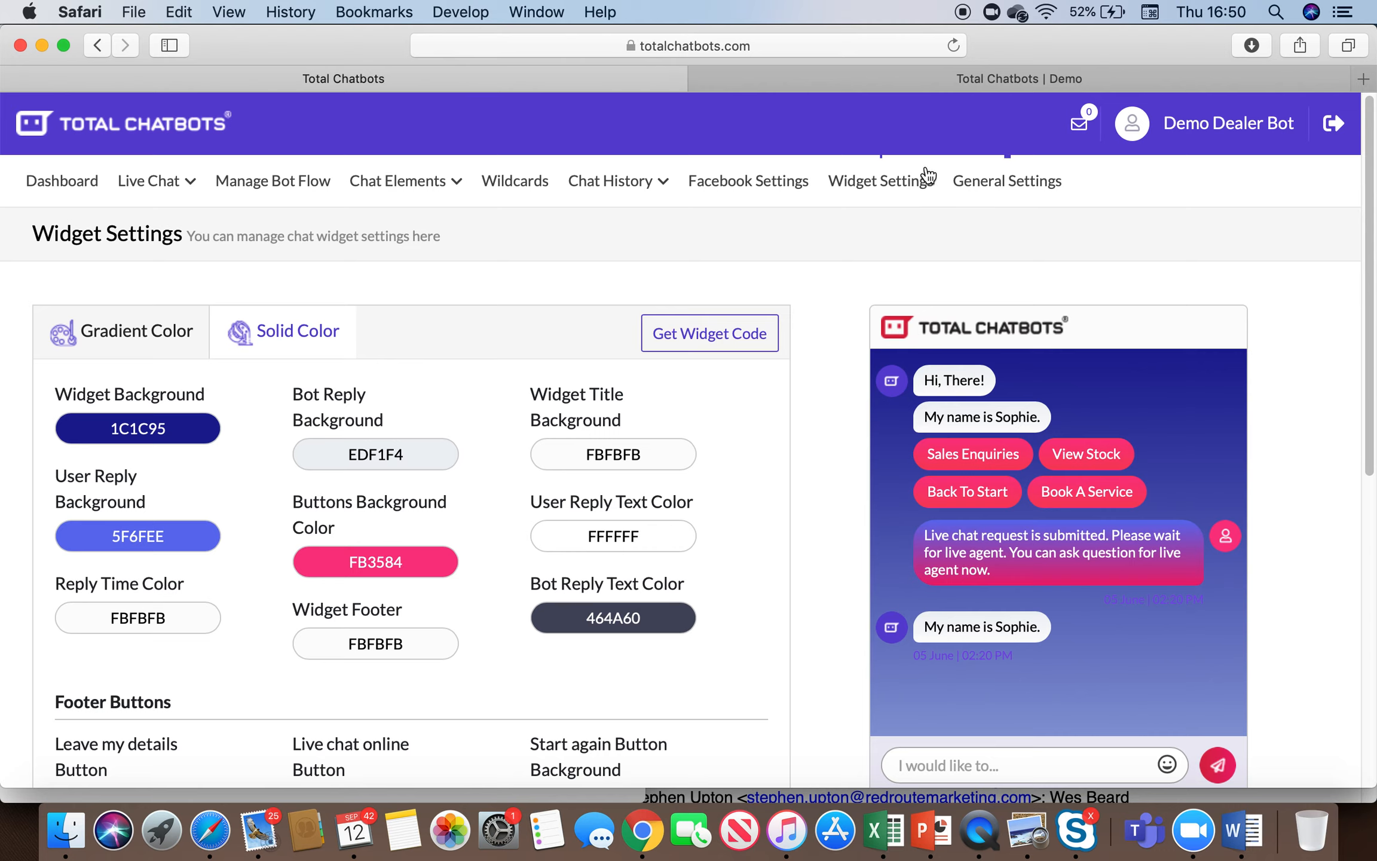
left_click(1019, 78)
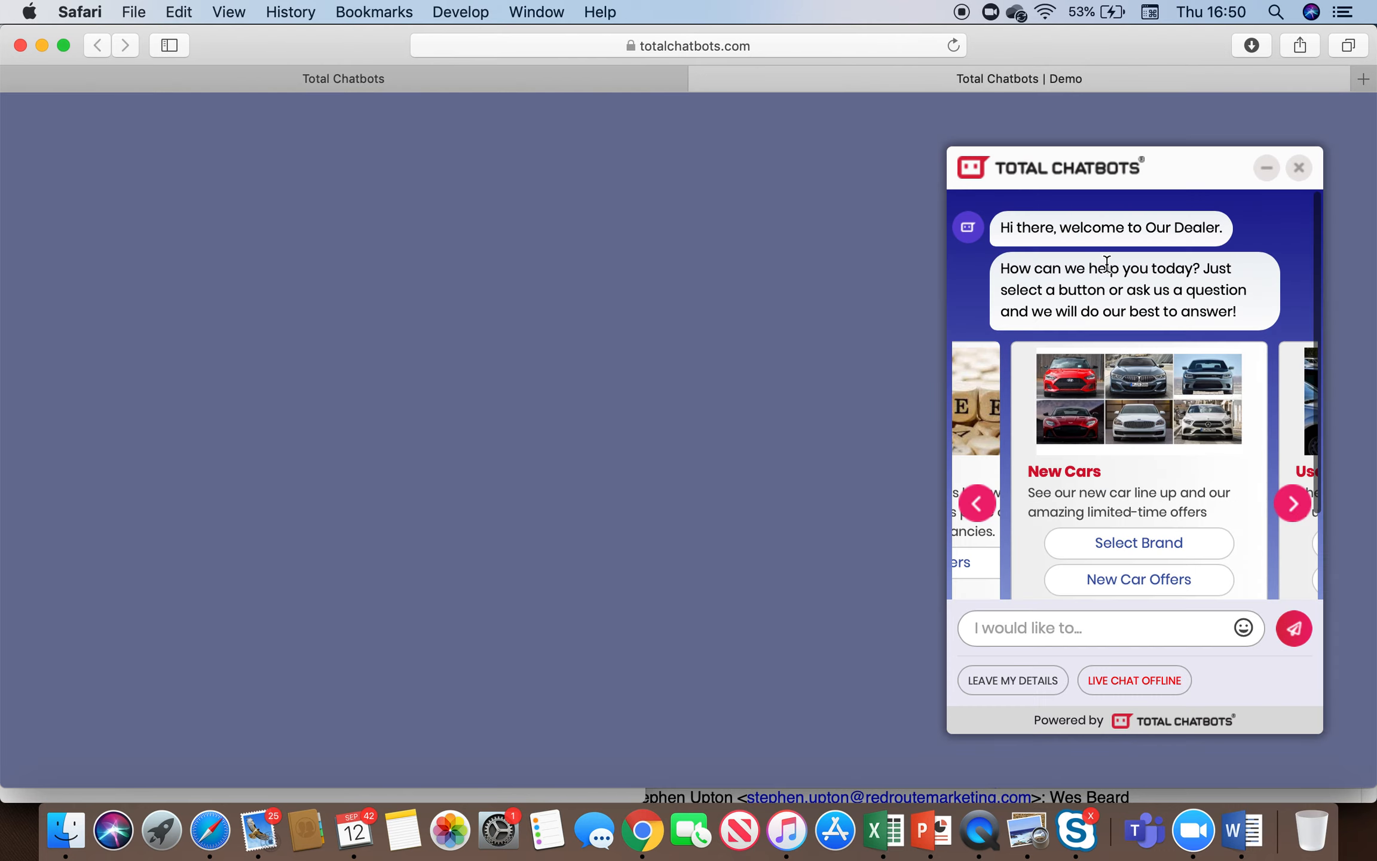
Follow the New Cars path: Select Brand, explore Mitsubishi and page through its model cards.
scroll("down", 3)
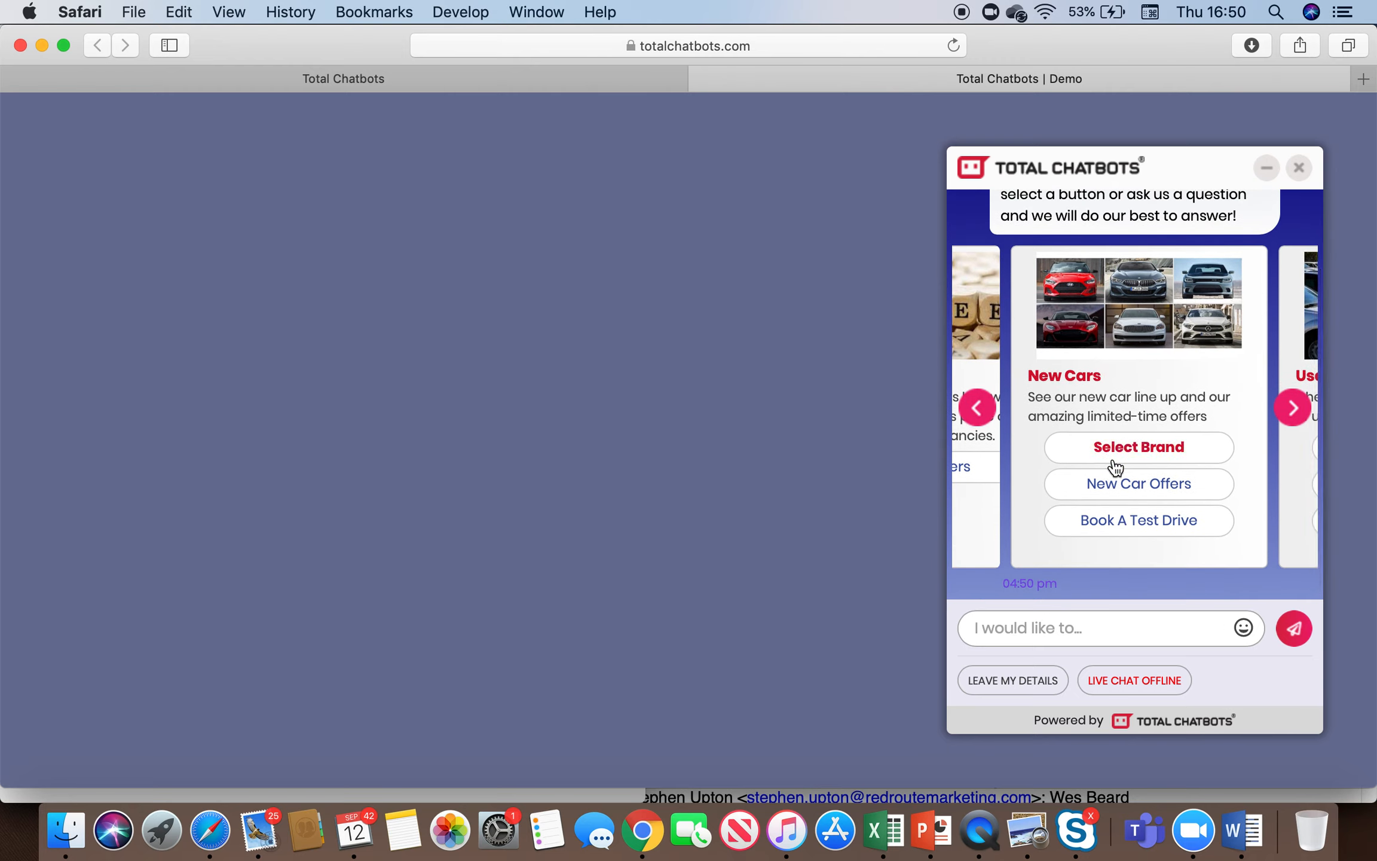
mouse_move(1282, 422)
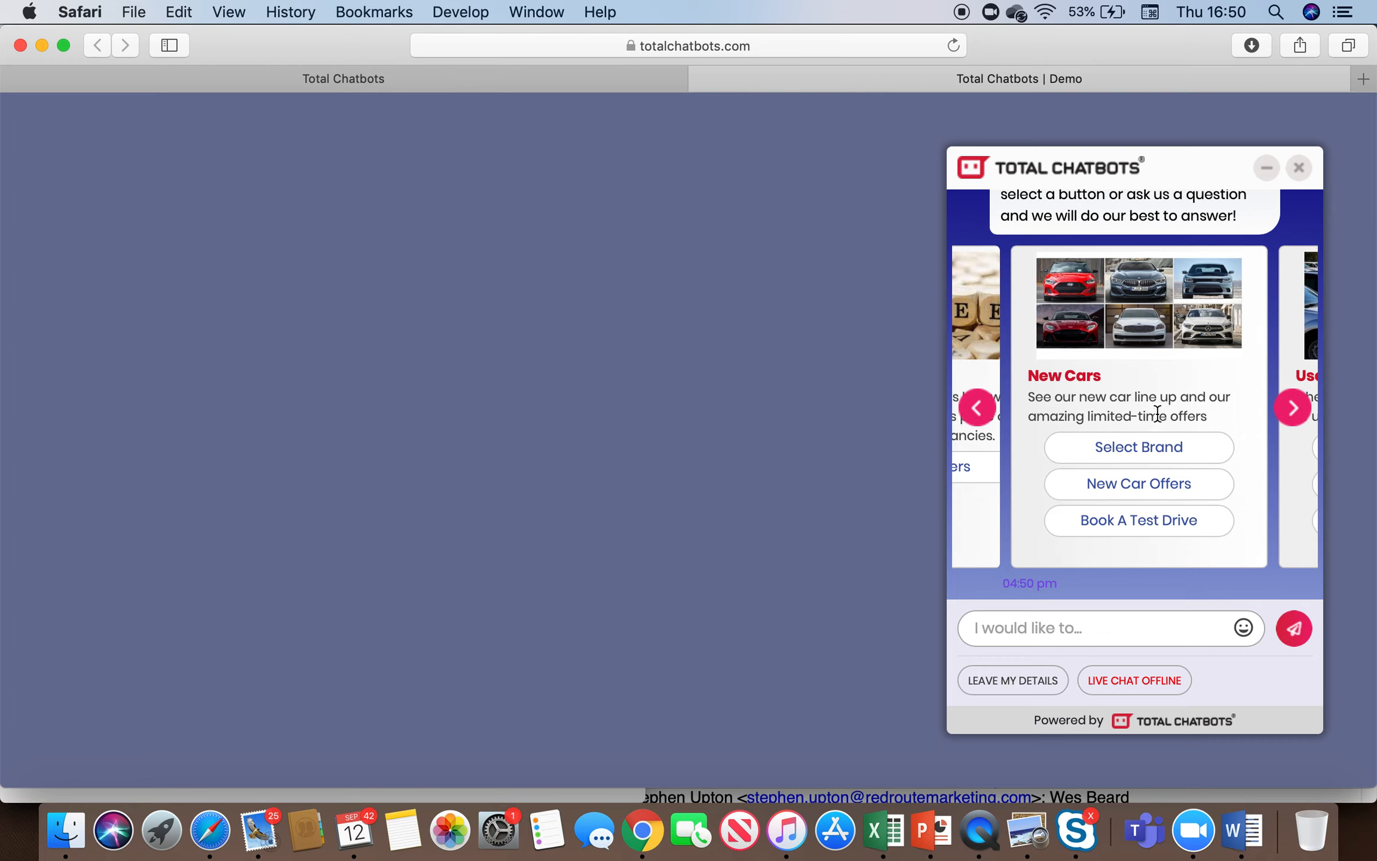
mouse_move(1047, 384)
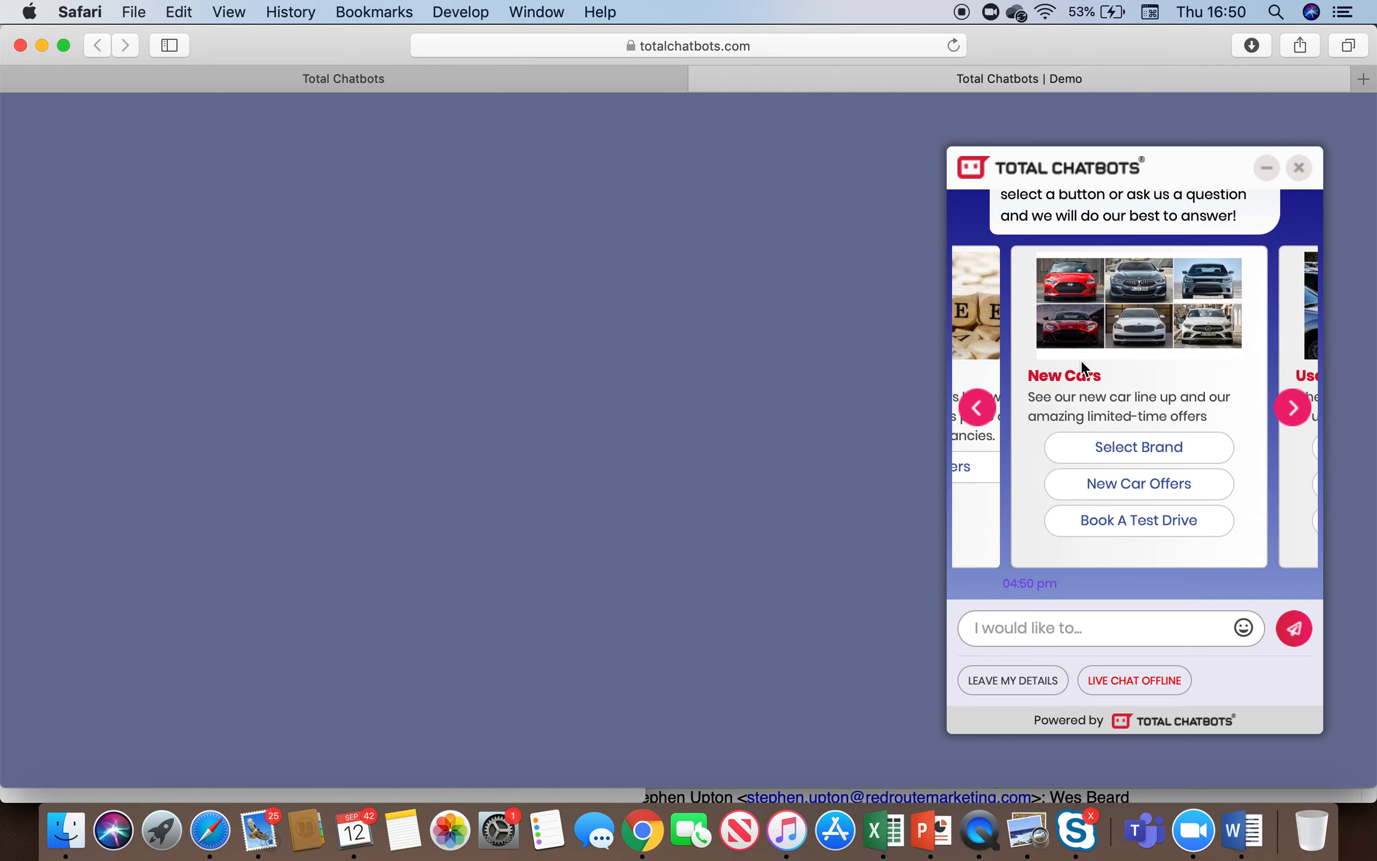
left_click(1291, 407)
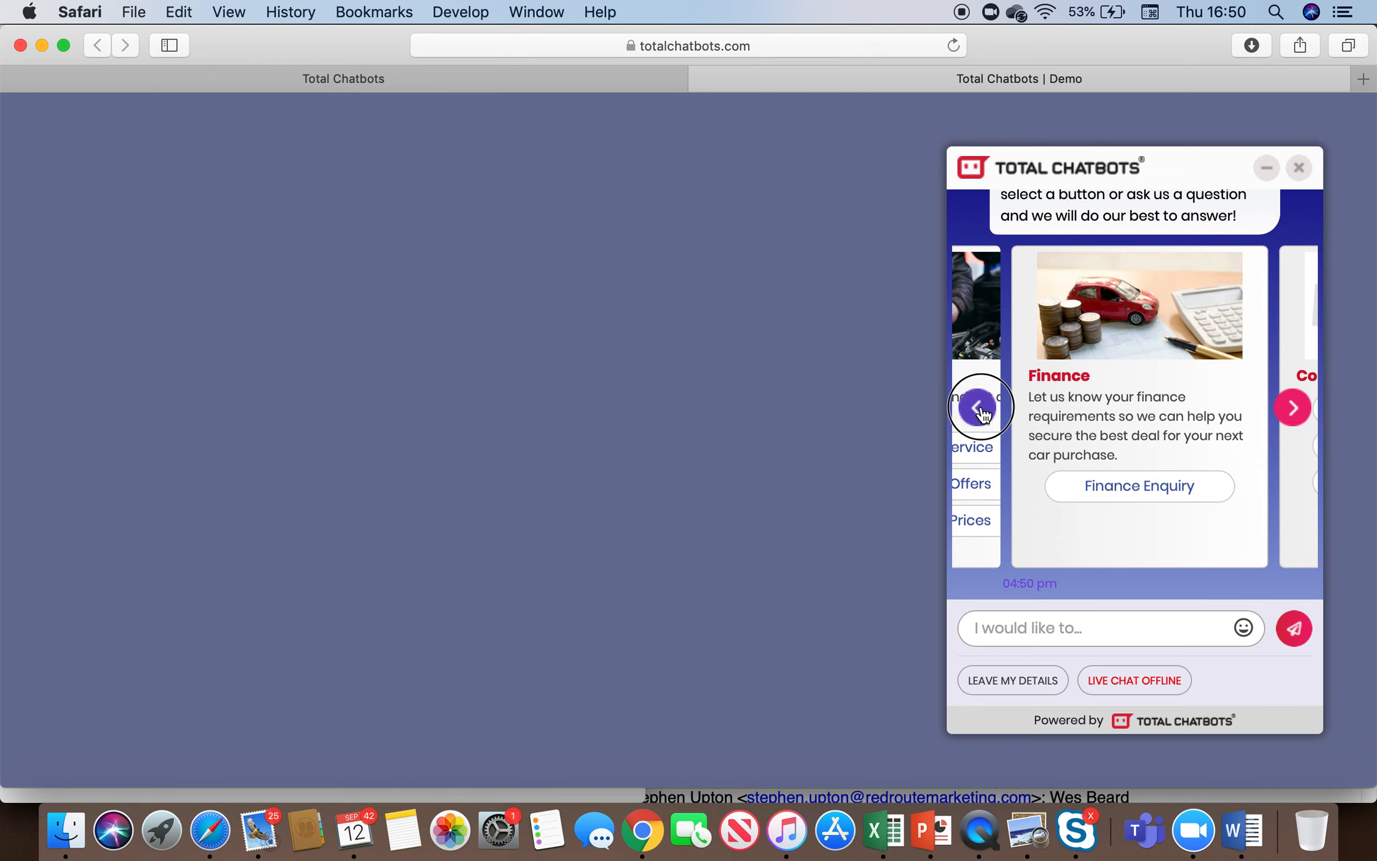
left_click(978, 406)
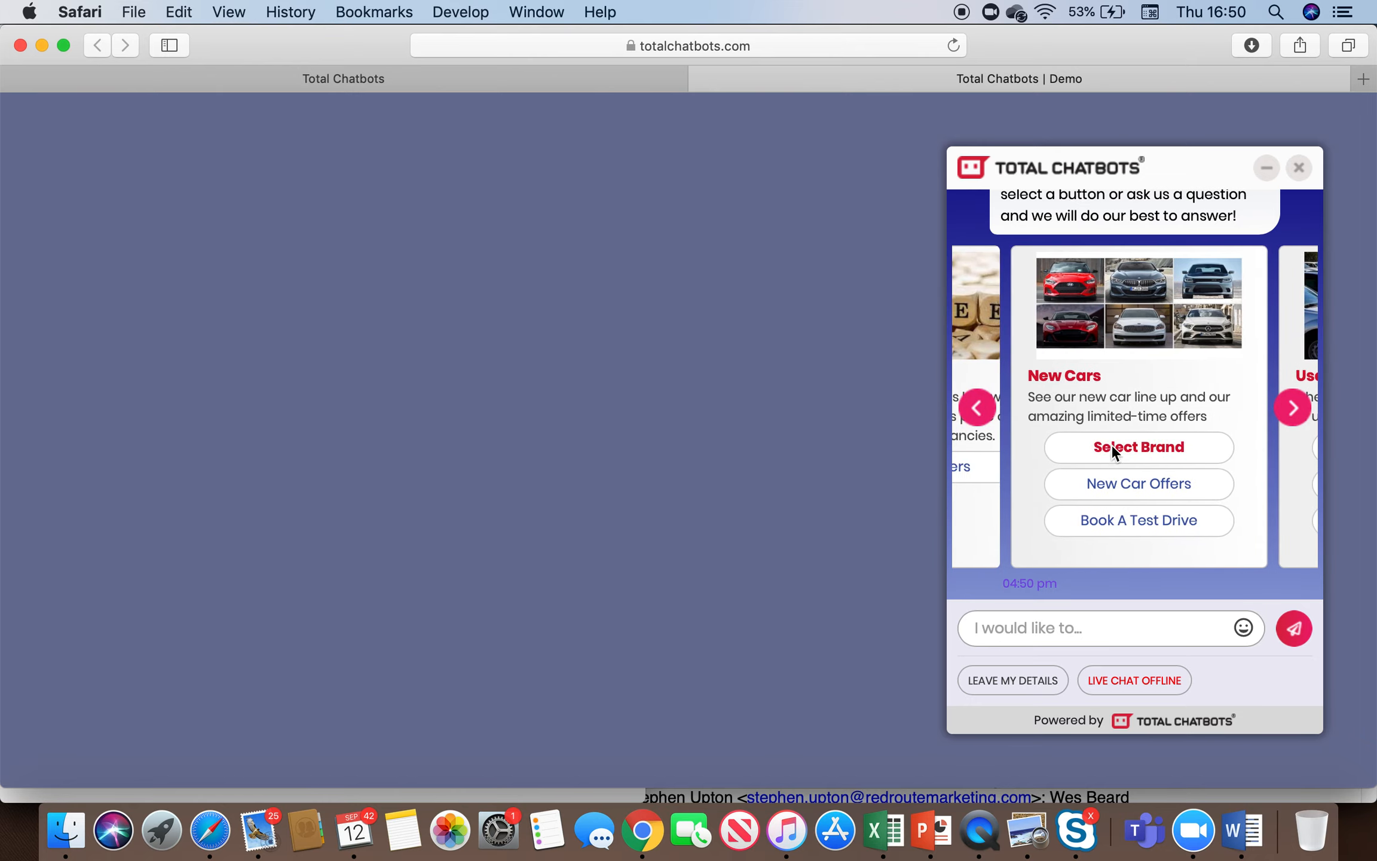
left_click(1138, 447)
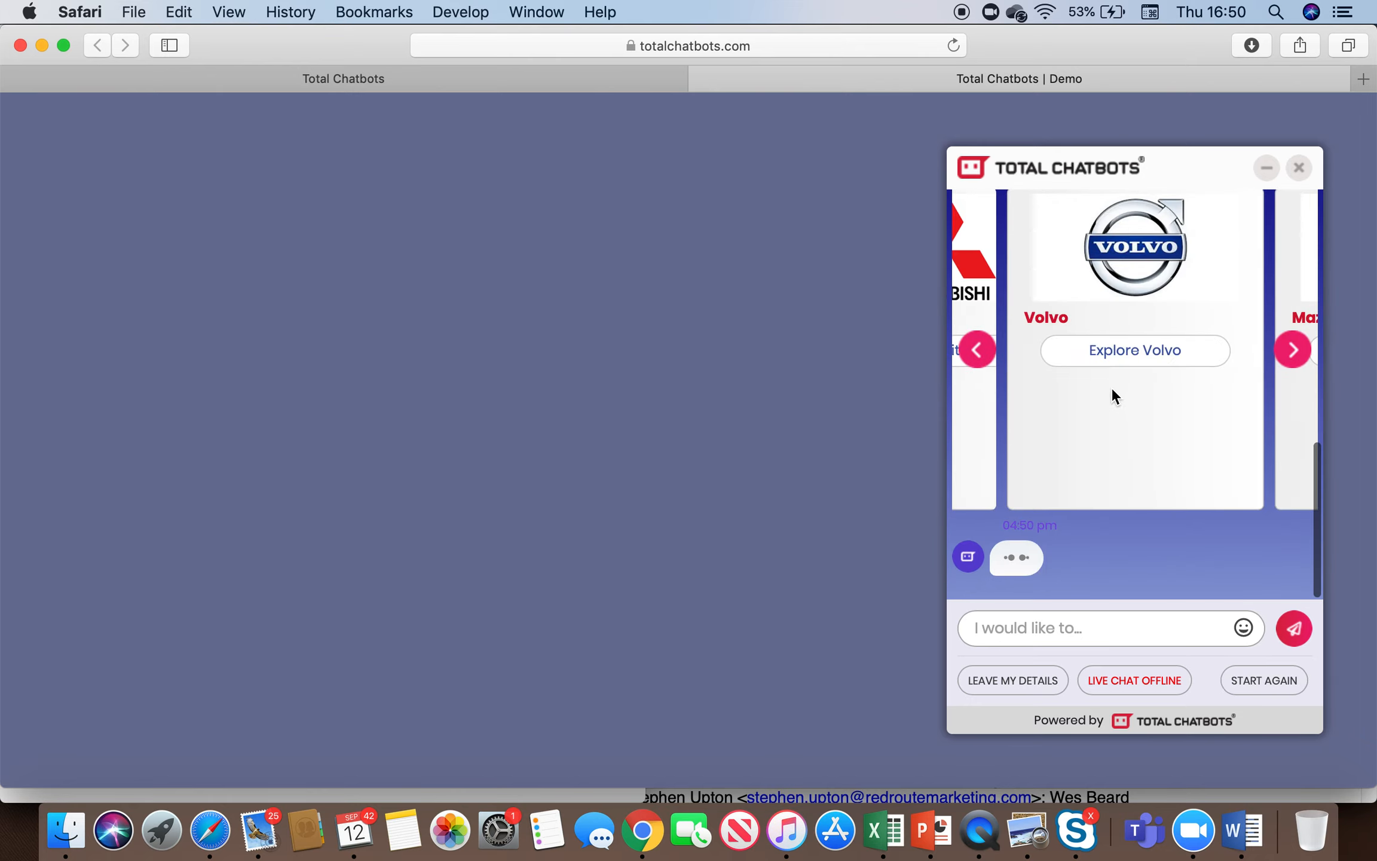
left_click(1292, 349)
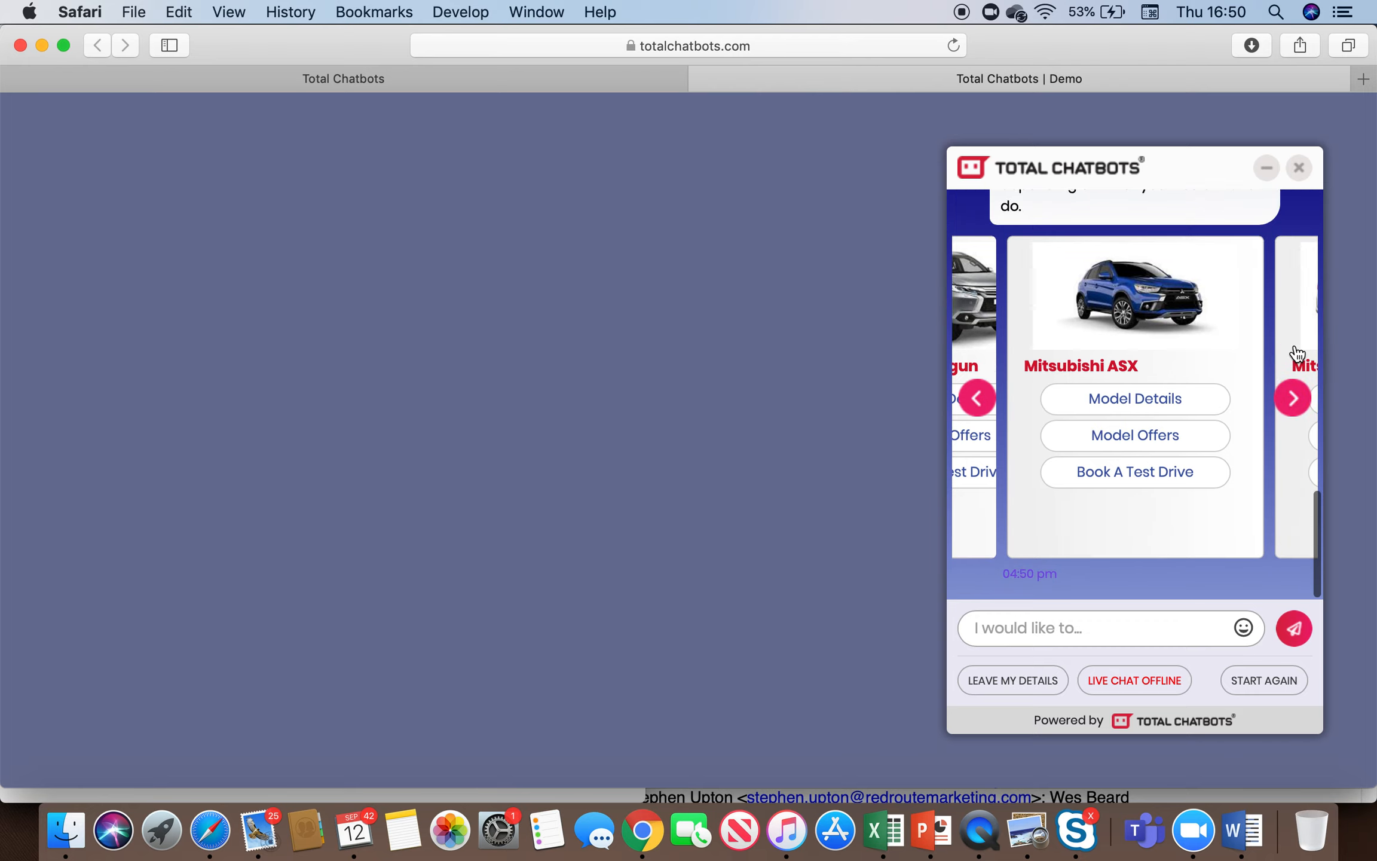
left_click(976, 398)
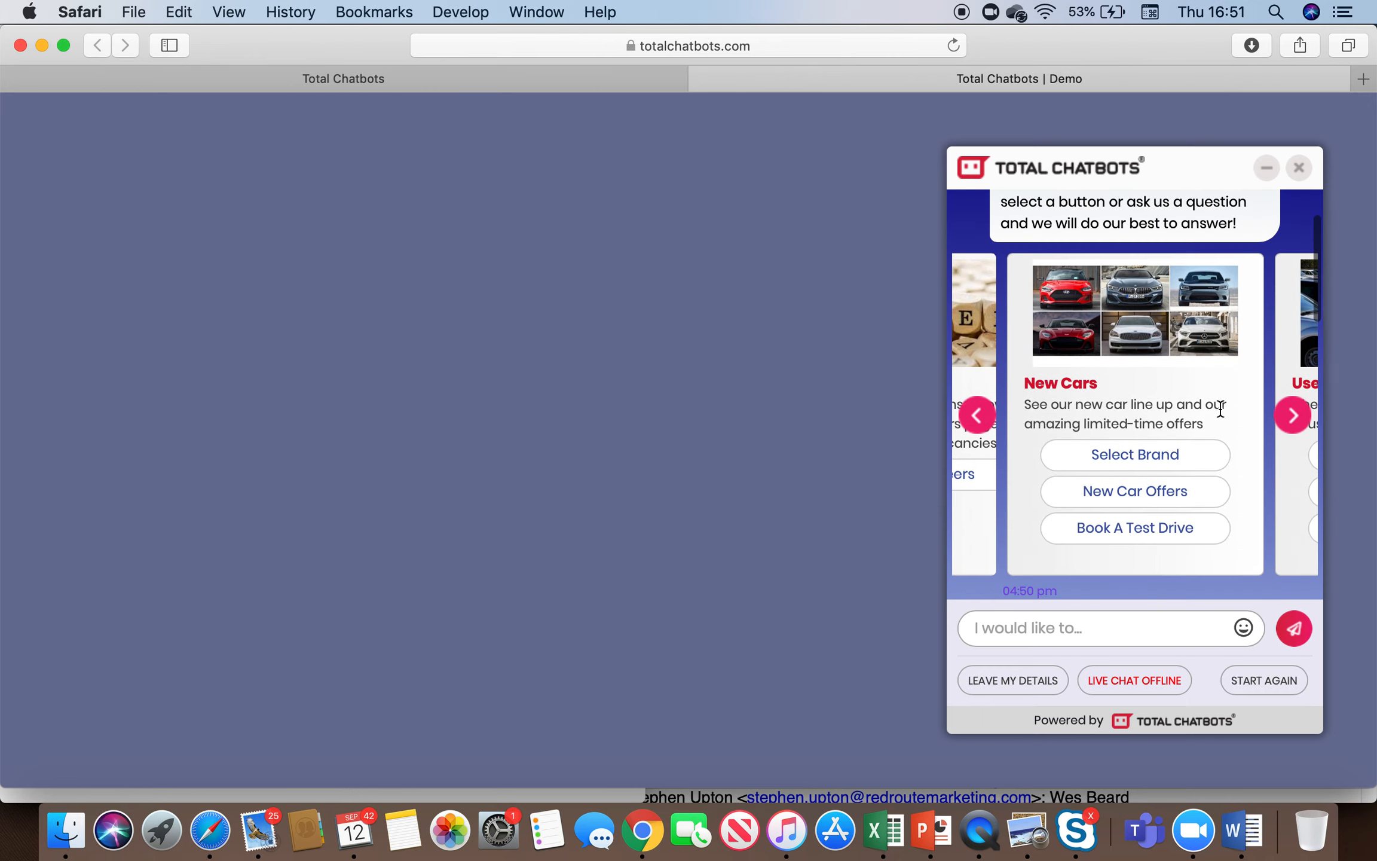
Follow Used Cars to View Our Stock, Honda, Jazz 5-Door, 1.3 i-VTEC SE.
left_click(1291, 414)
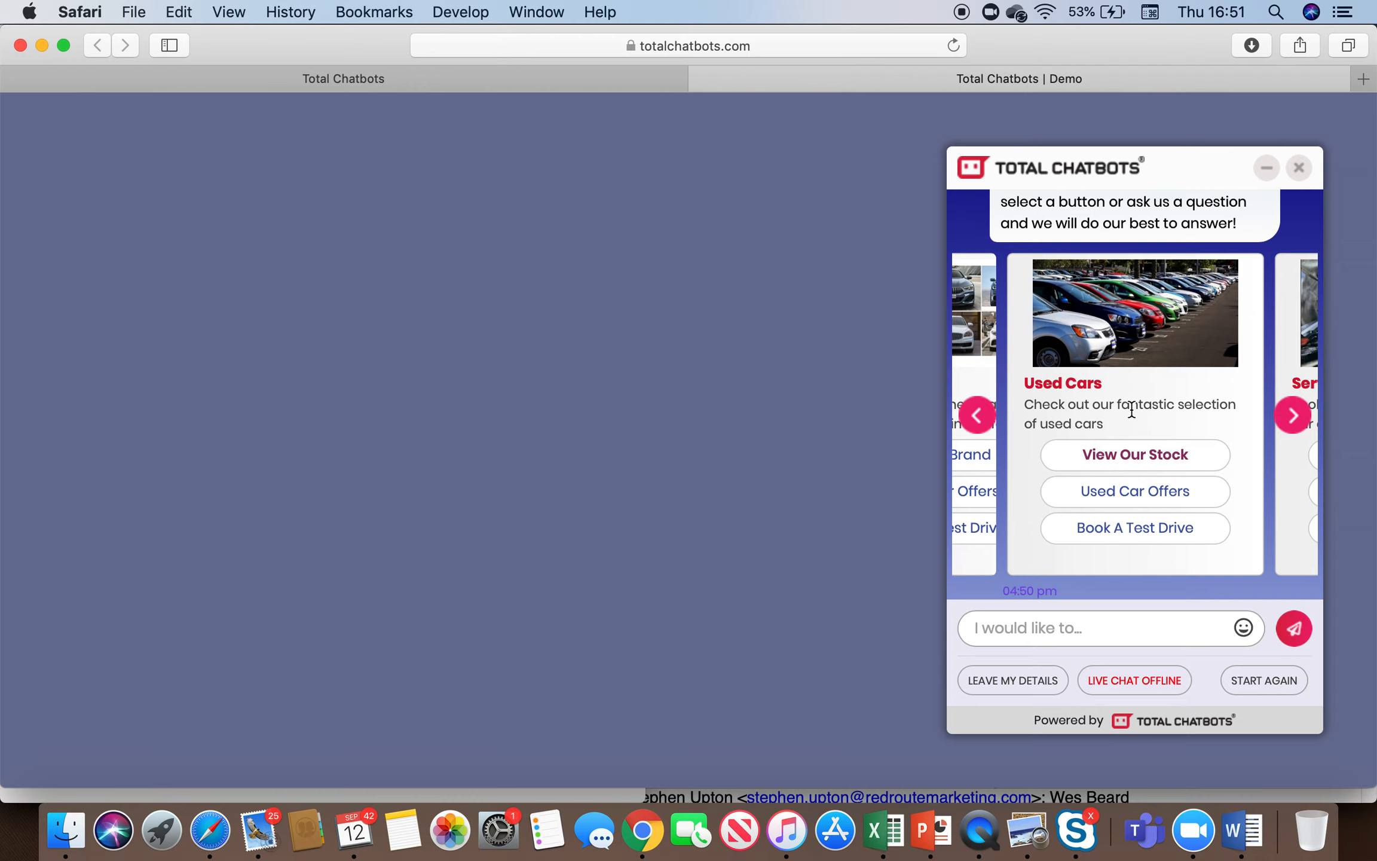
left_click(1133, 454)
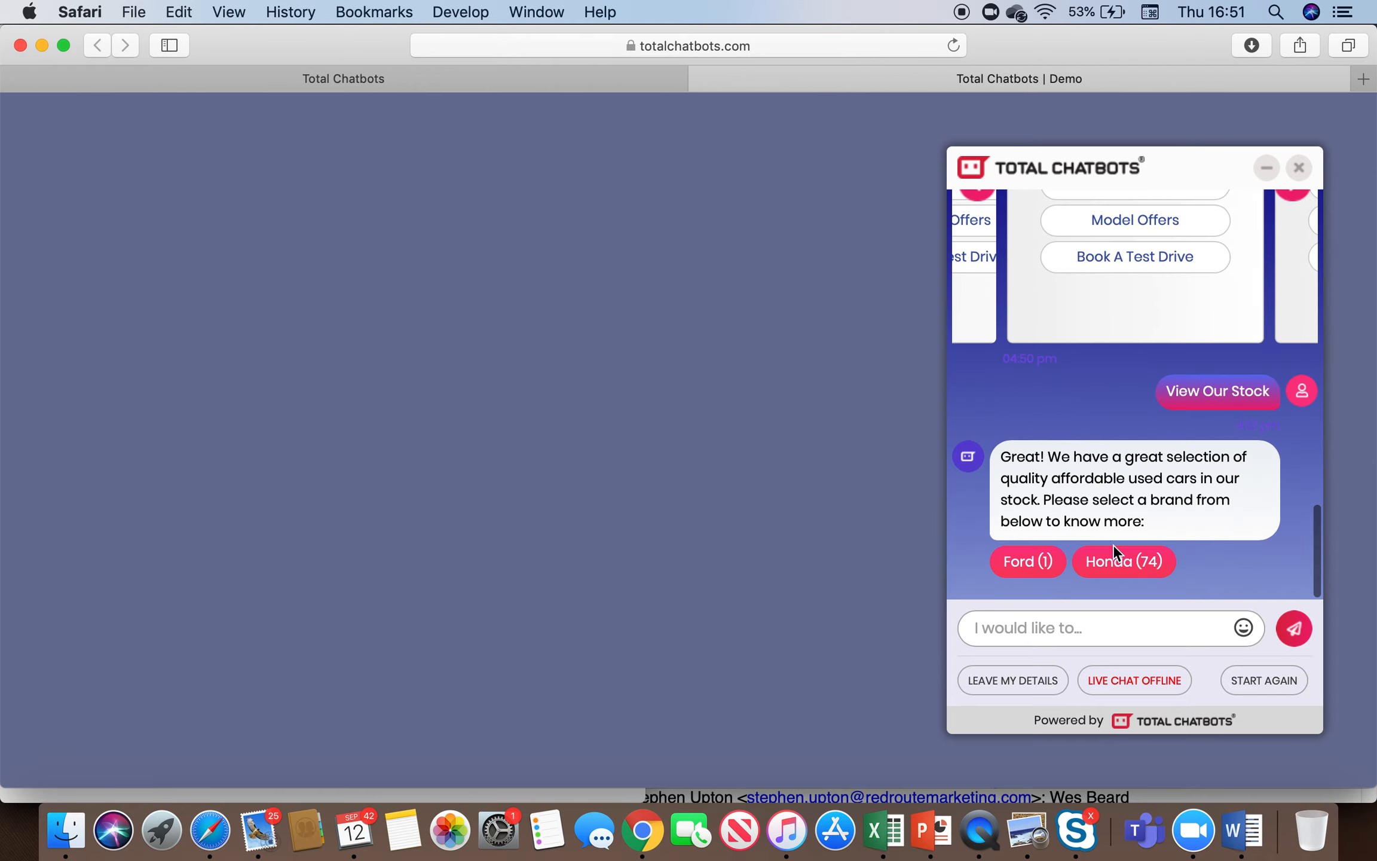
left_click(1124, 561)
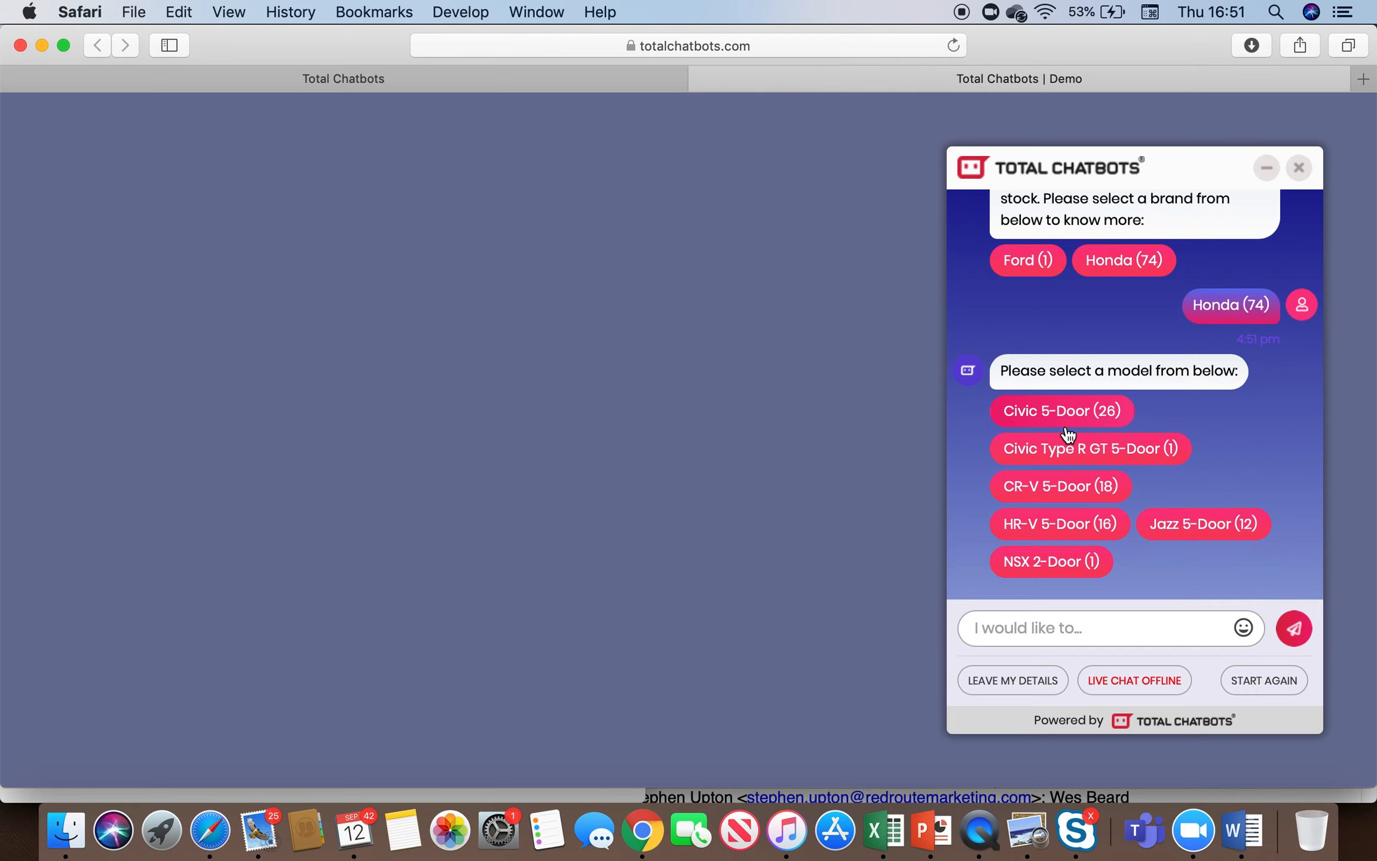
left_click(1203, 524)
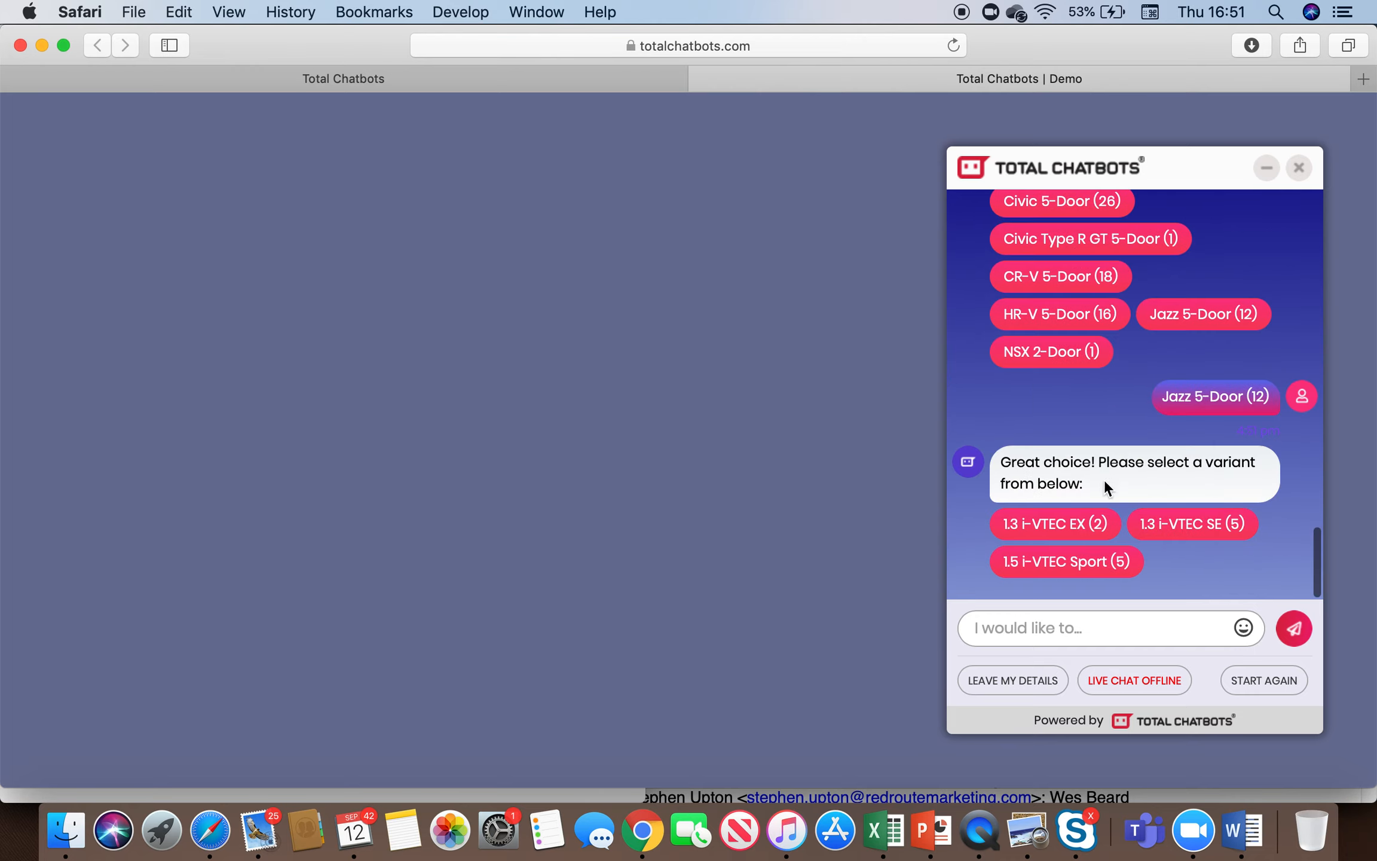
left_click(1191, 523)
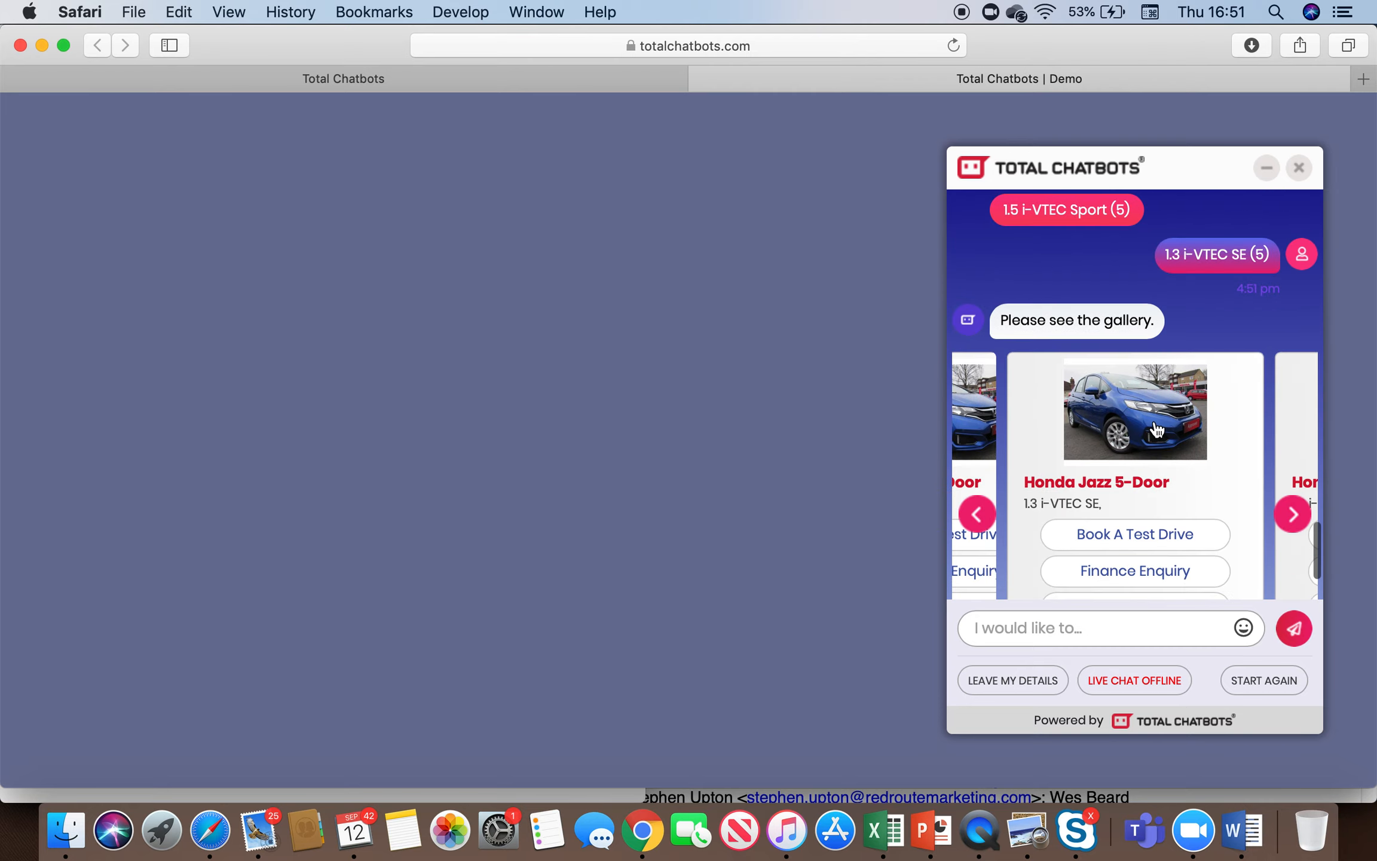
Cycle the welcome carousel through the Servicing and Contact Us cards.
left_click(1202, 296)
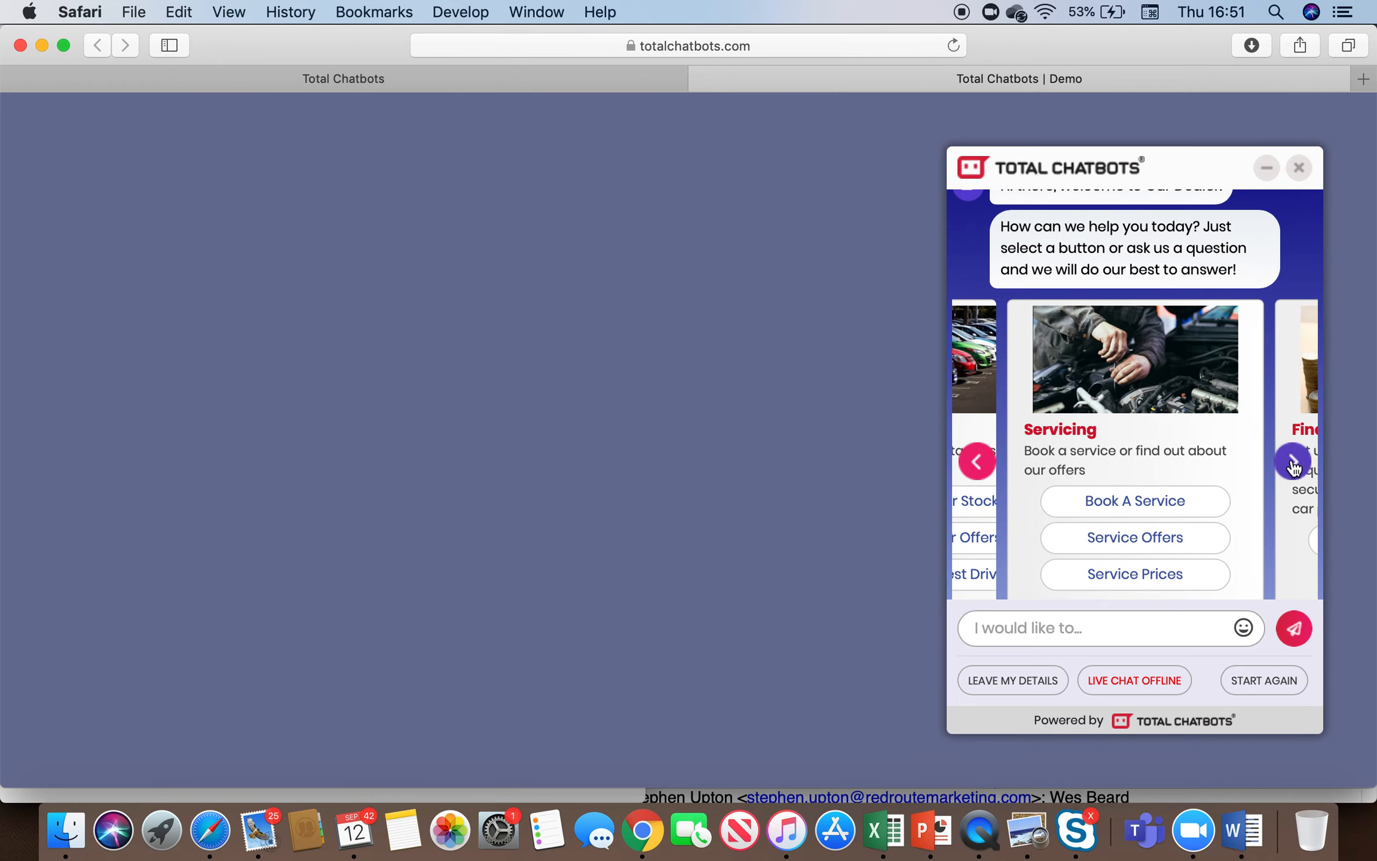
left_click(1293, 461)
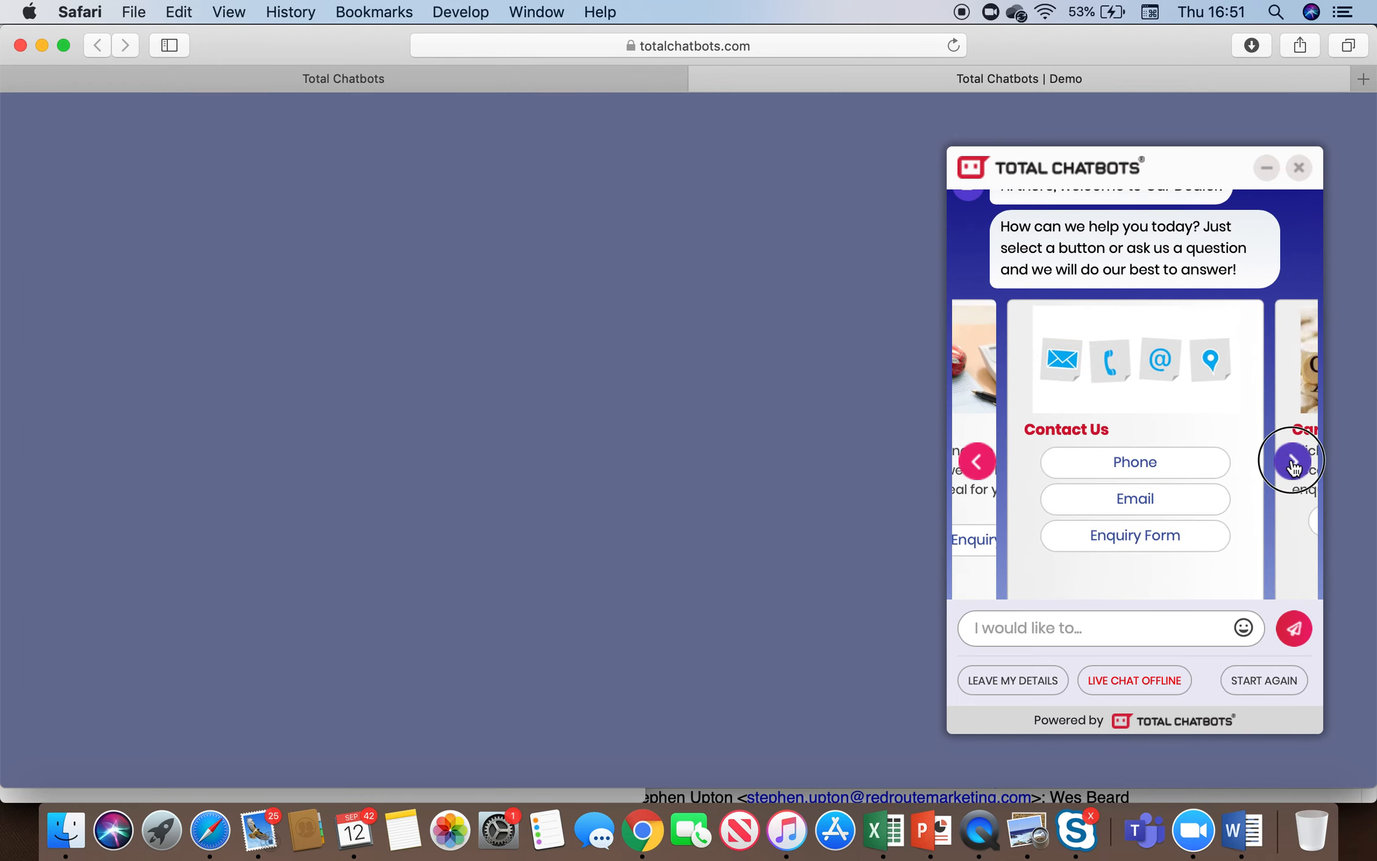
left_click(1292, 461)
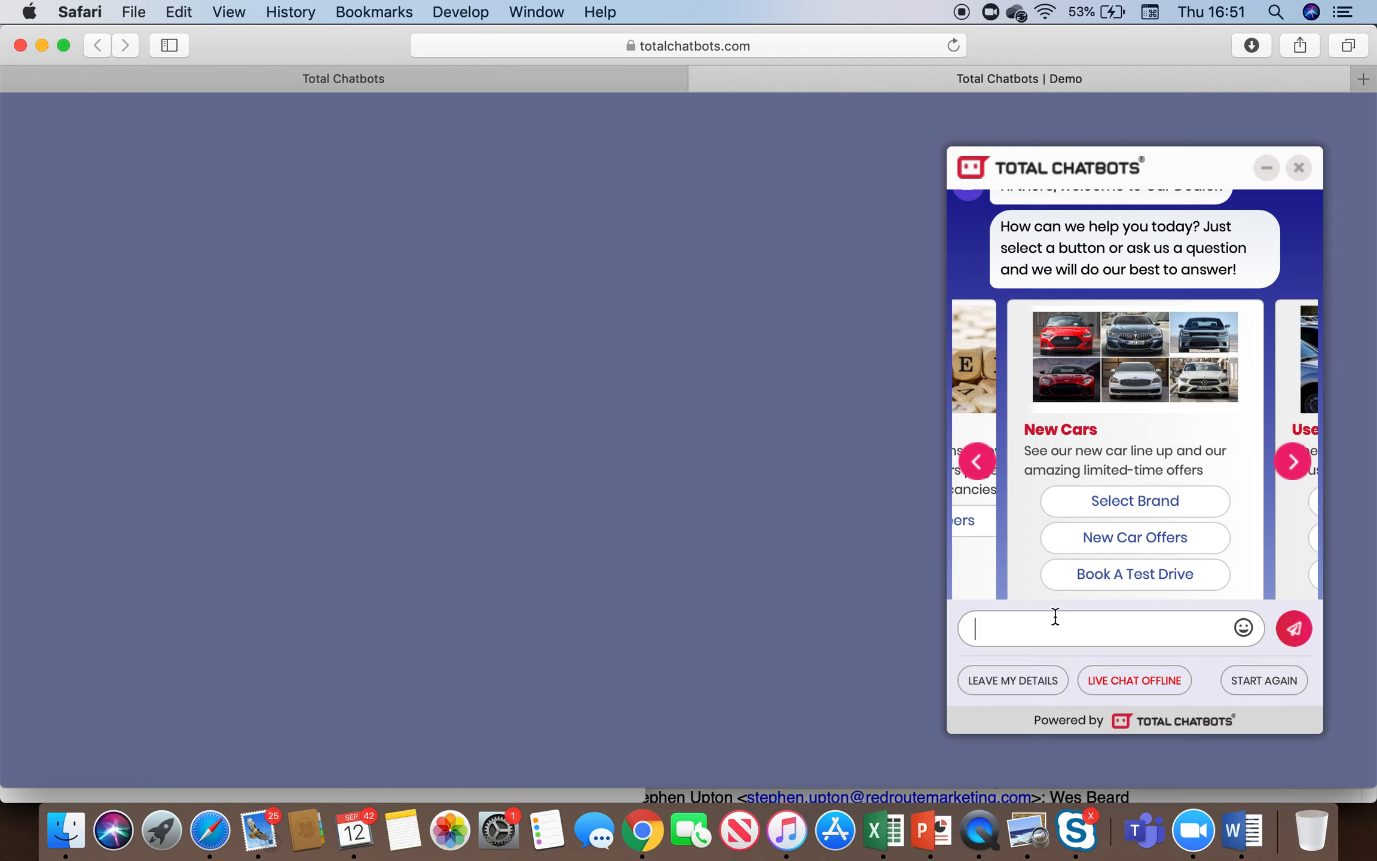
Ask the bot a 'how much' car-valuation question, then type 'i want to book' to reach the M.O.T. card.
type("h")
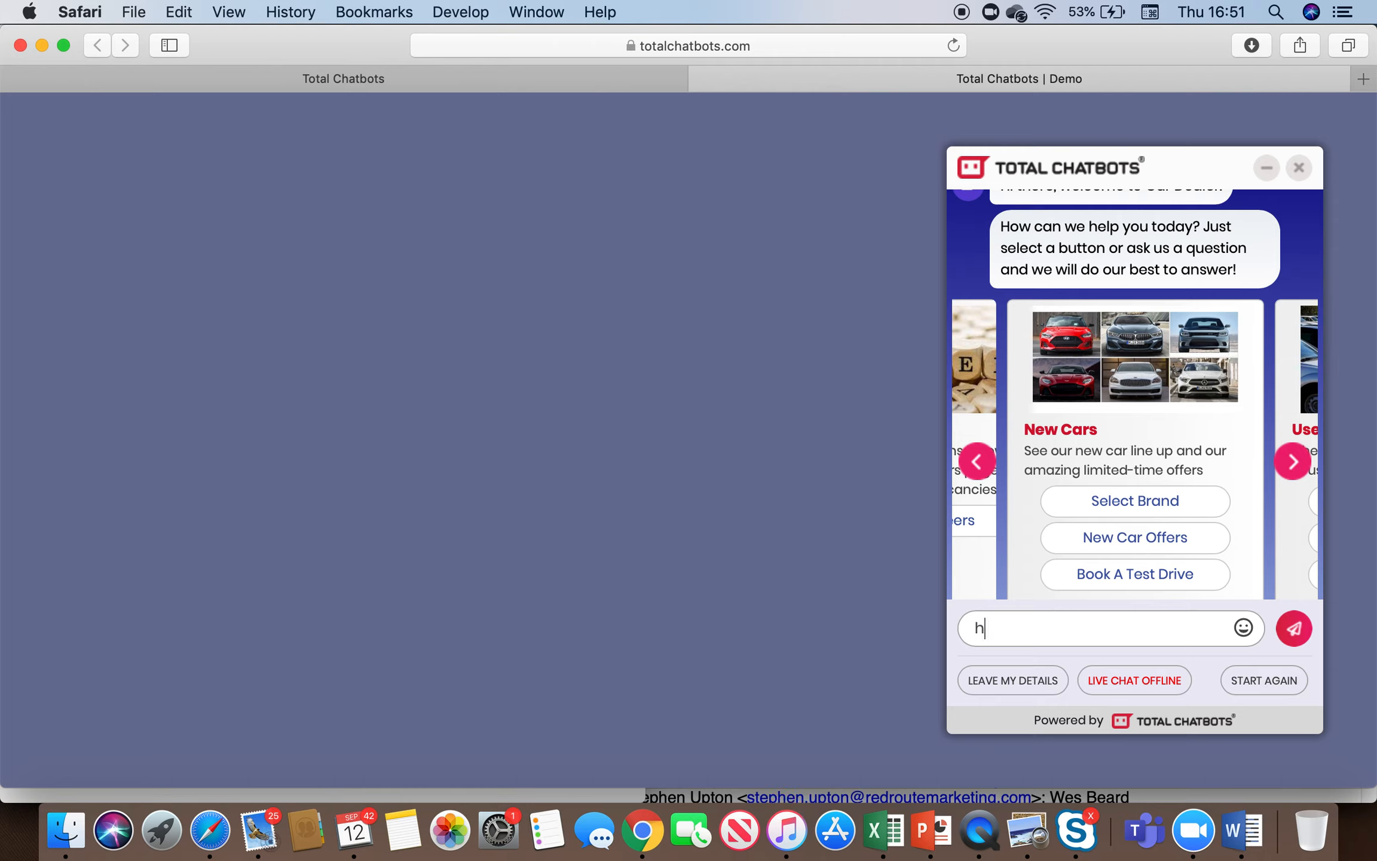
type("ow much is my car worth")
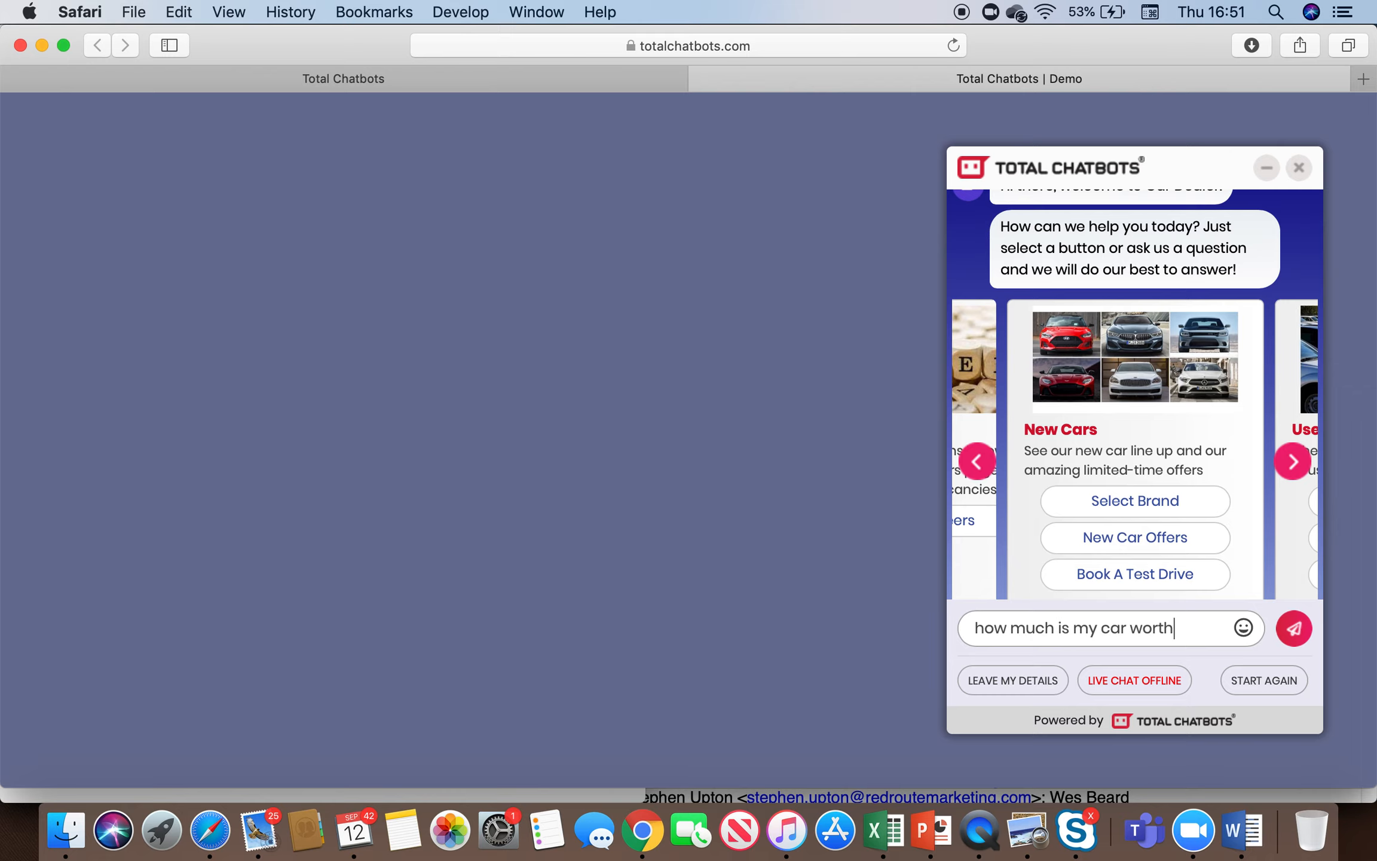
left_click(1292, 628)
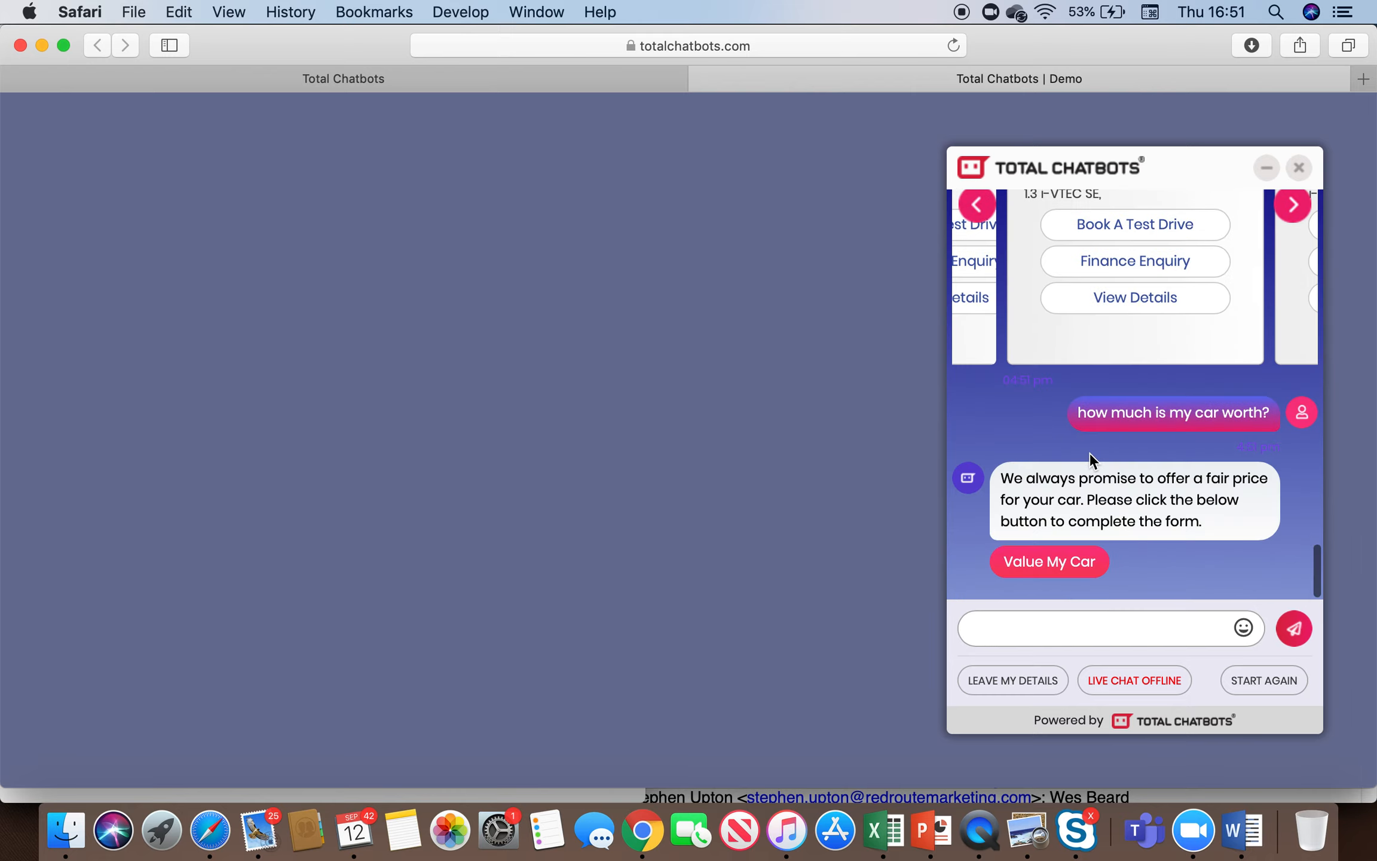
mouse_move(1079, 547)
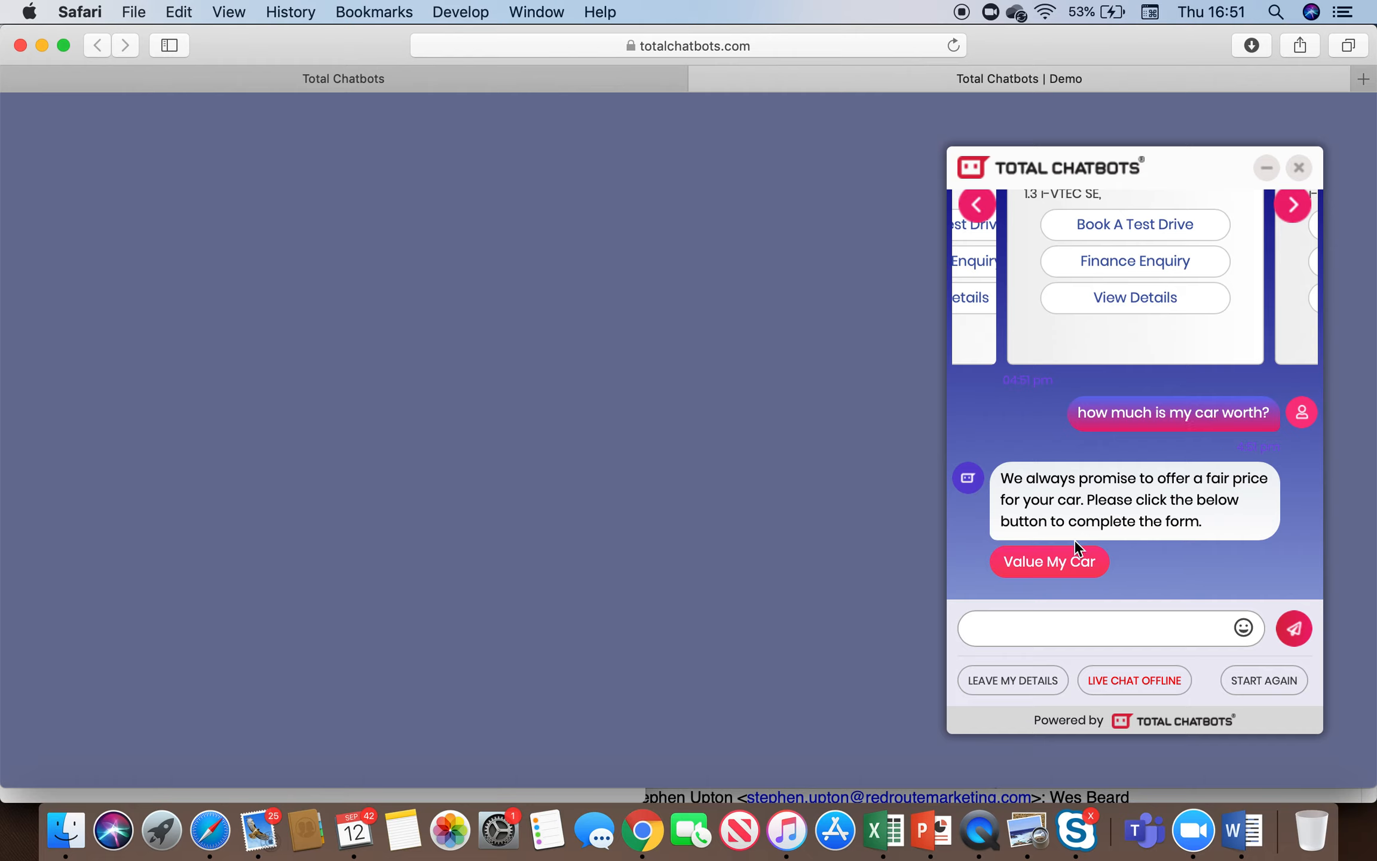
mouse_move(1033, 615)
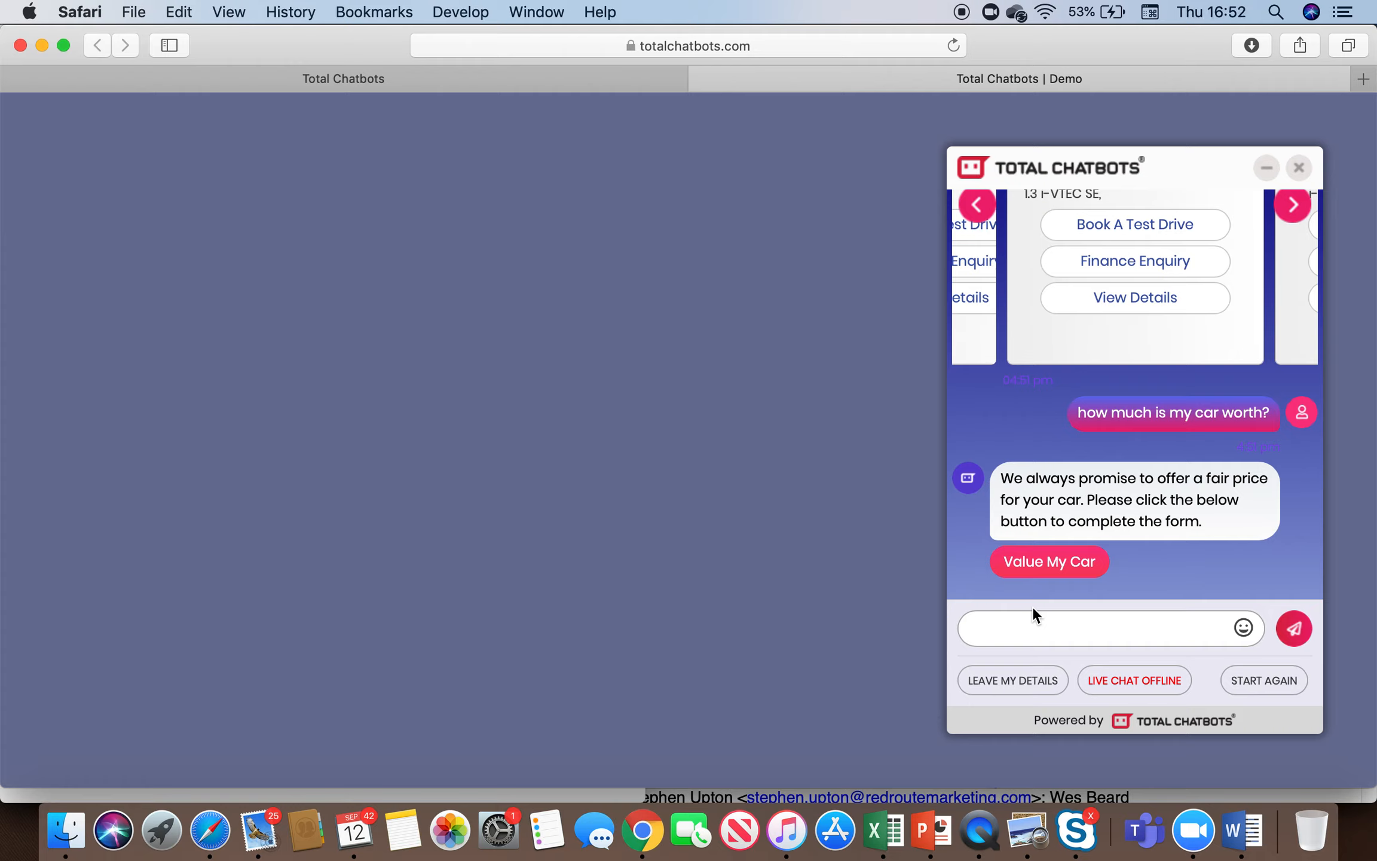
type("i want to book")
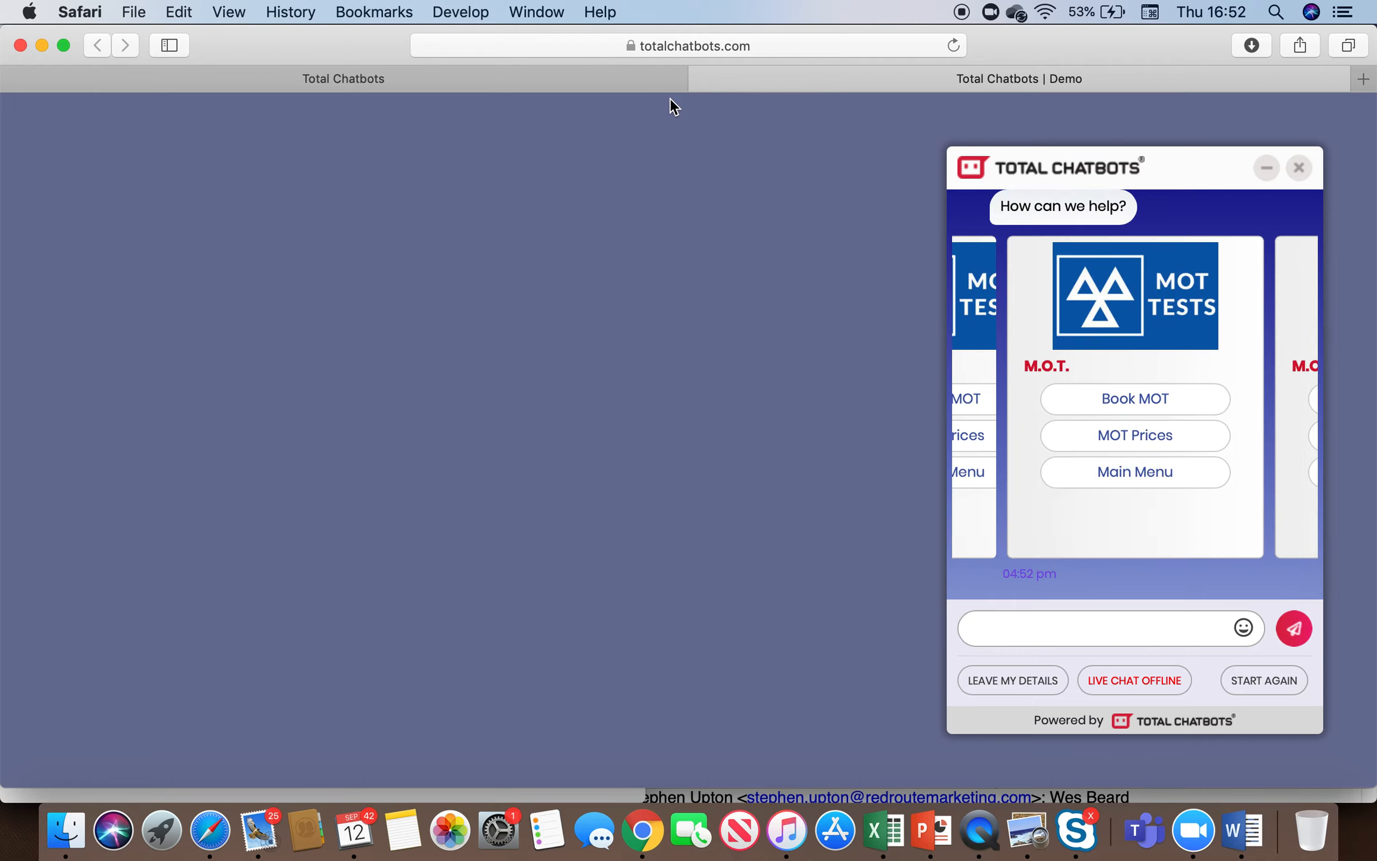
mouse_move(1170, 693)
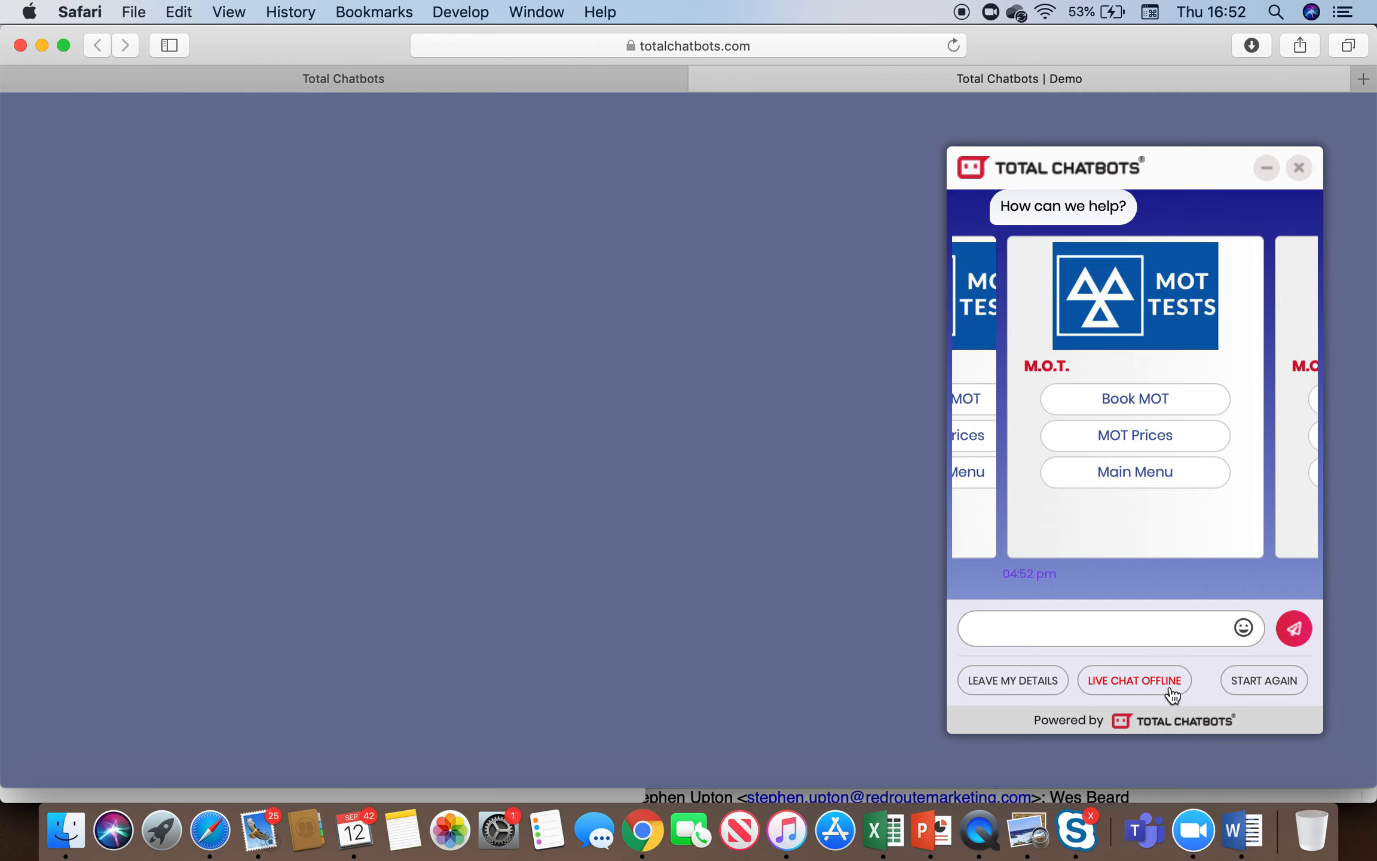
Try the LIVE CHAT OFFLINE option in the demo widget.
left_click(1133, 680)
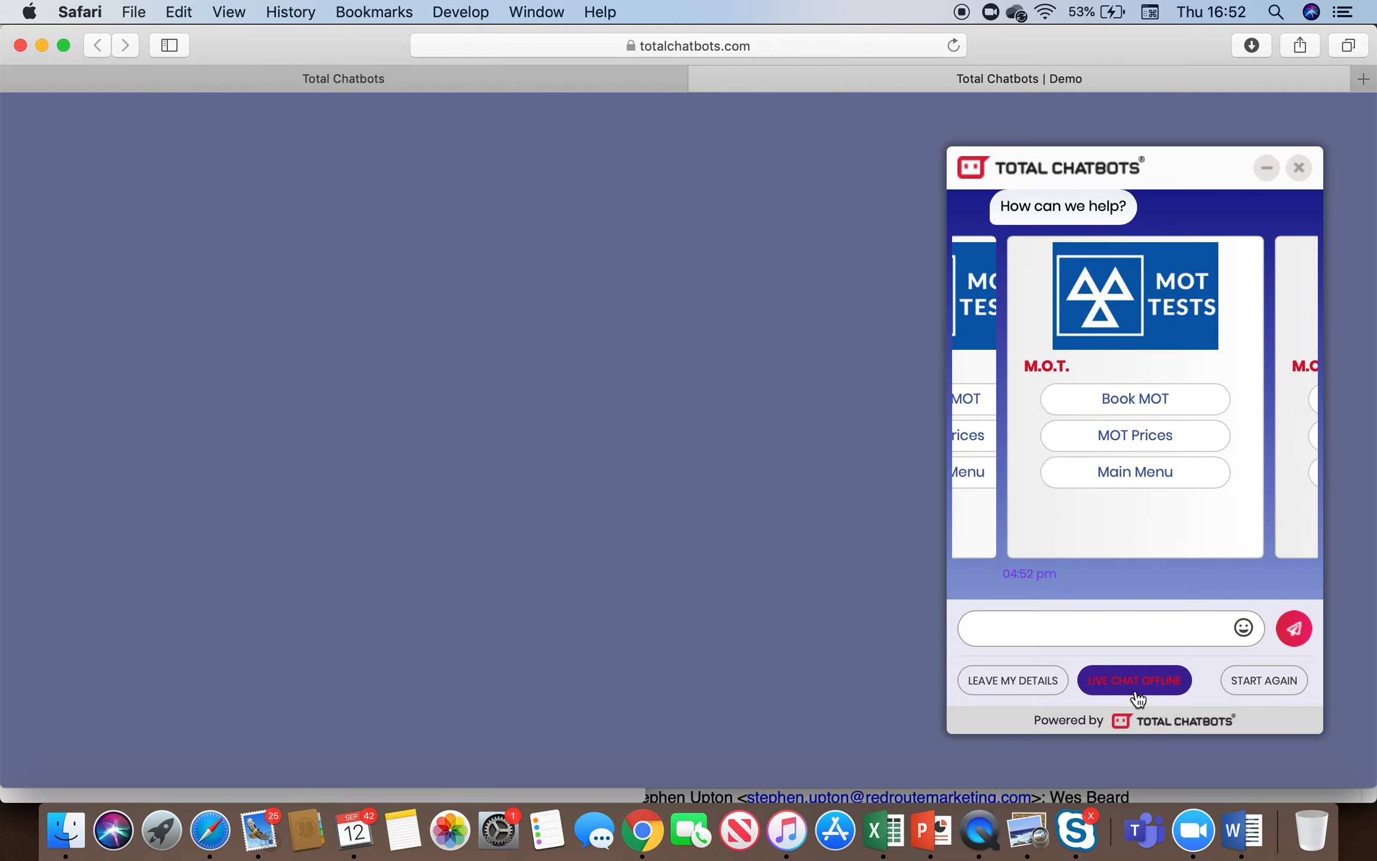
mouse_move(1139, 657)
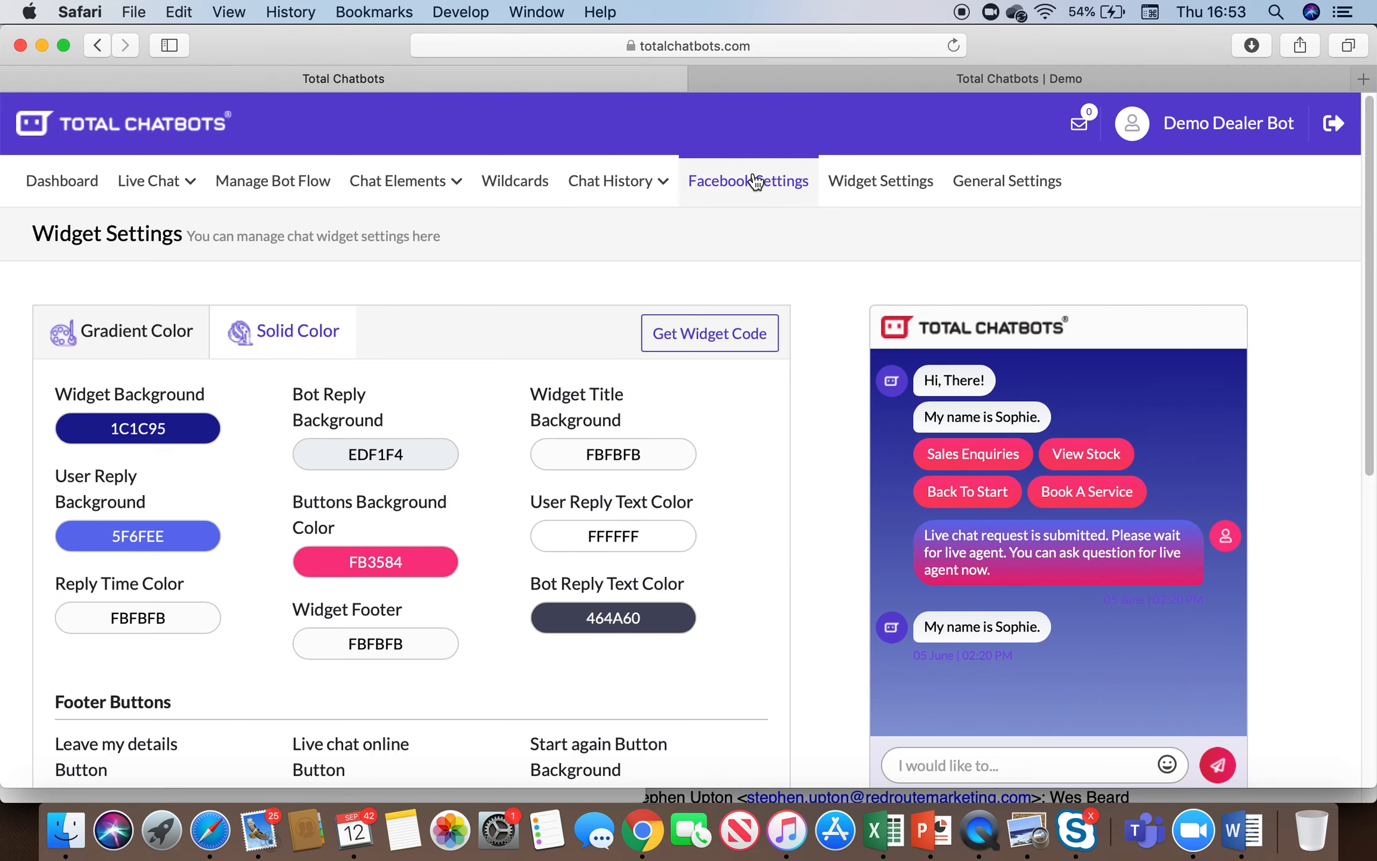
Show the Facebook Settings with the bot connected to the ABC Cars page.
left_click(747, 180)
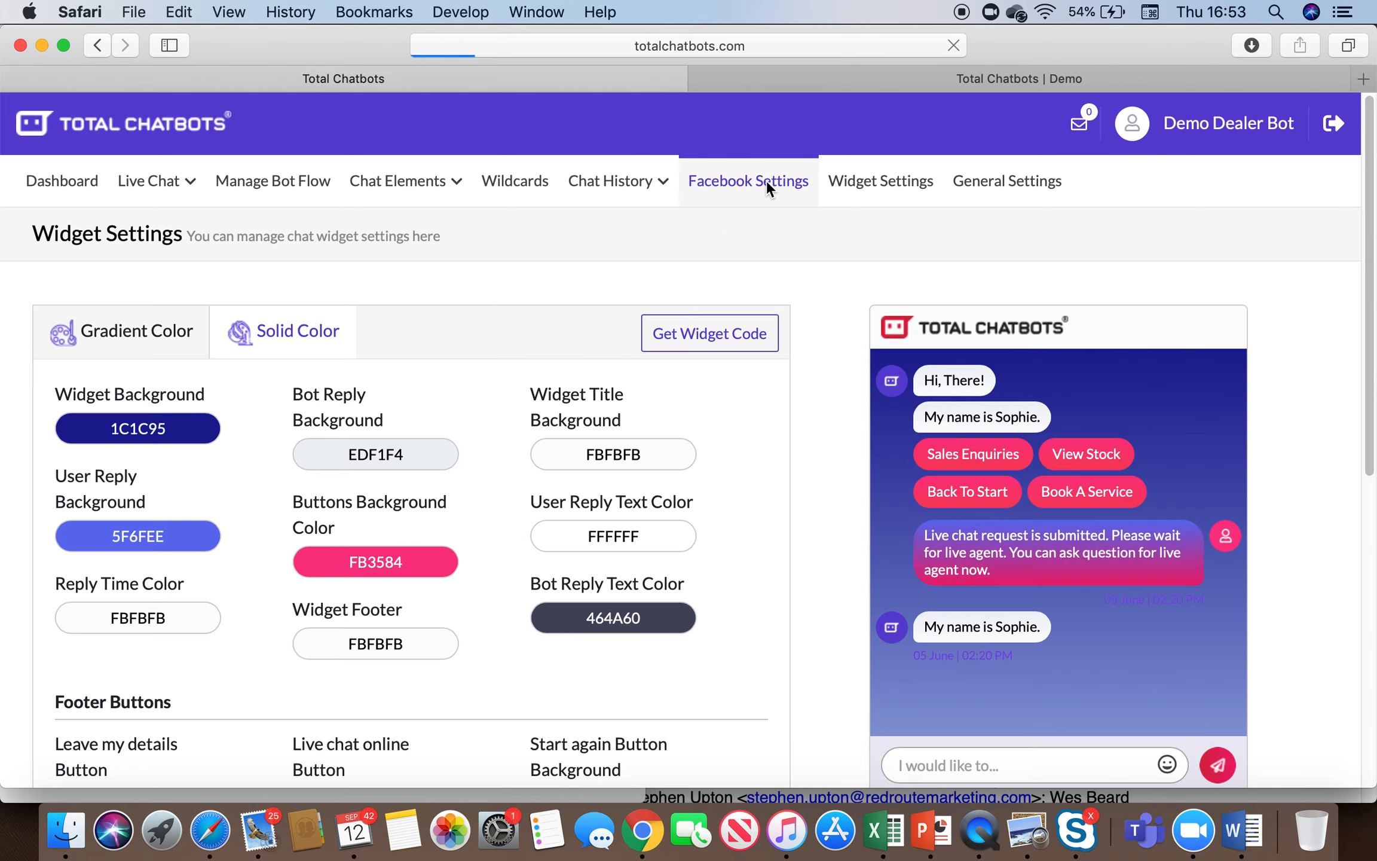
left_click(747, 180)
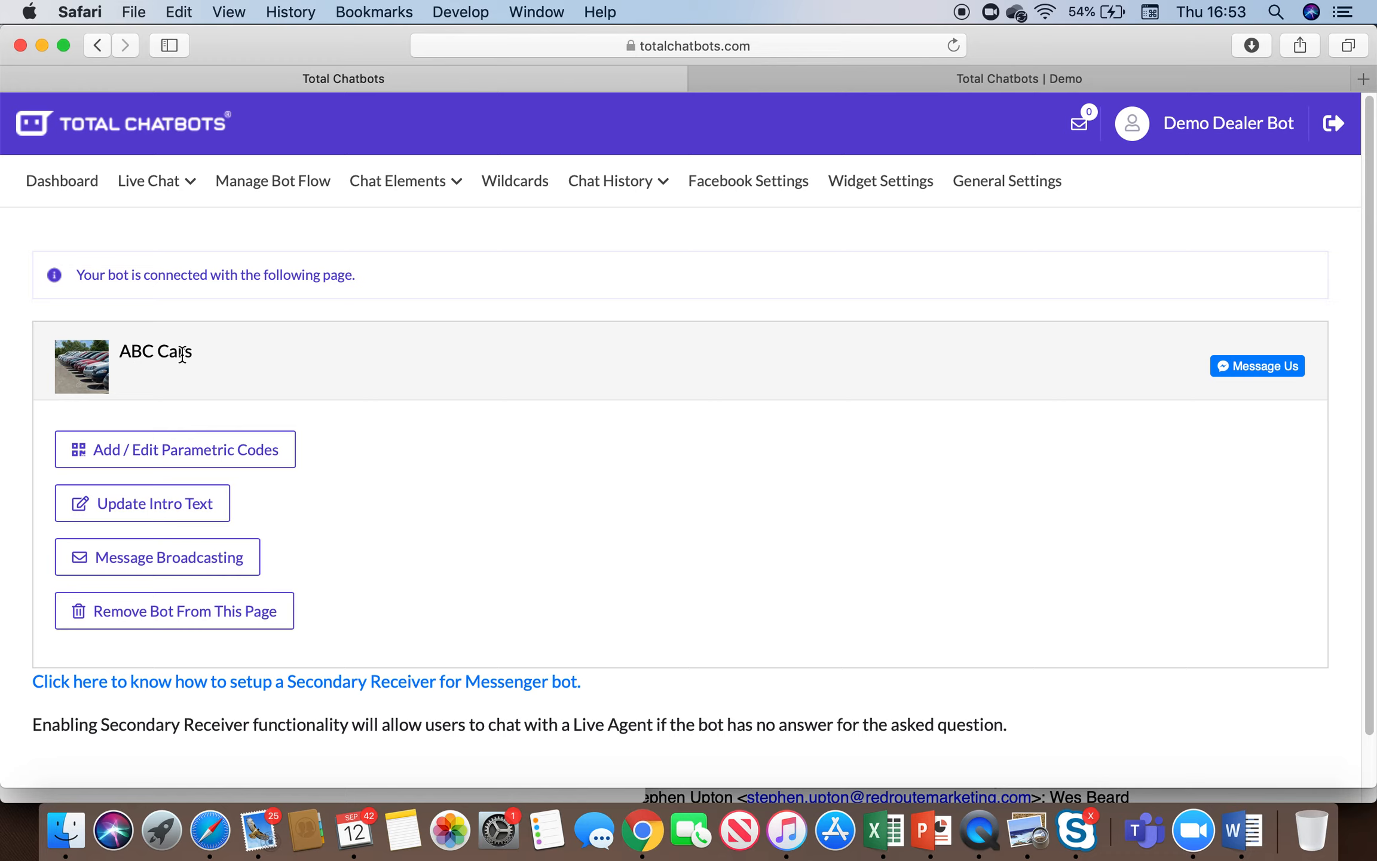
mouse_move(175, 352)
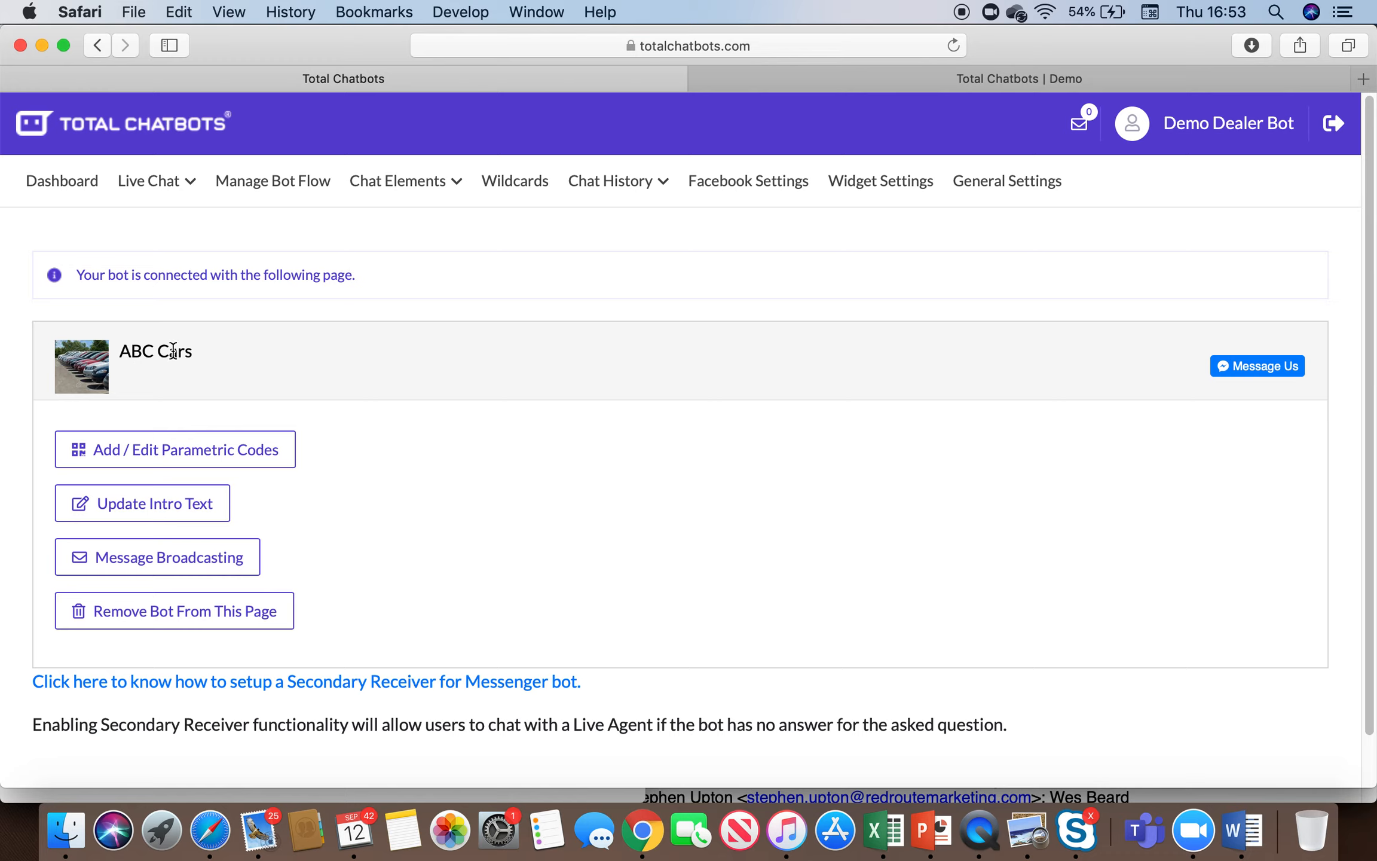
mouse_move(203, 362)
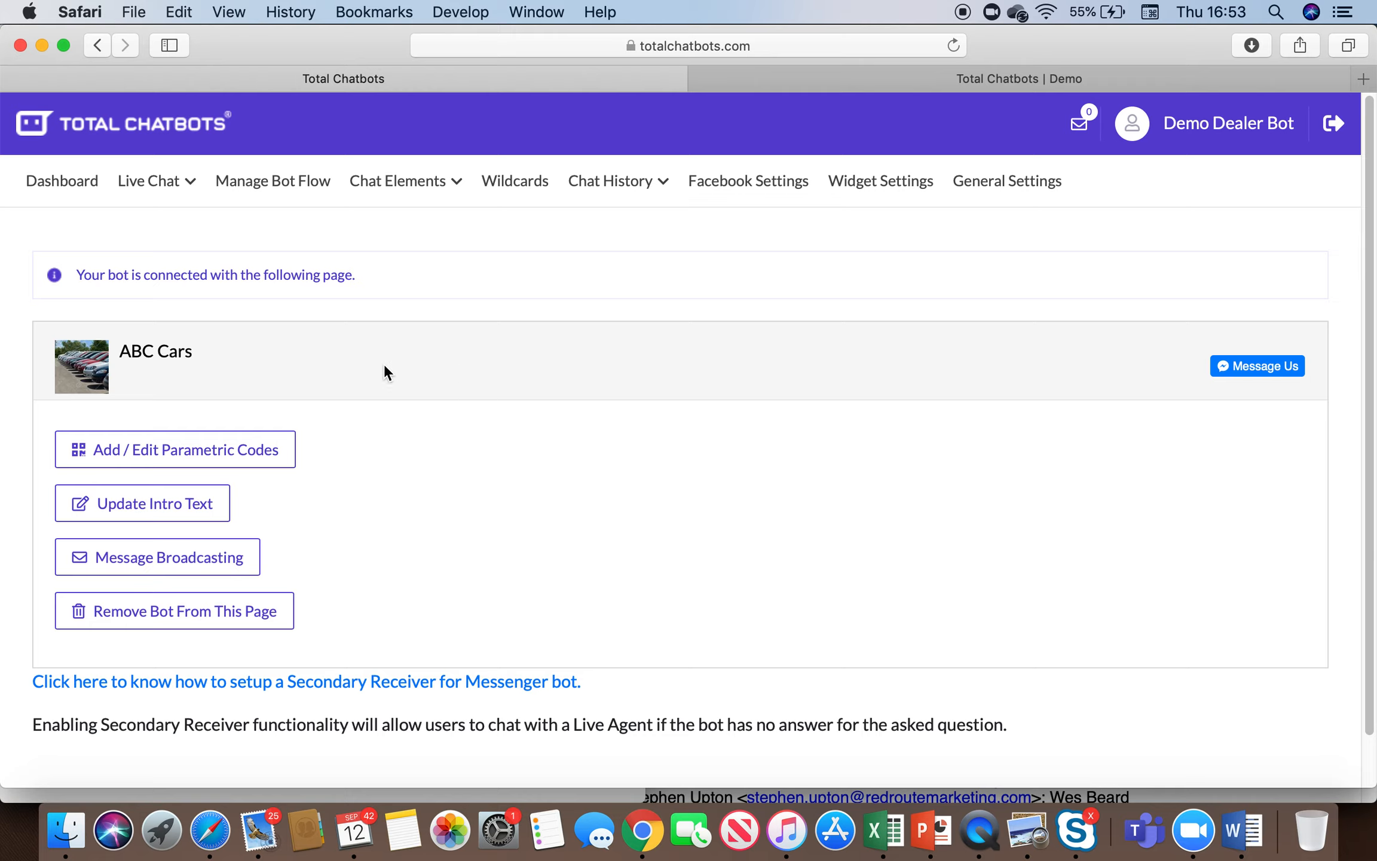
mouse_move(1051, 345)
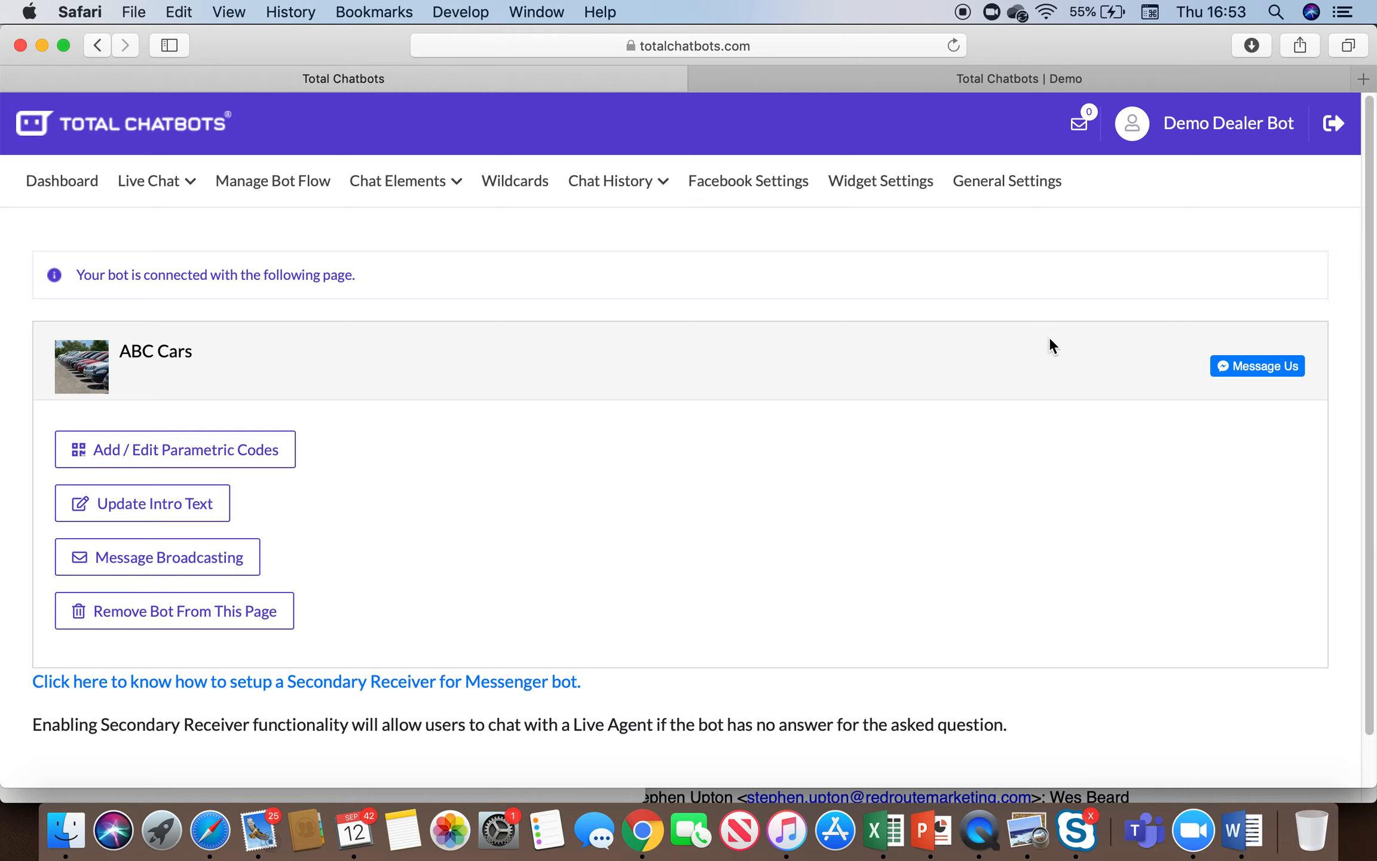
mouse_move(1276, 370)
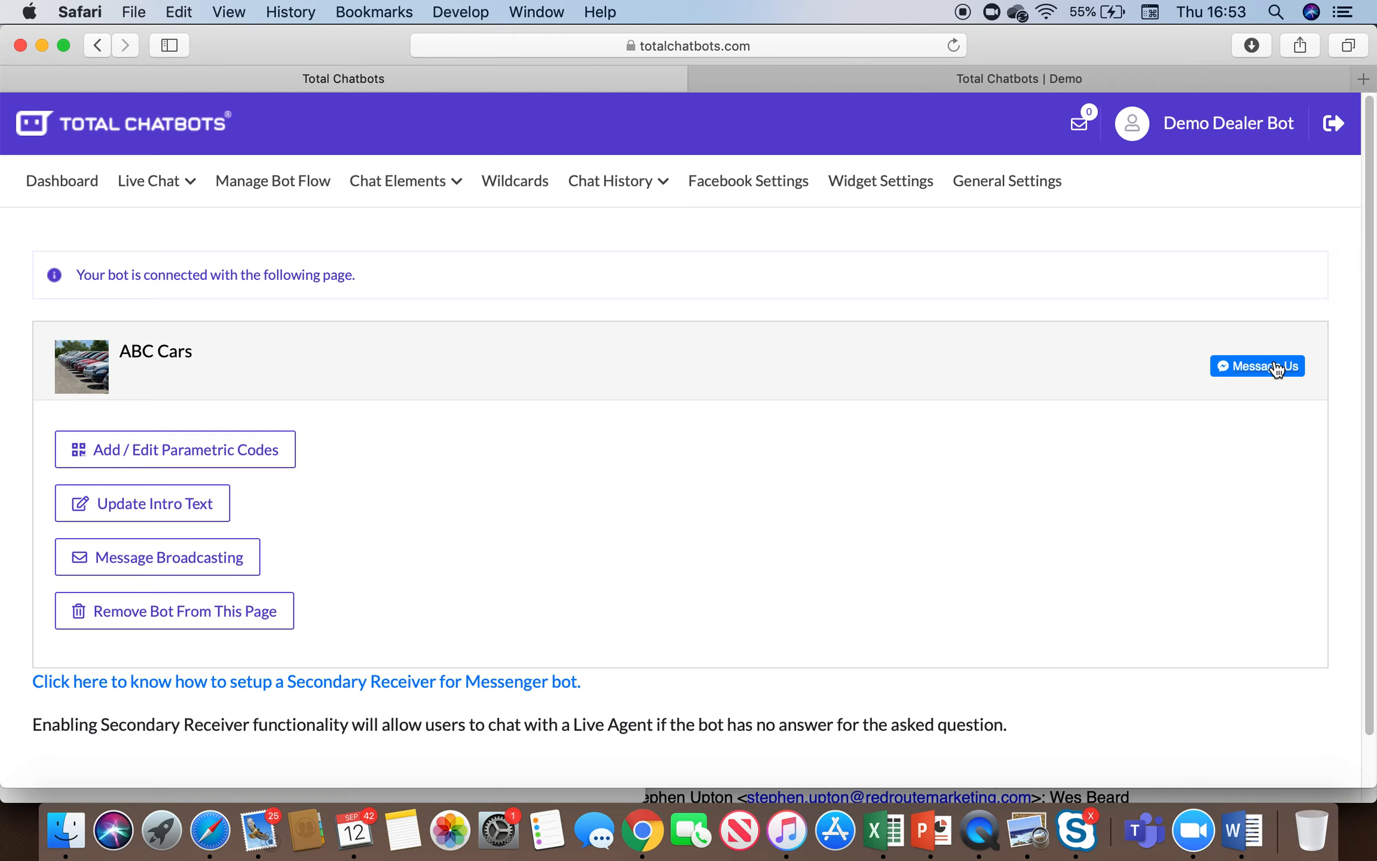
Message the ABC Cars bot in Messenger, page its carousel to Servicing, then return to the dashboard.
left_click(1256, 366)
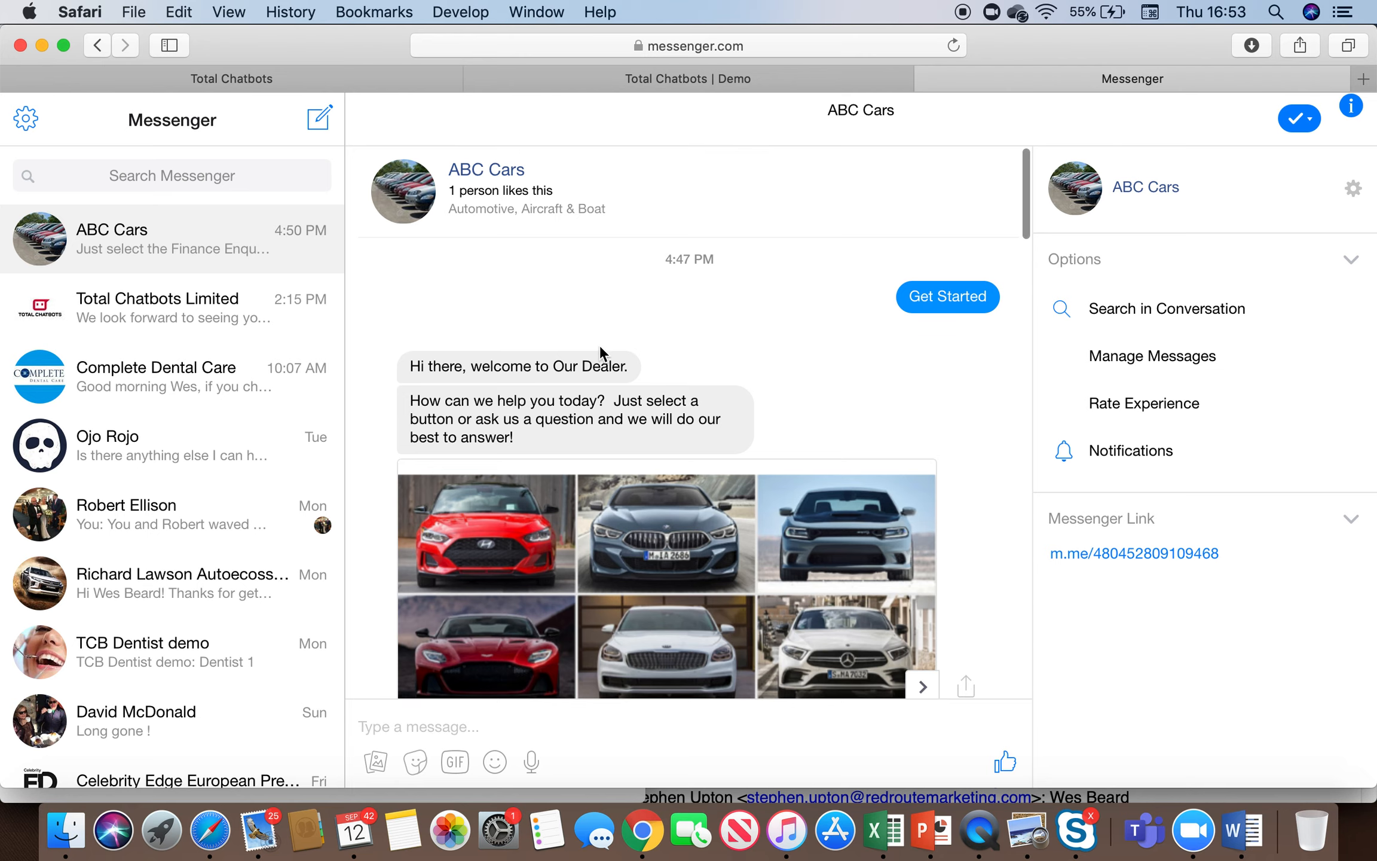
scroll("down", 3)
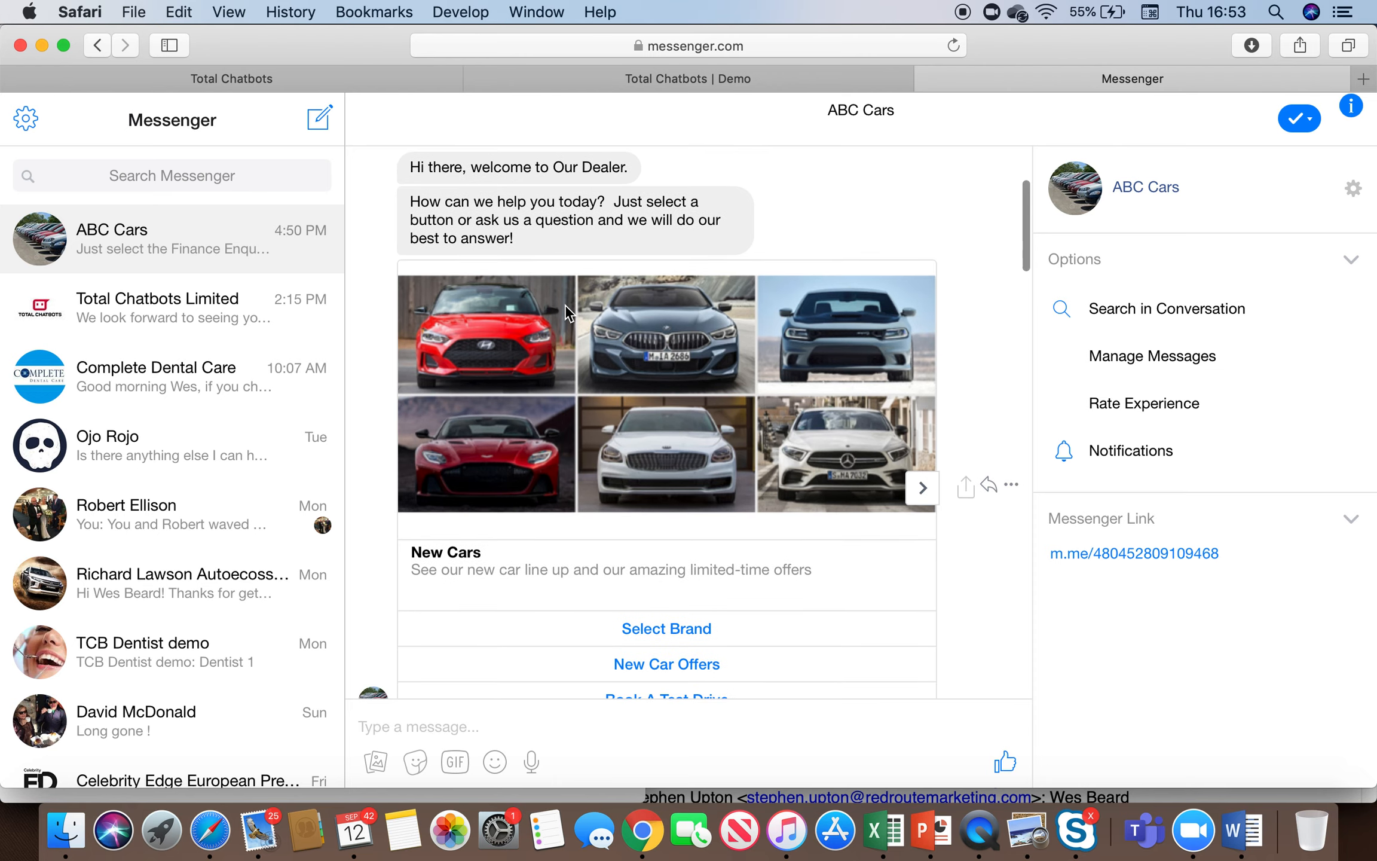
left_click(922, 487)
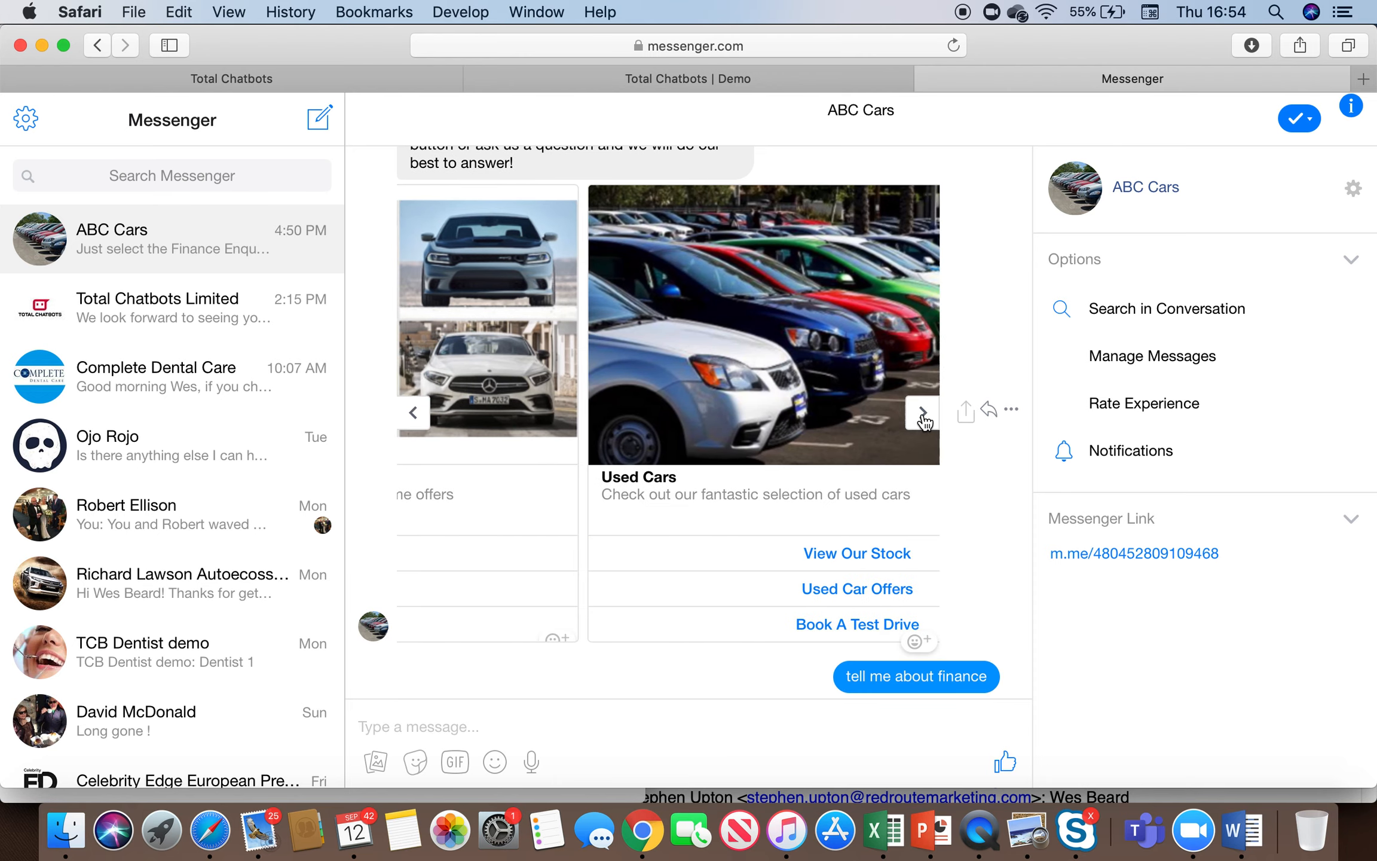
left_click(922, 412)
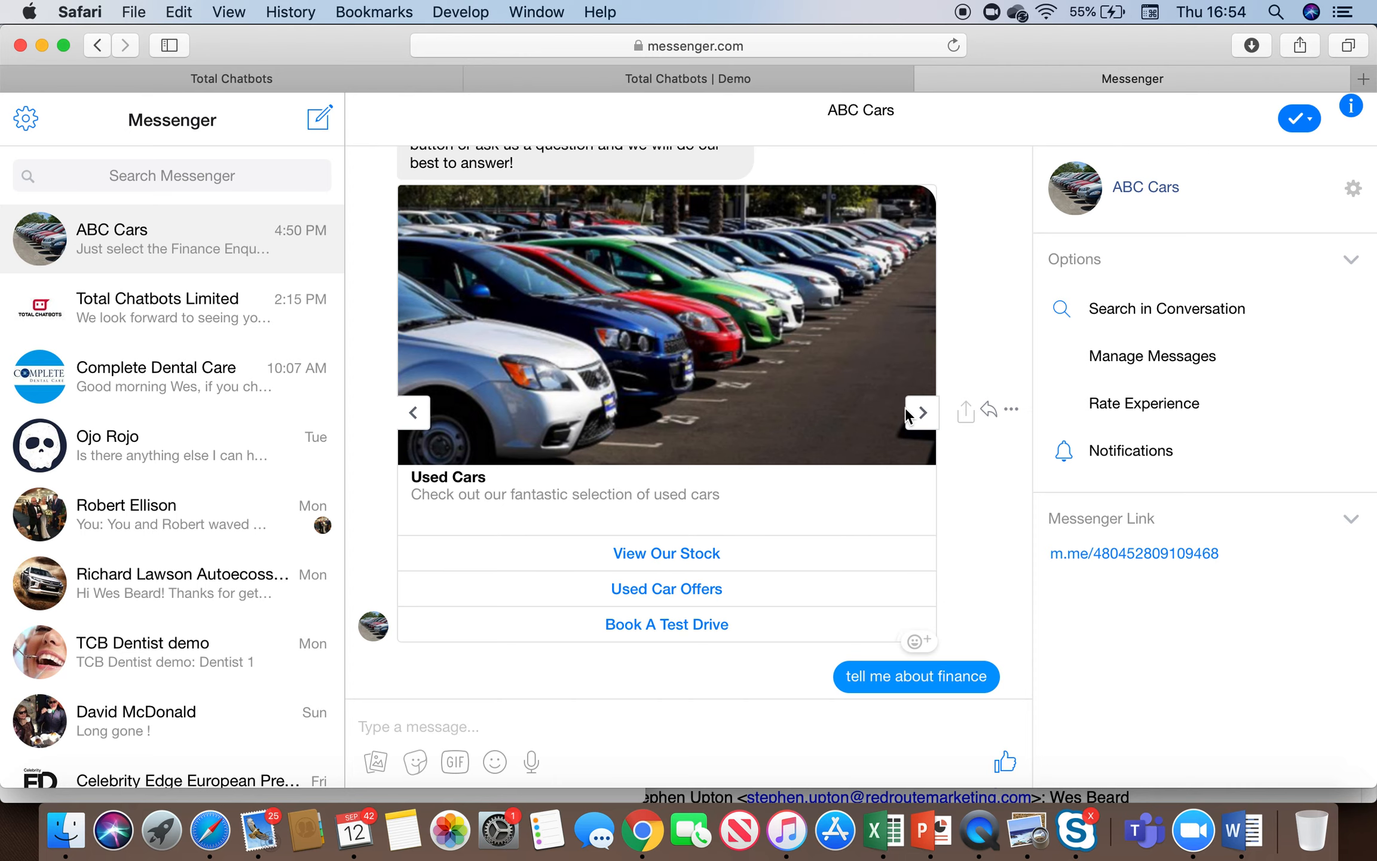
left_click(922, 412)
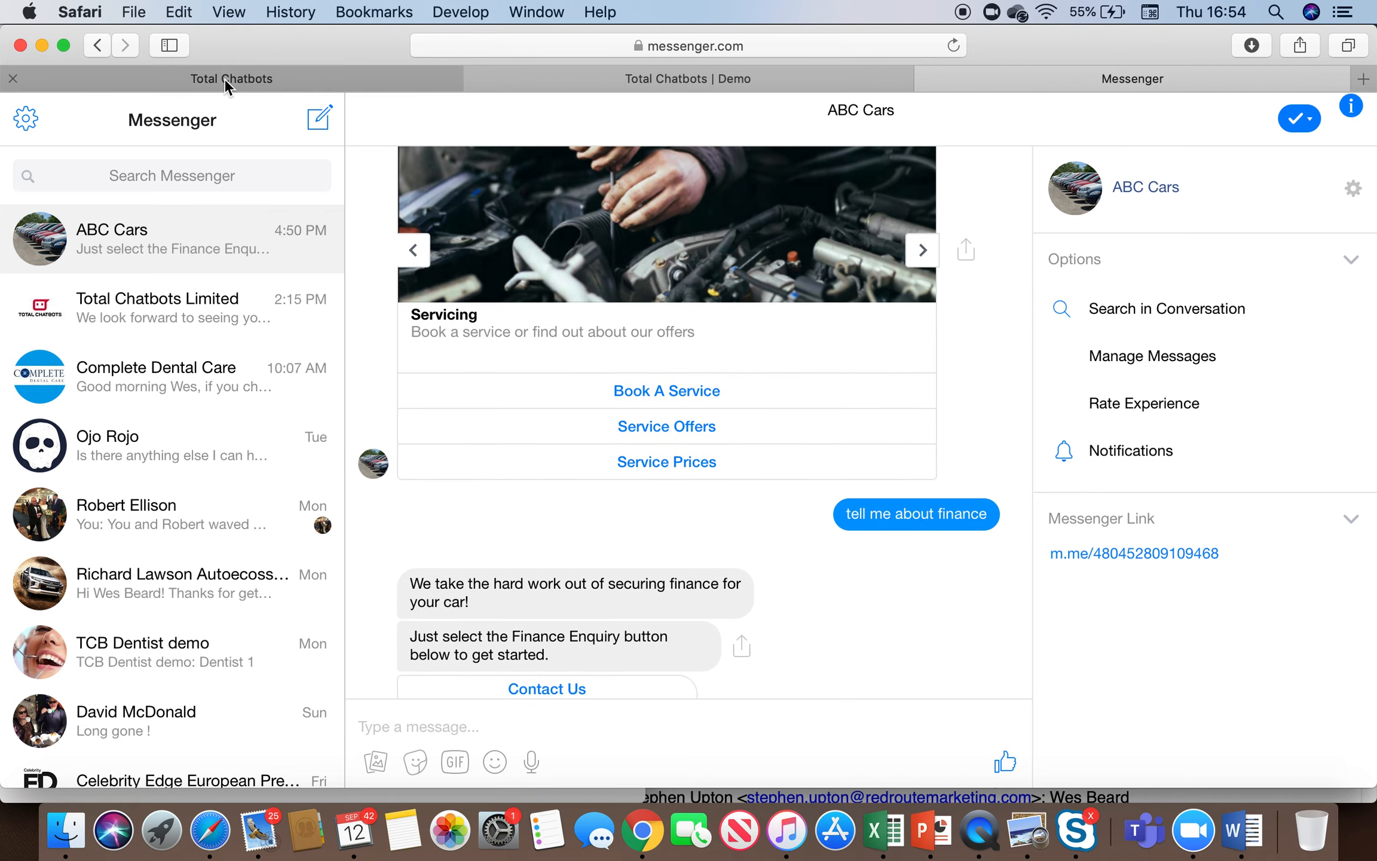
left_click(231, 77)
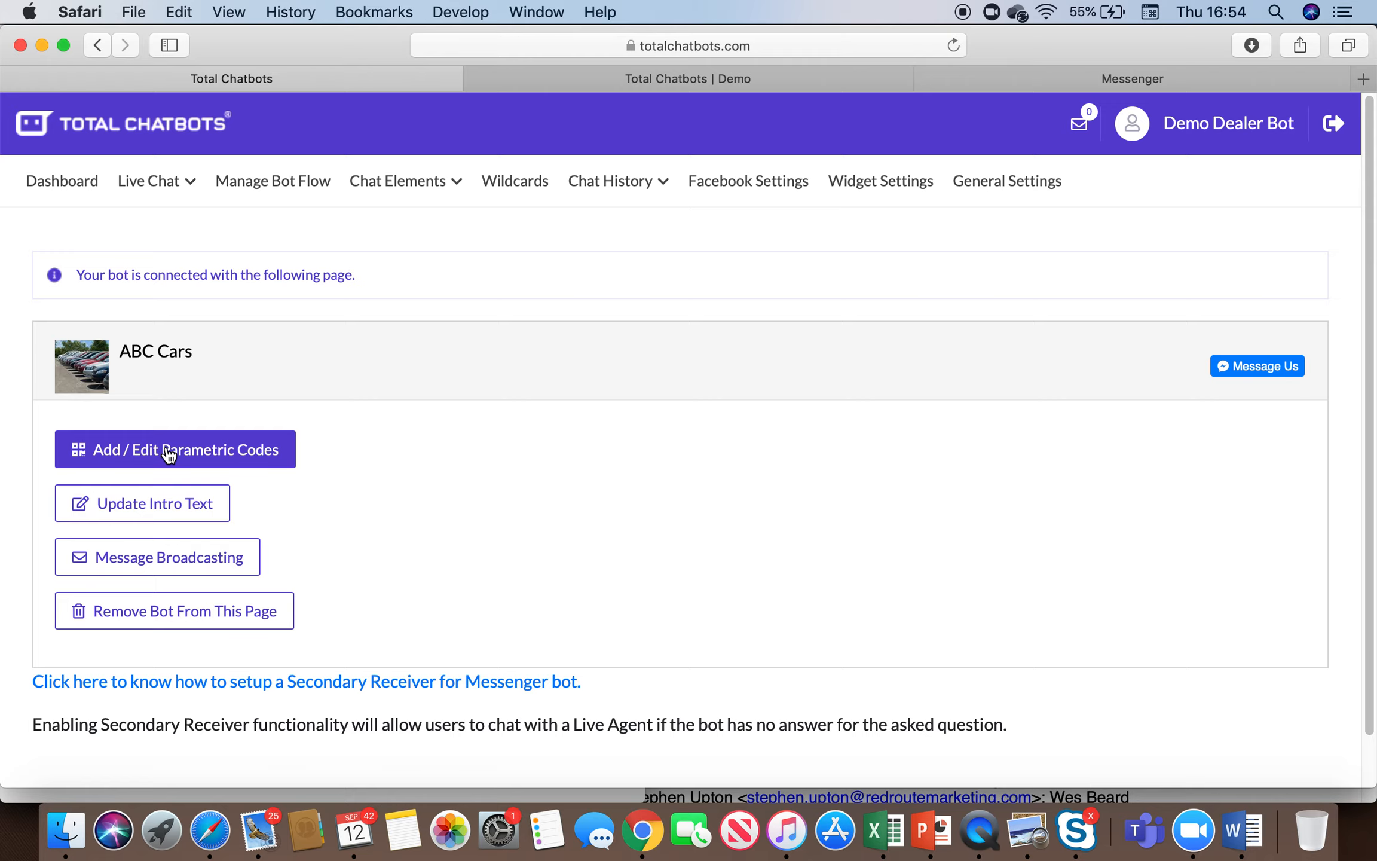
Show the Parametric Codes table listing the existing 'Book a service code' QR code.
left_click(173, 449)
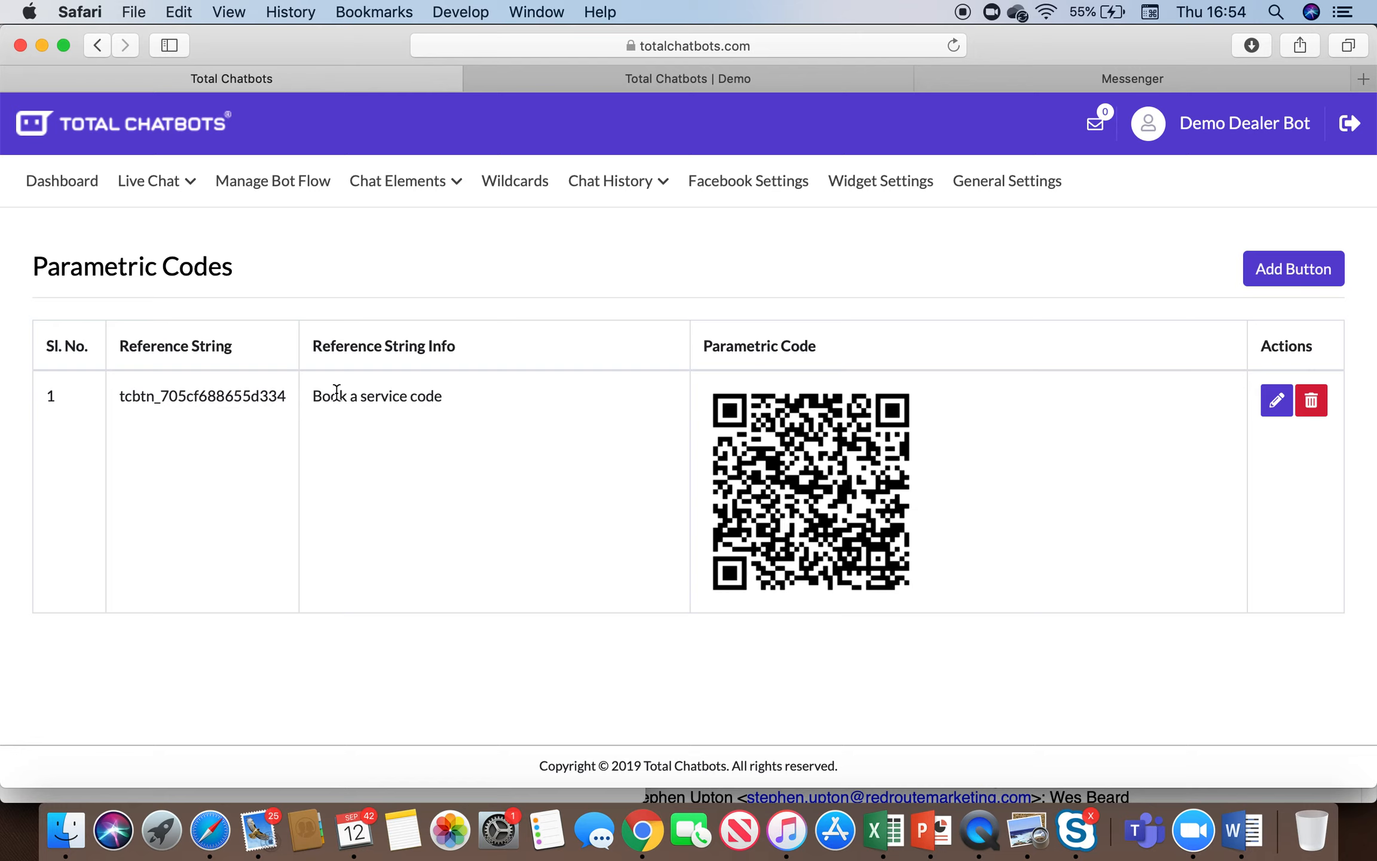
mouse_move(705, 501)
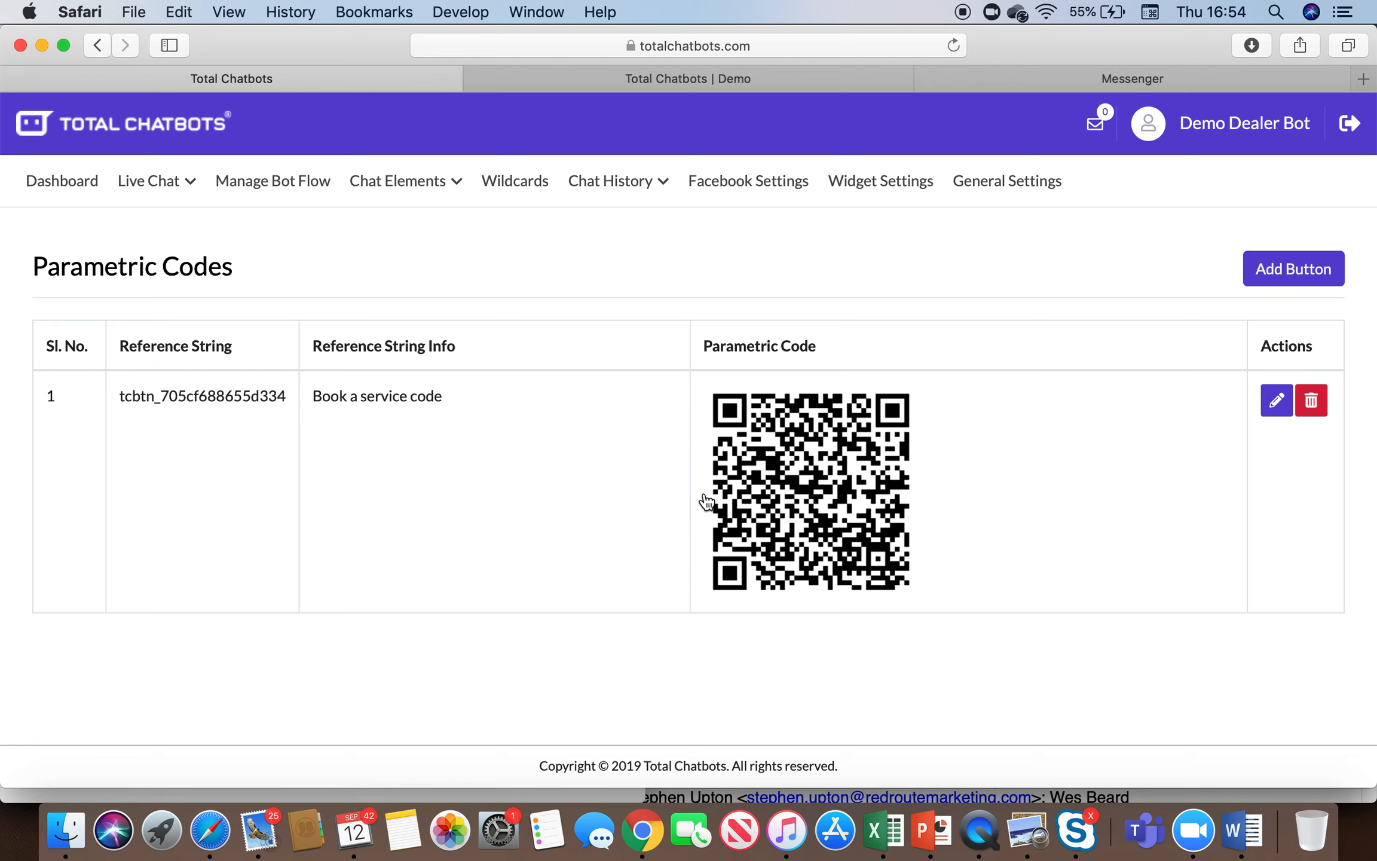
mouse_move(782, 477)
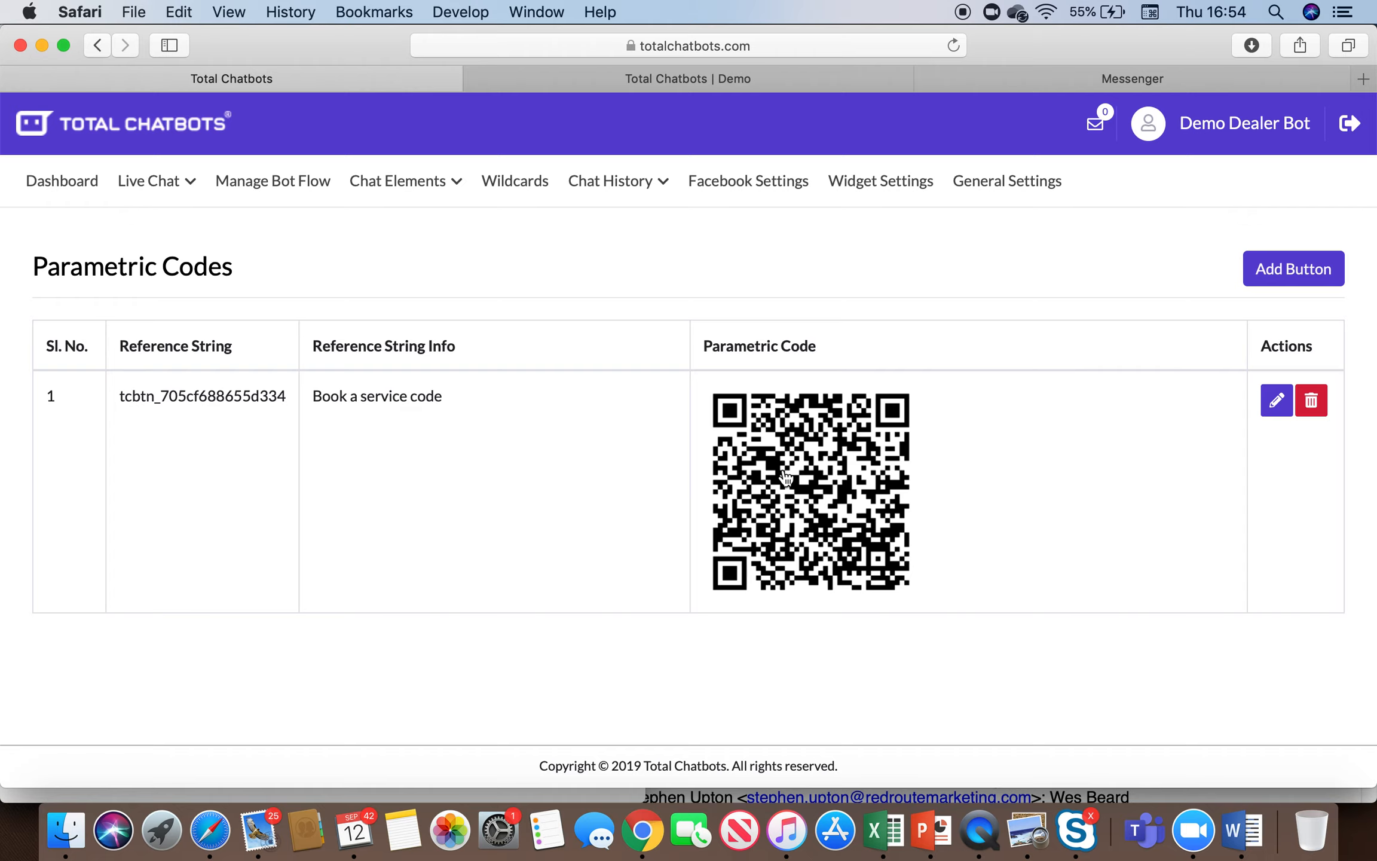
mouse_move(944, 411)
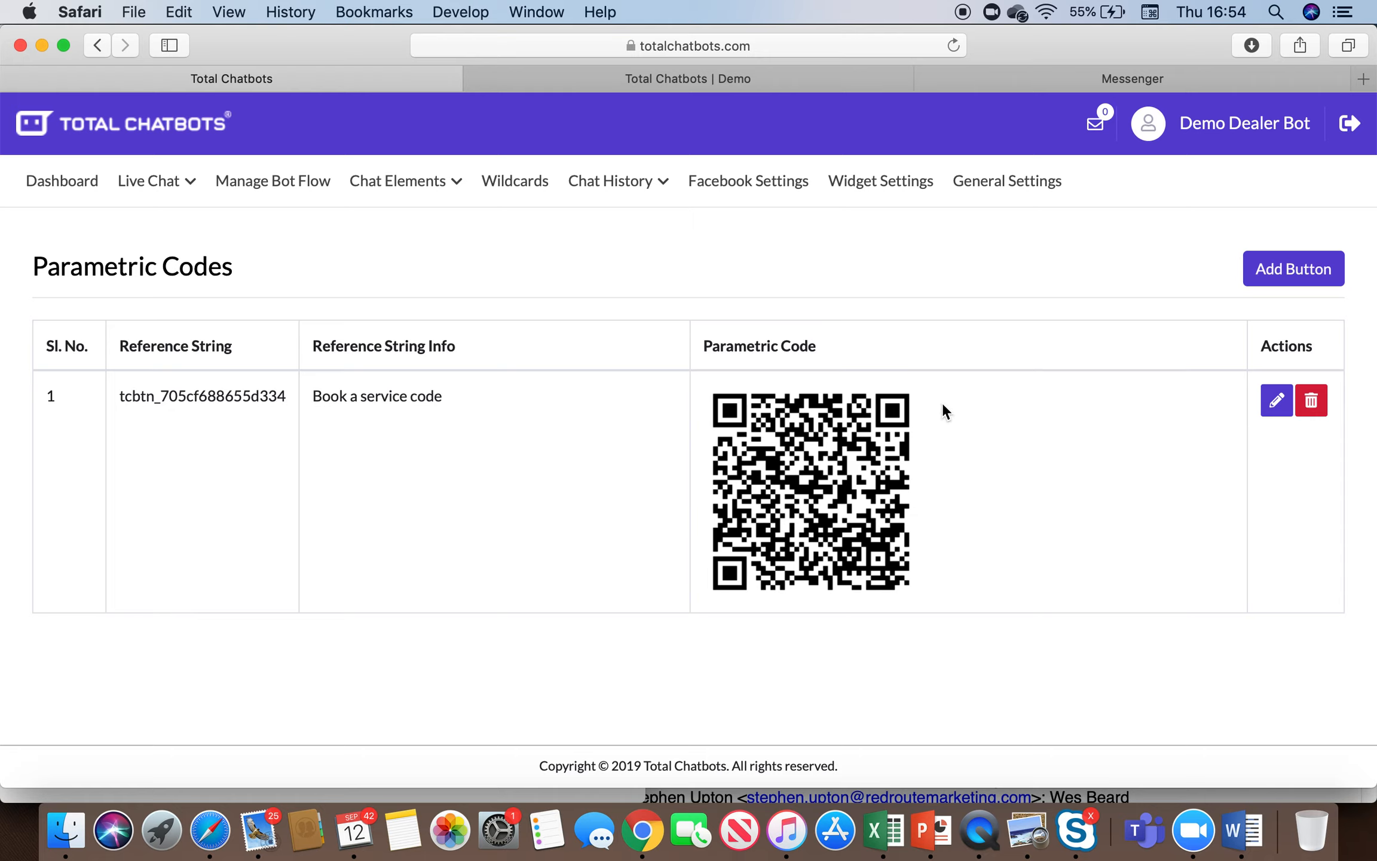
mouse_move(869, 475)
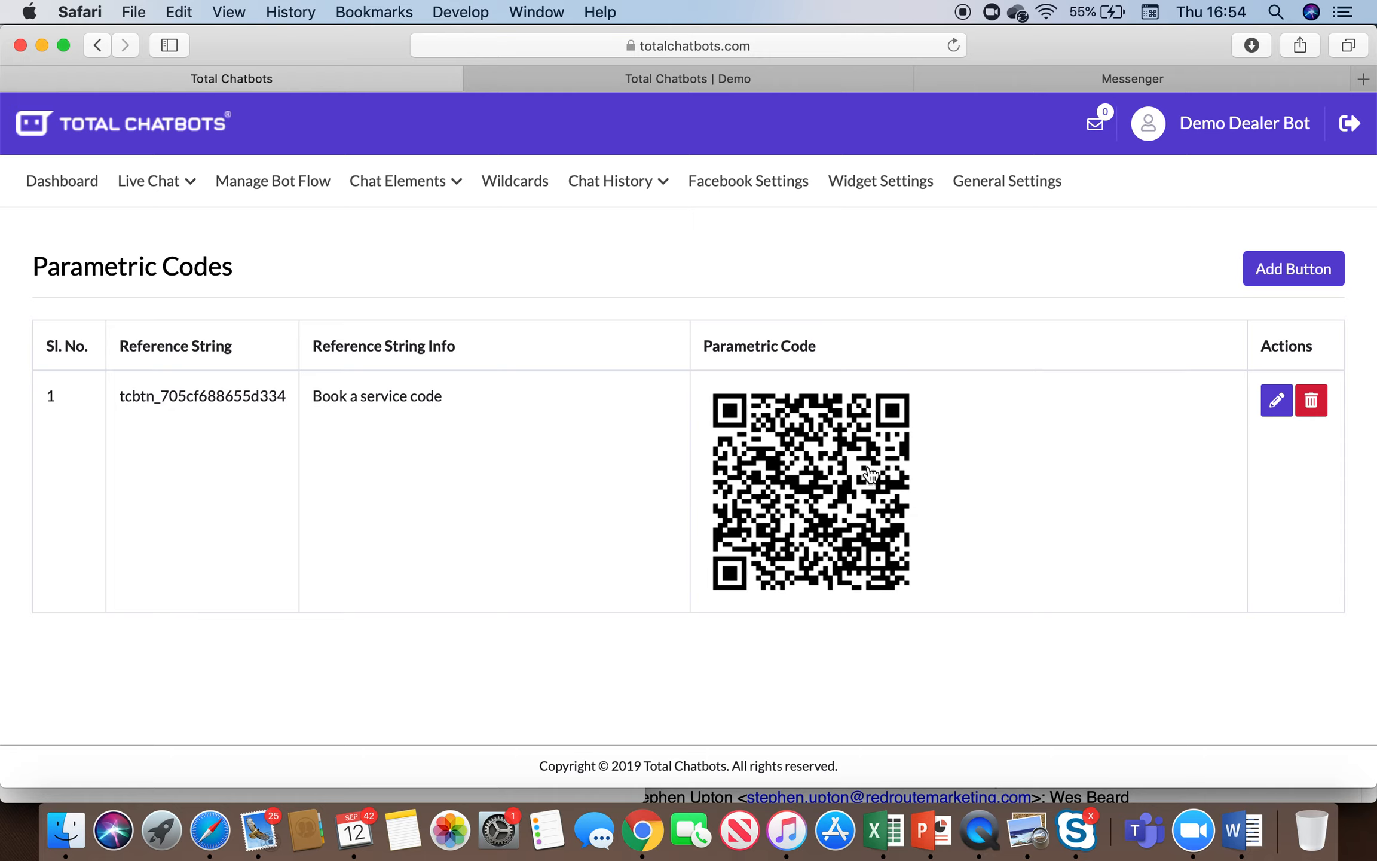
mouse_move(1173, 420)
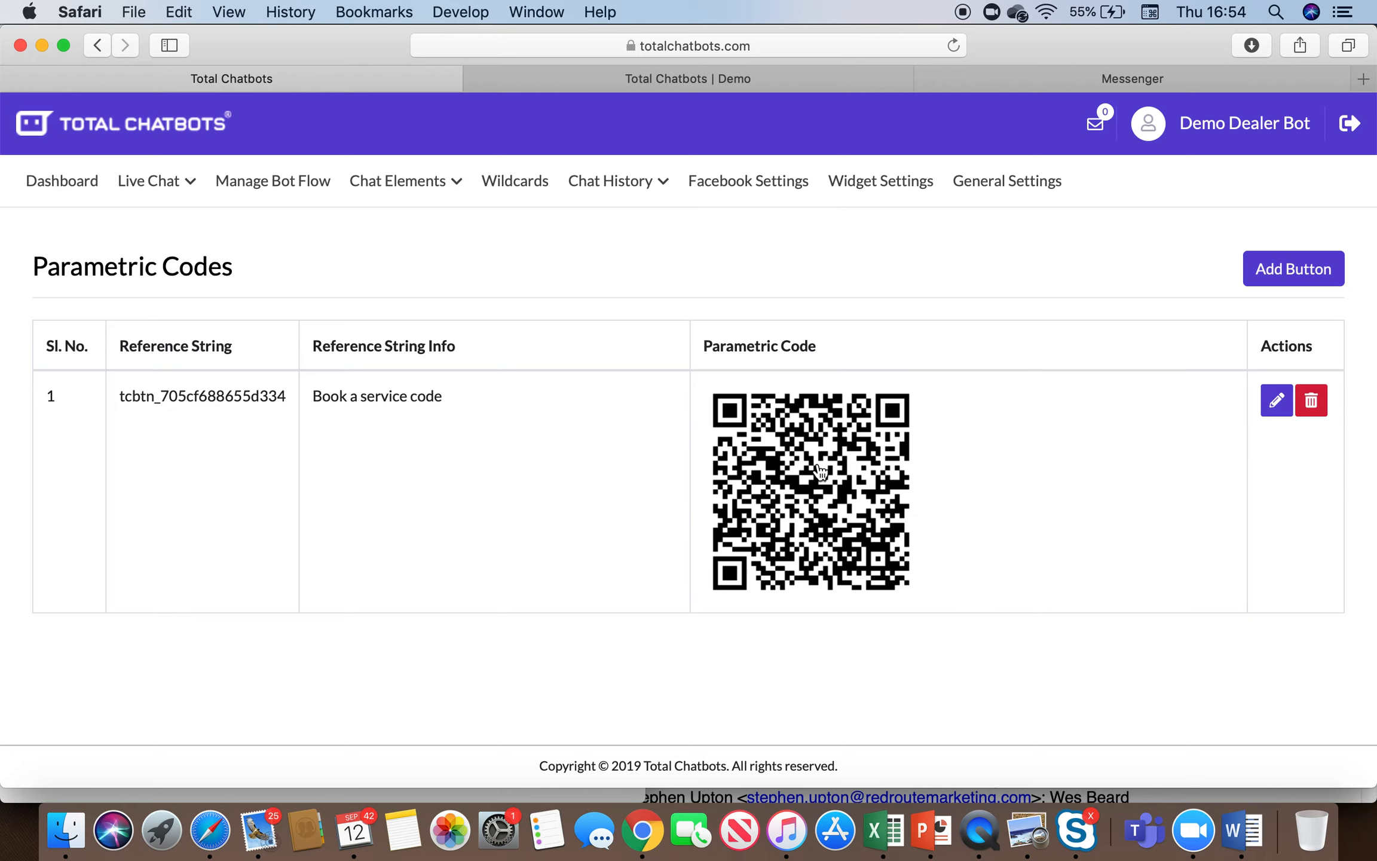
mouse_move(724, 496)
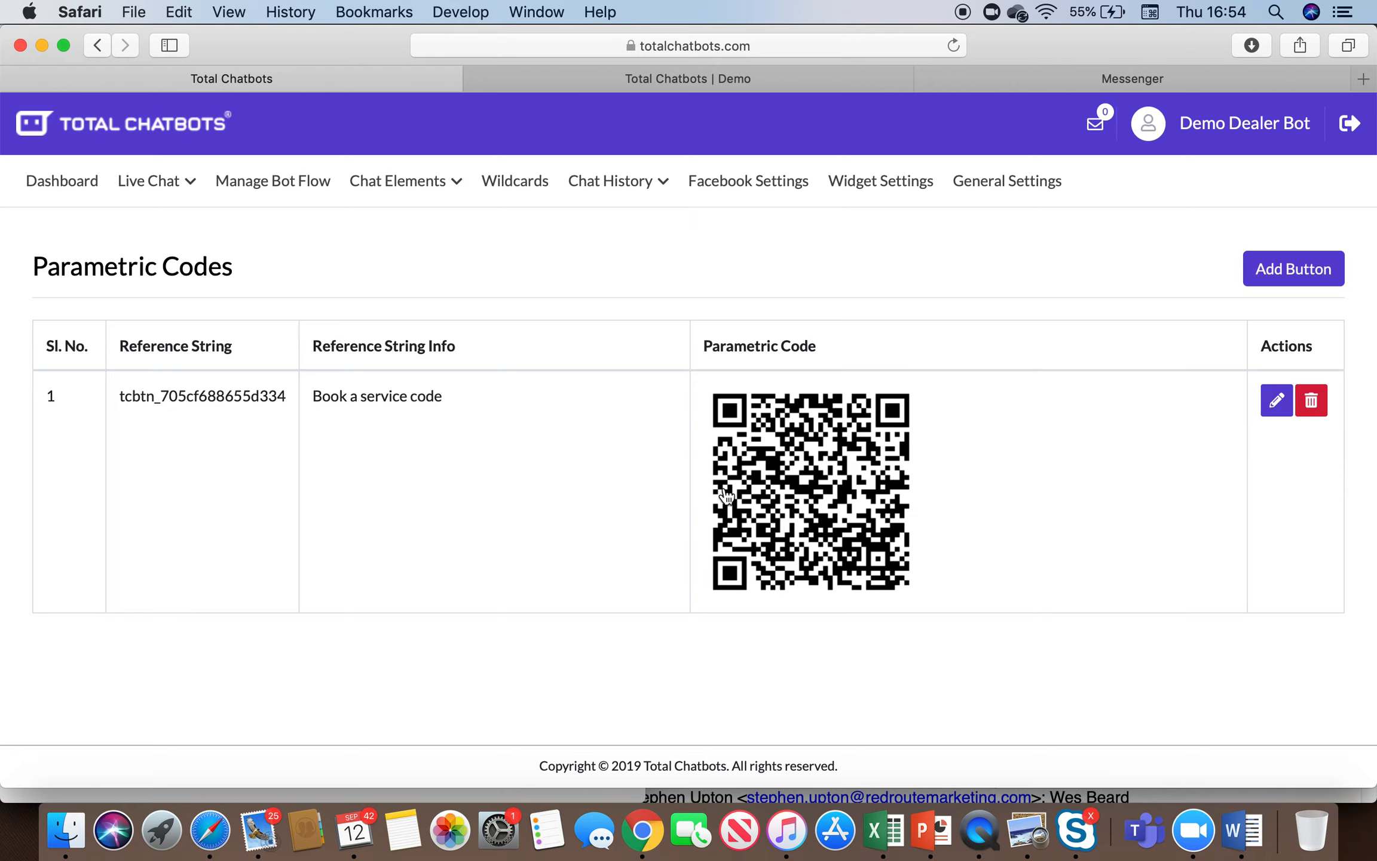
mouse_move(795, 461)
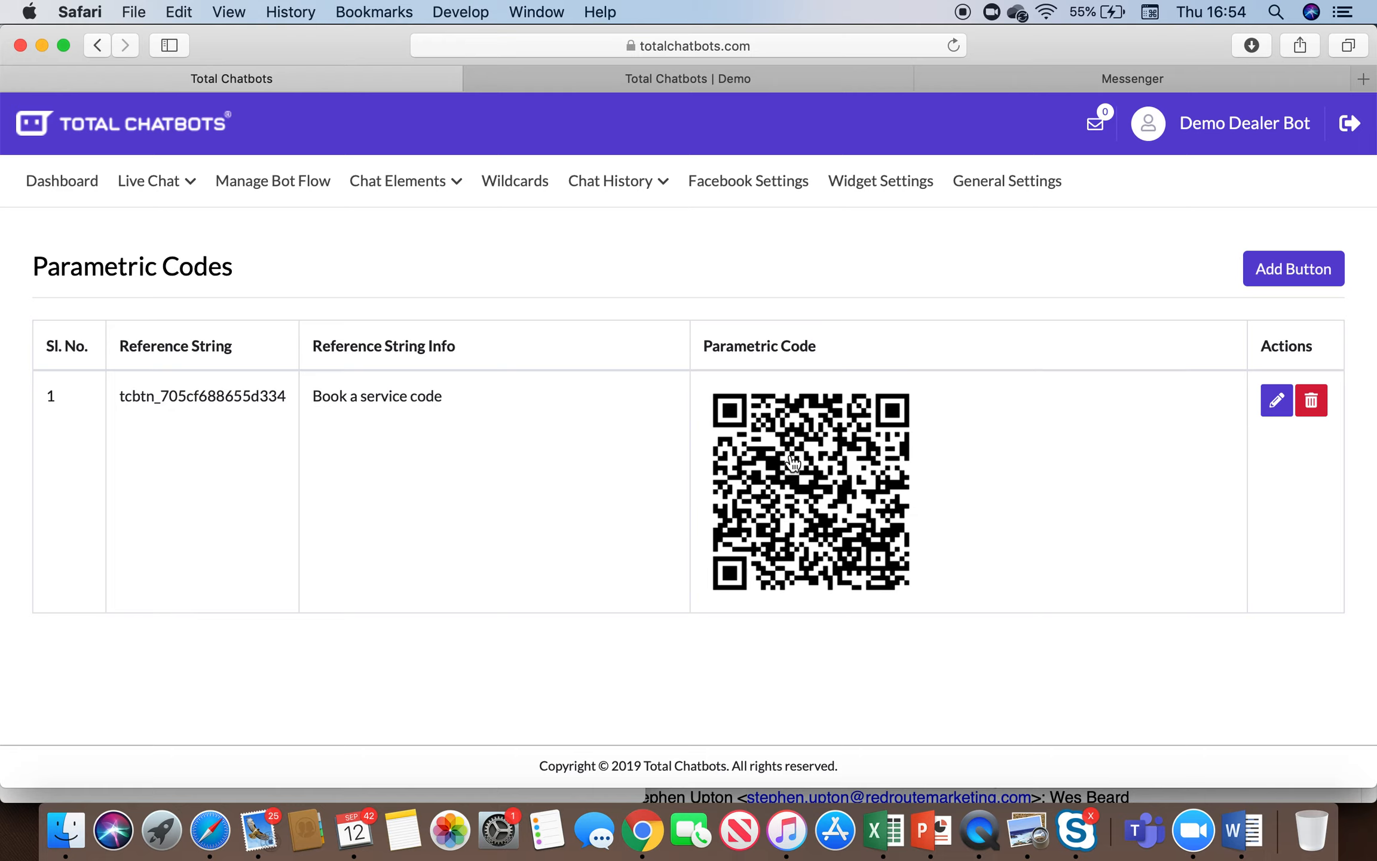
mouse_move(468, 432)
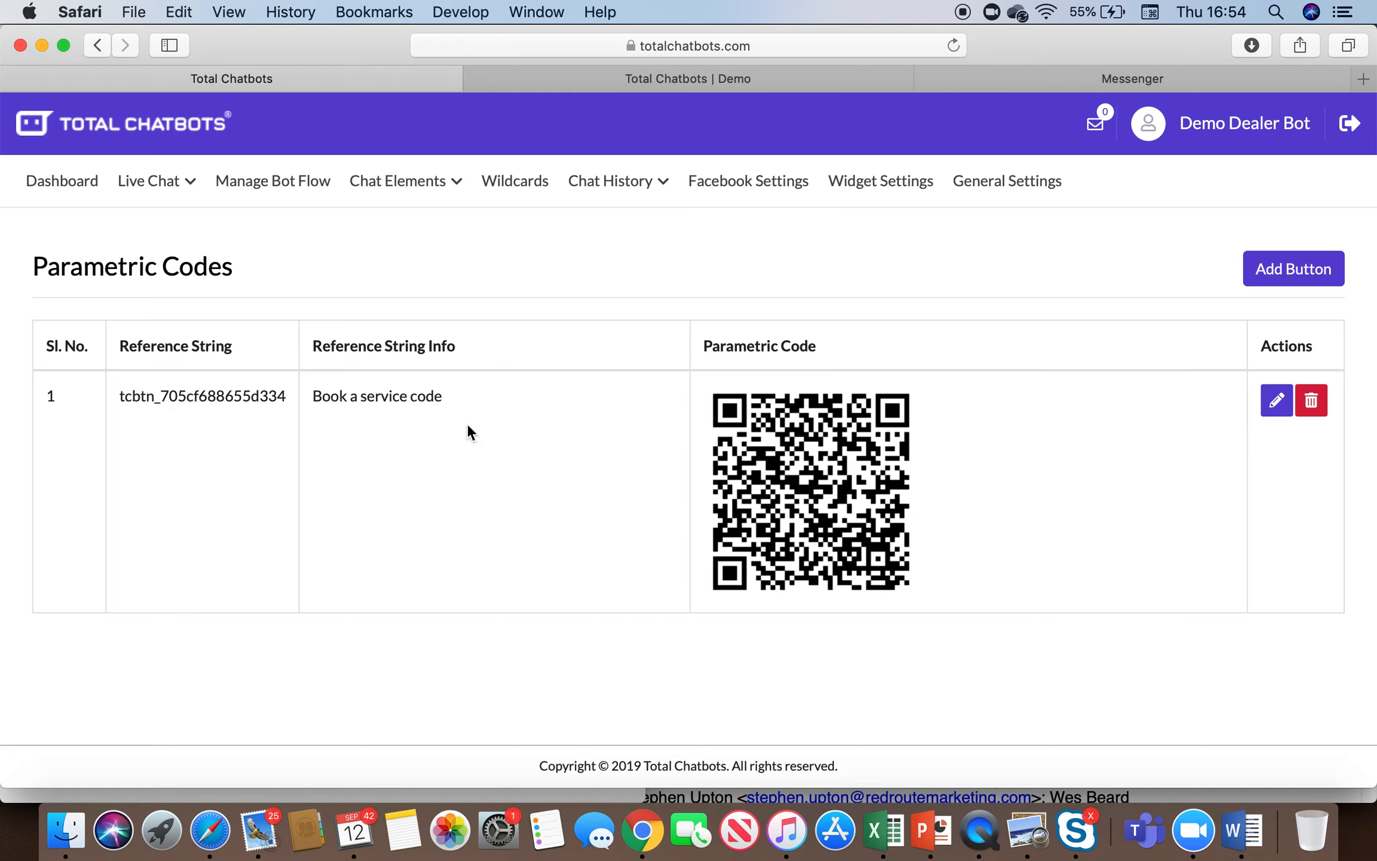
Start a new parametric code 'Book a test drive' and browse the Add Buttons list for Book A Test Drive.
left_click(1292, 267)
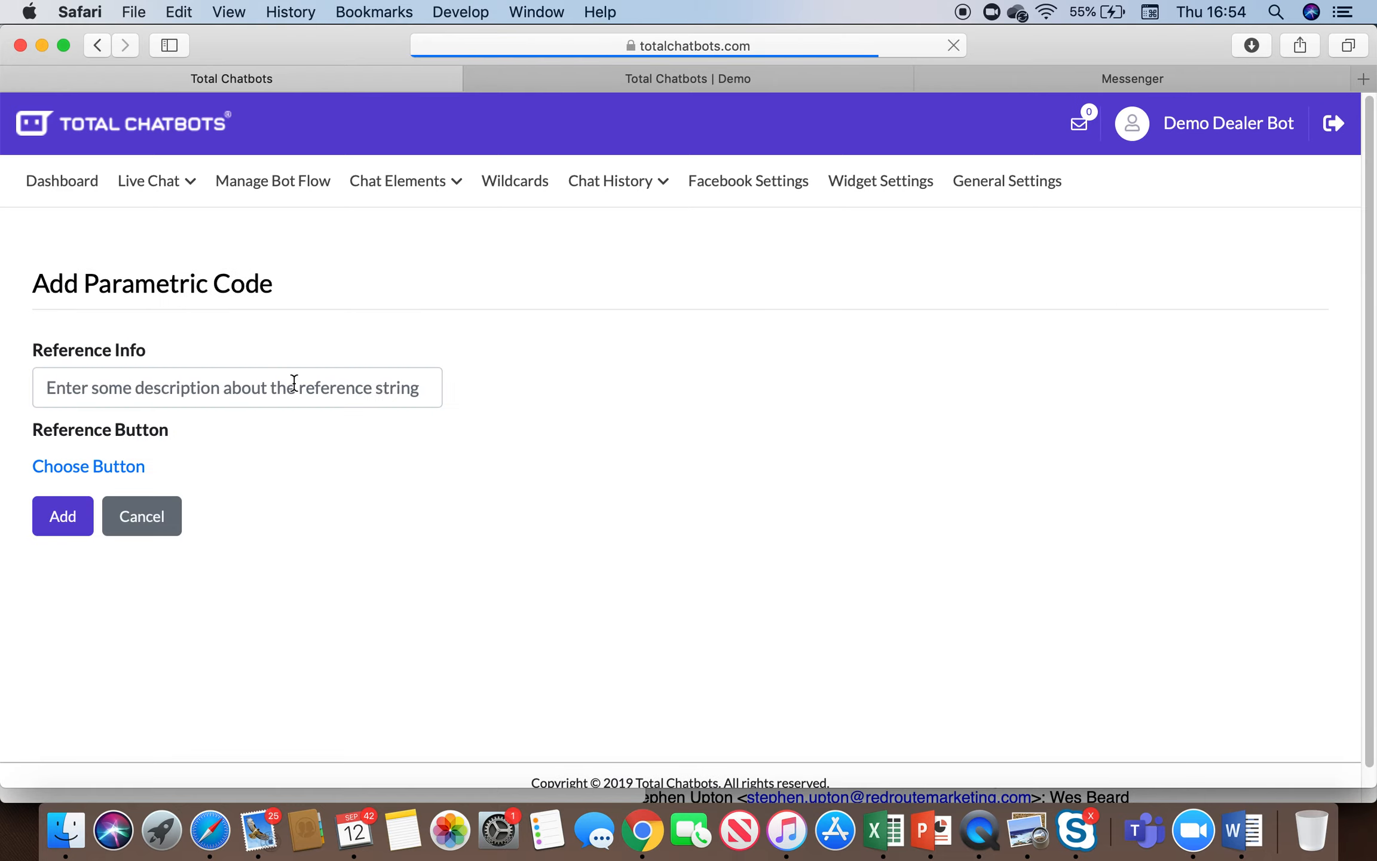
left_click(236, 388)
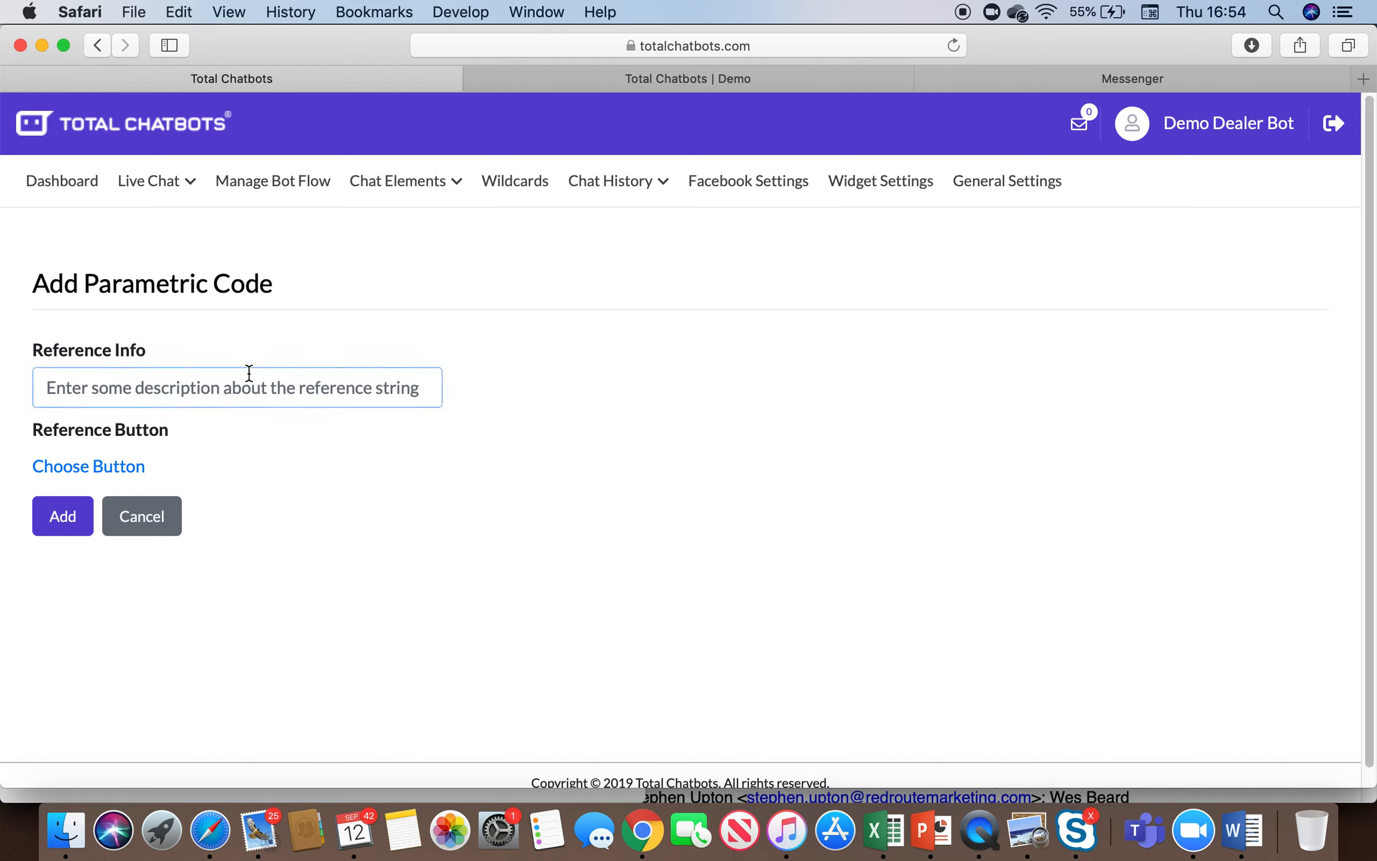
type("Book a test")
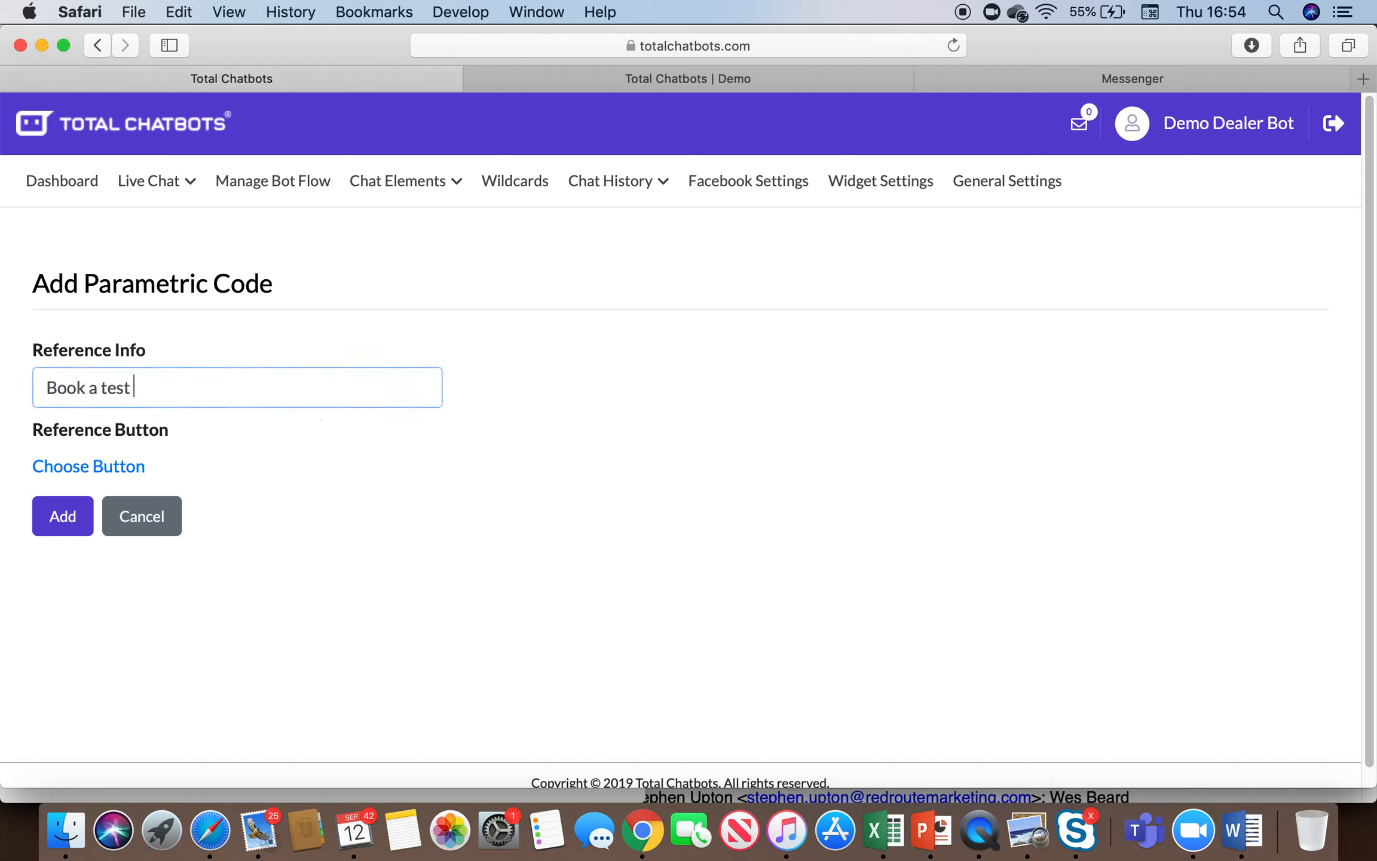
type("drive")
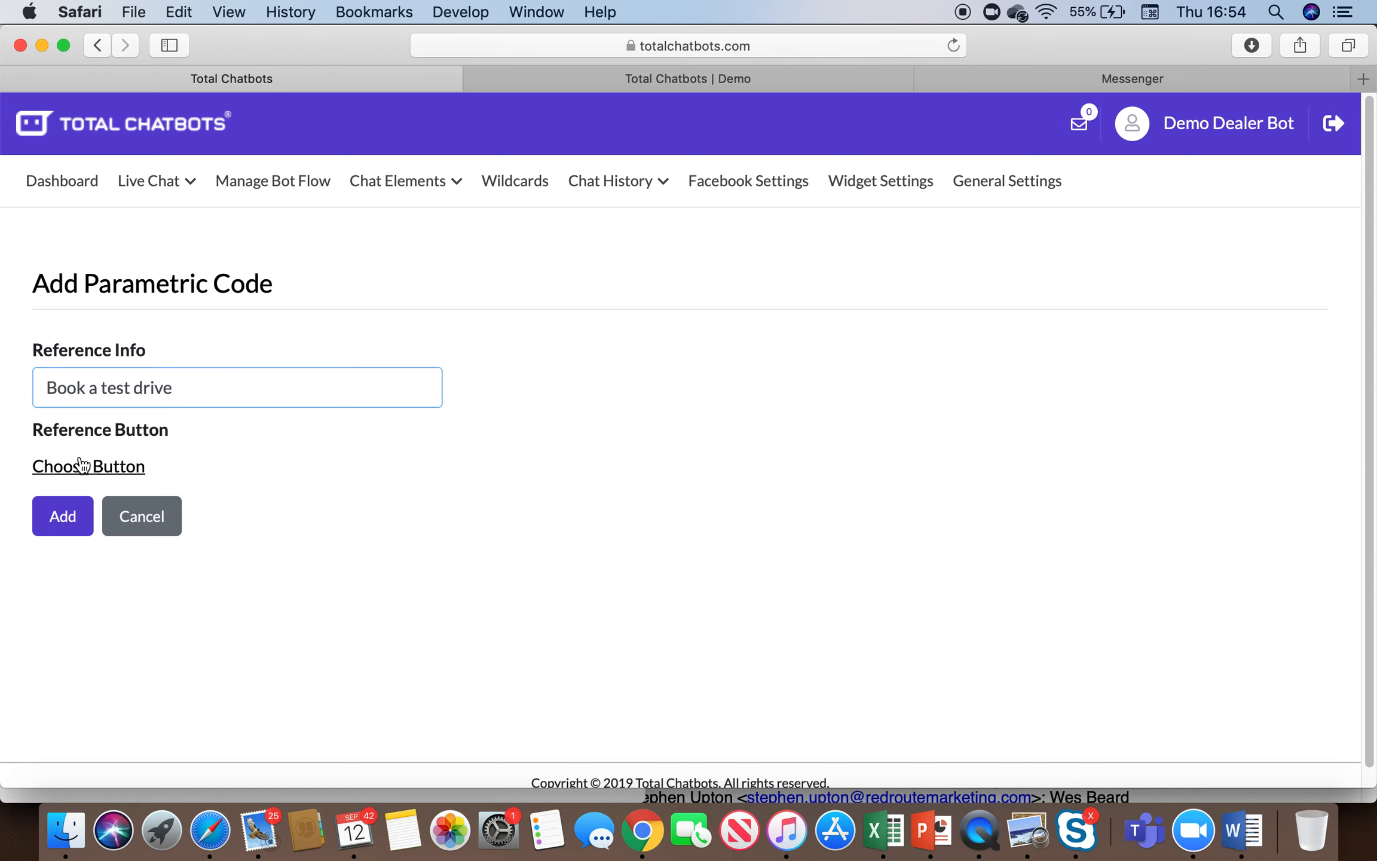
left_click(88, 466)
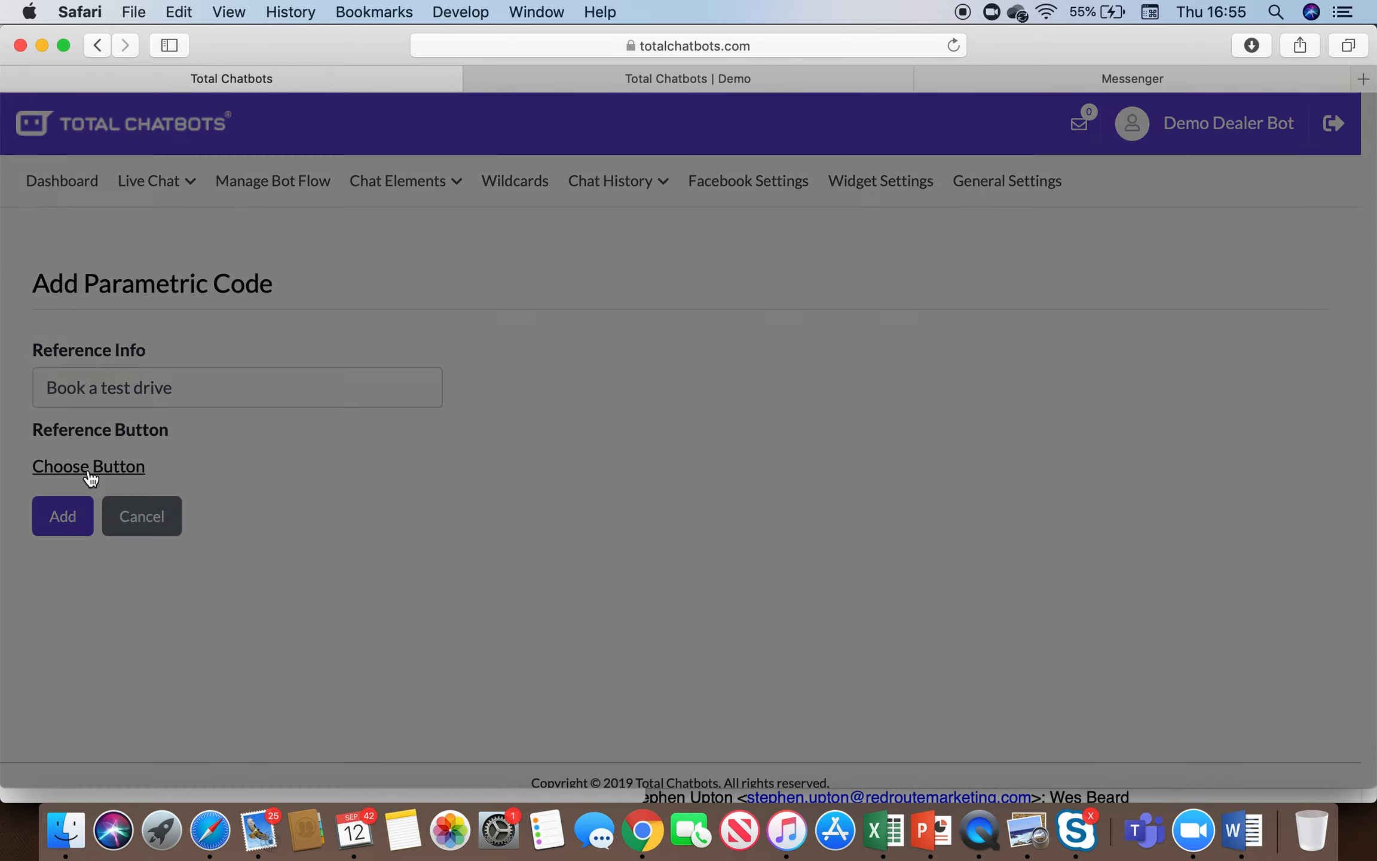
left_click(87, 466)
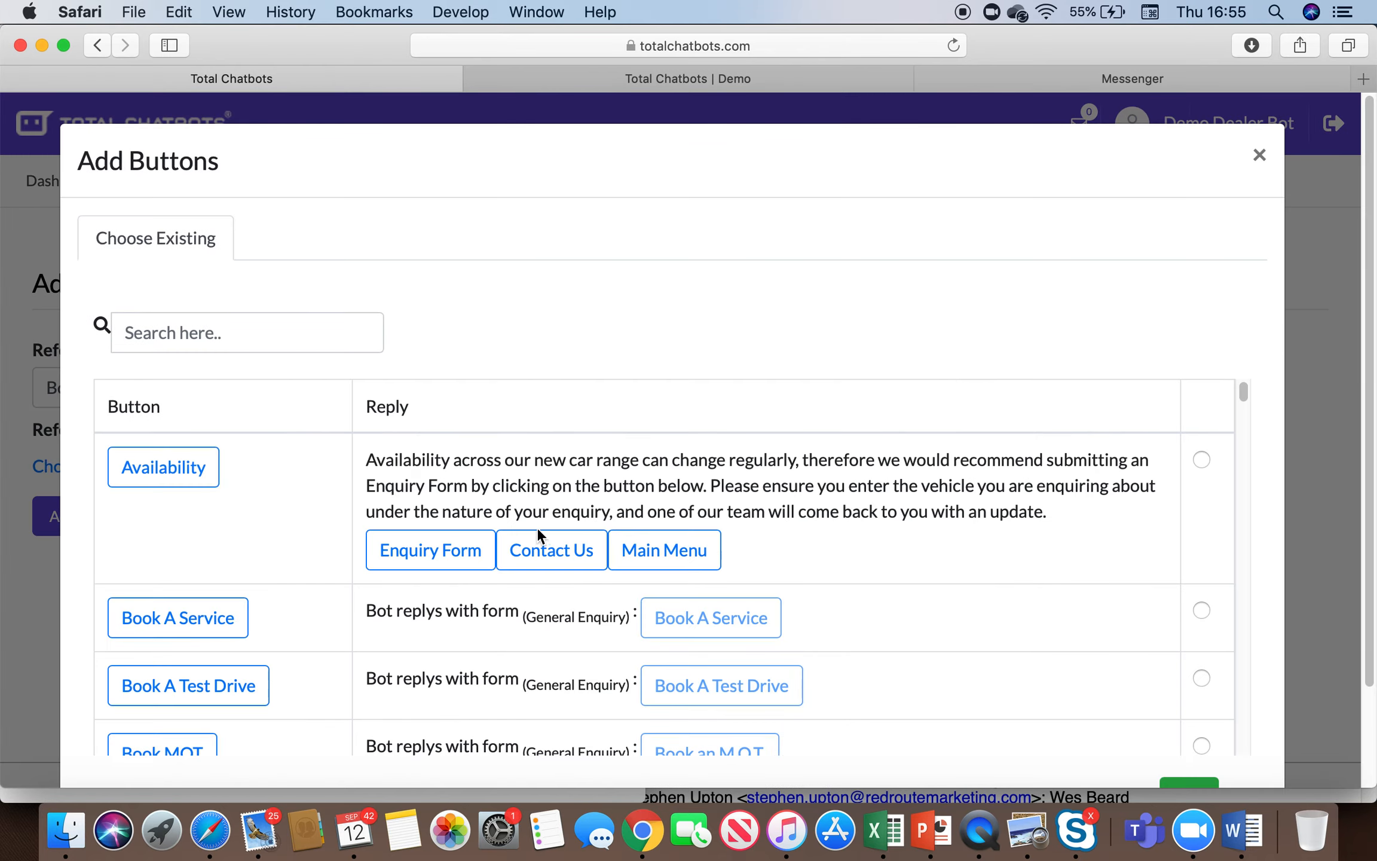
scroll("down", 3)
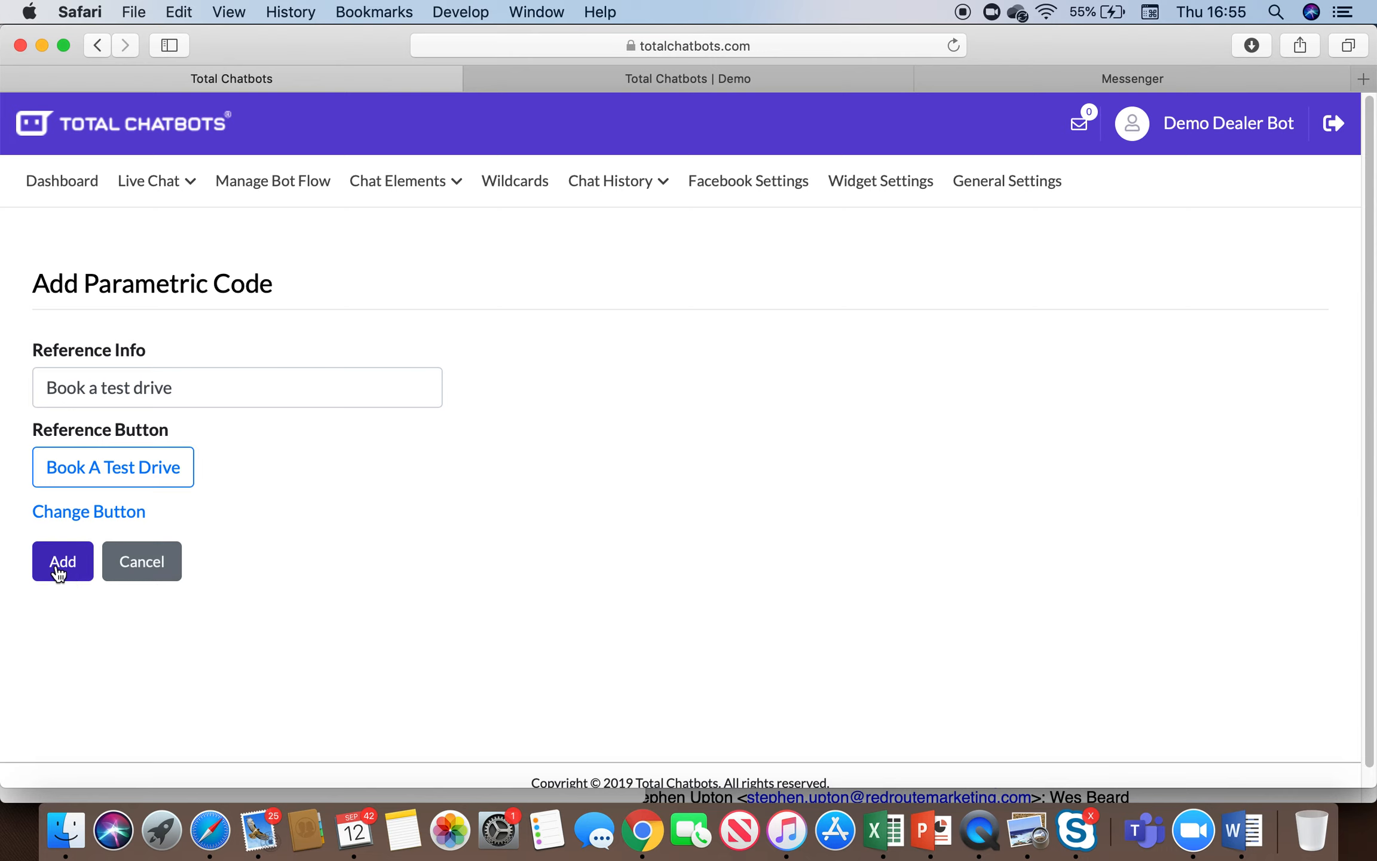
Add the 'Book a test drive' code, generating its QR, and return to Facebook Settings.
left_click(61, 561)
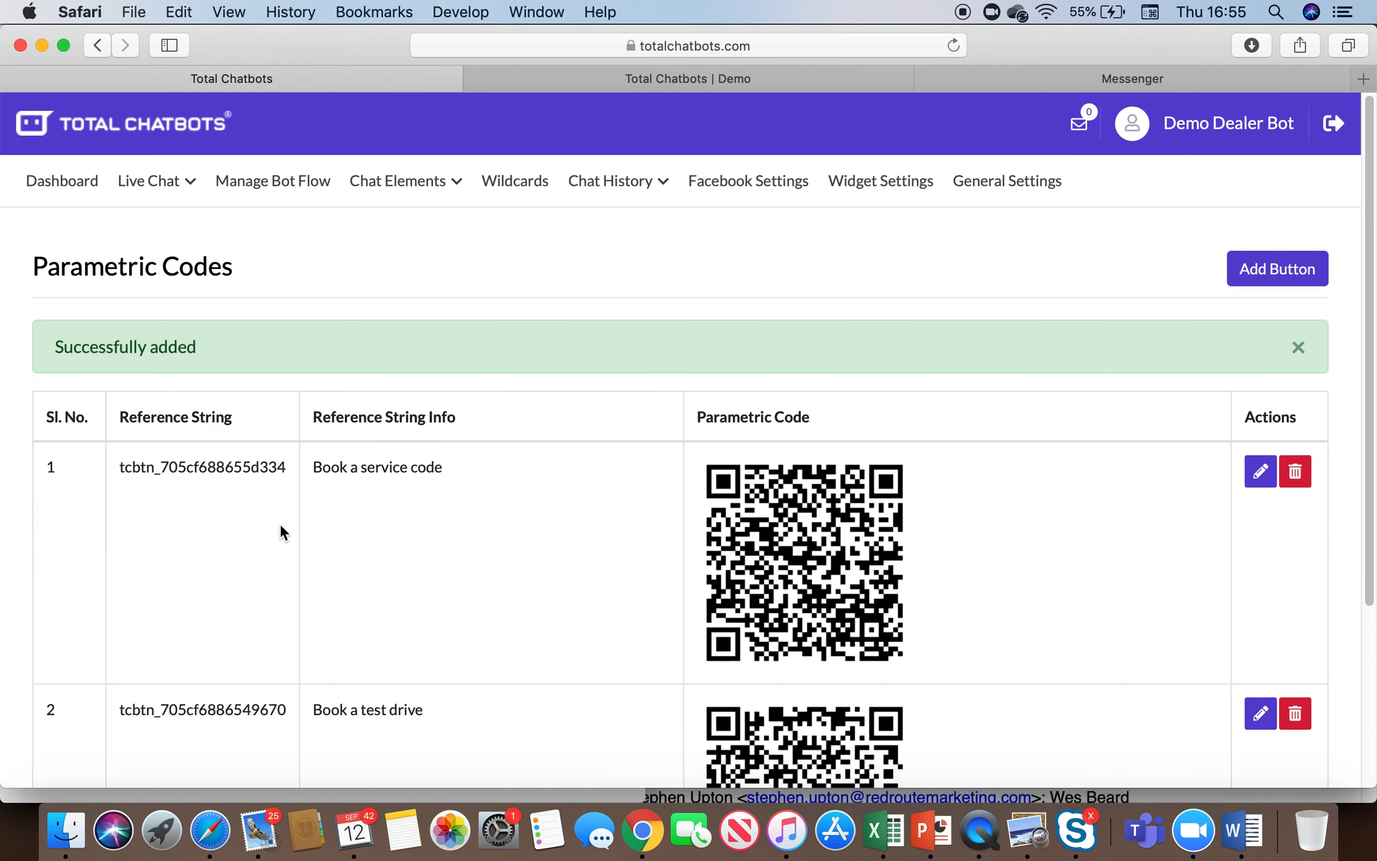
scroll("down", 3)
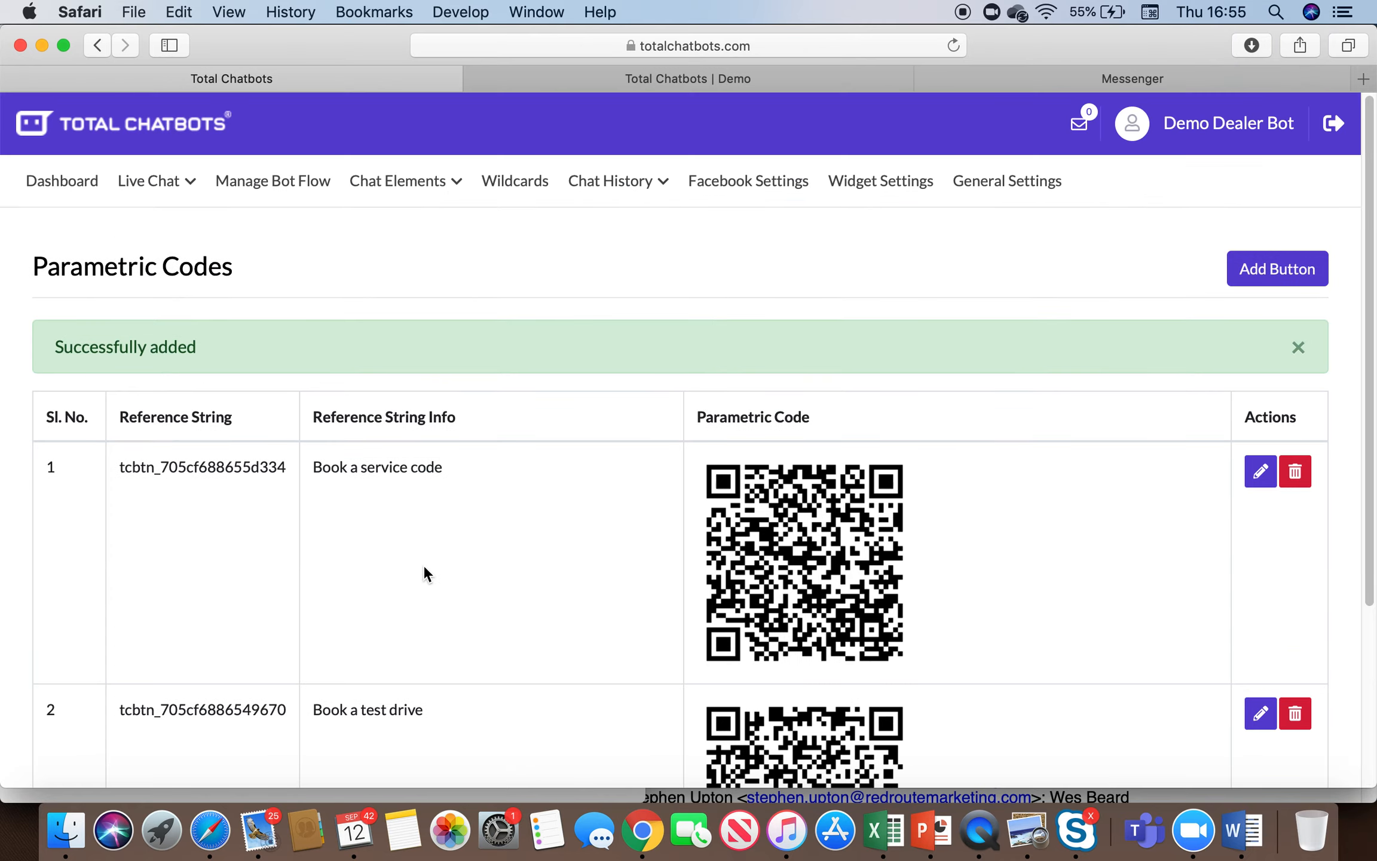
left_click(399, 180)
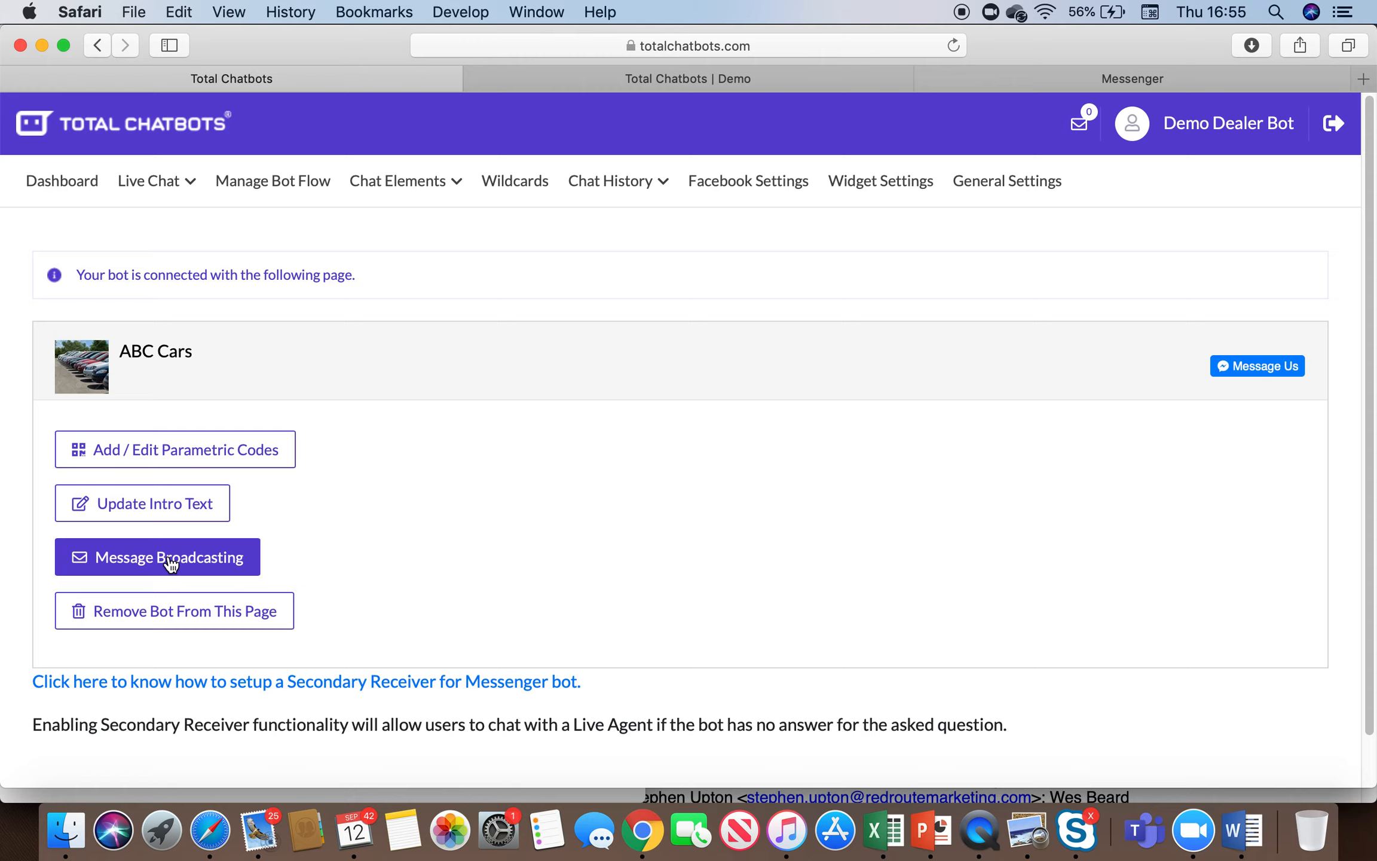
Begin a new broadcast from the empty Messenger Broadcast Messages list, showing the Add Broadcast form.
left_click(158, 557)
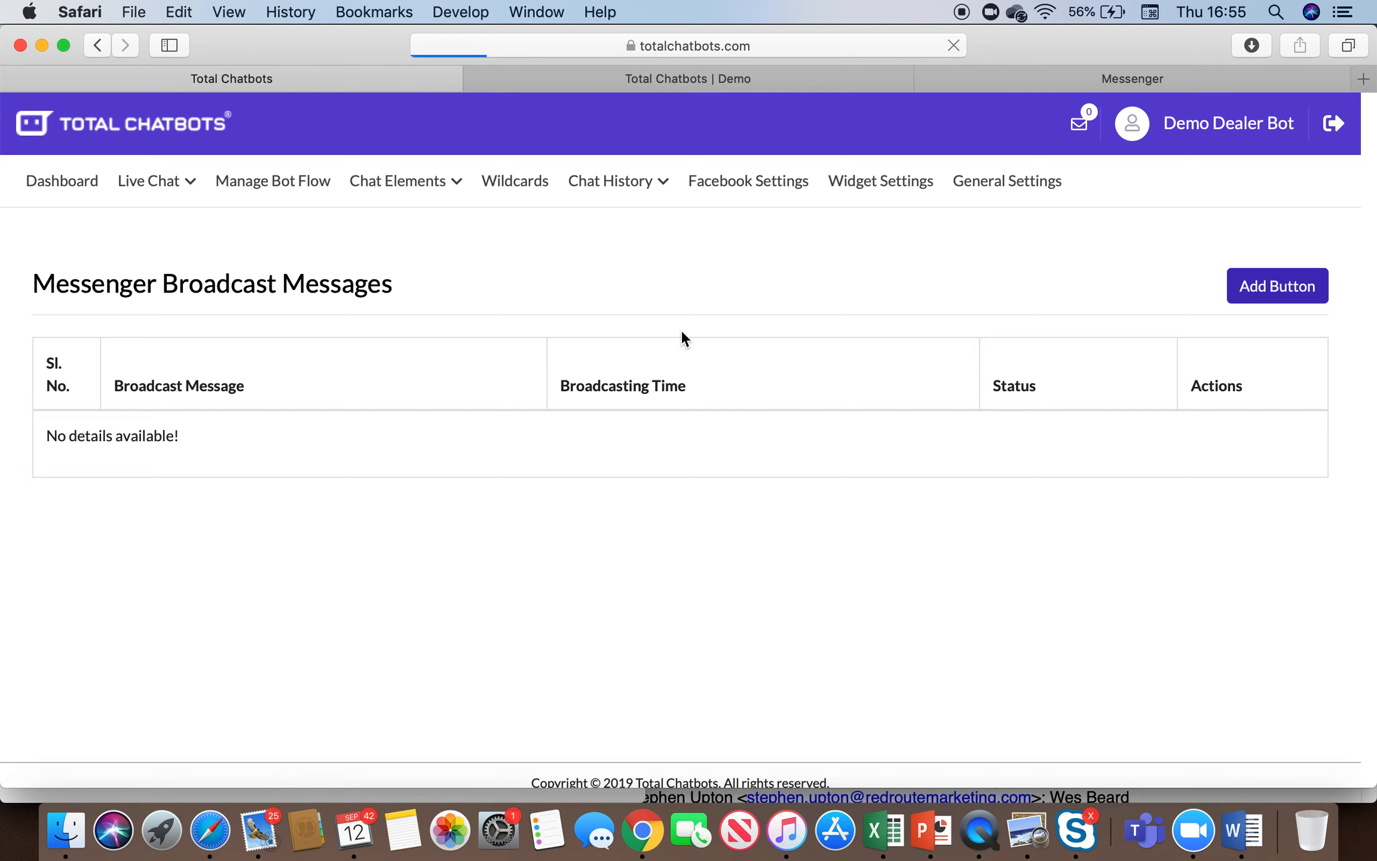
left_click(1277, 286)
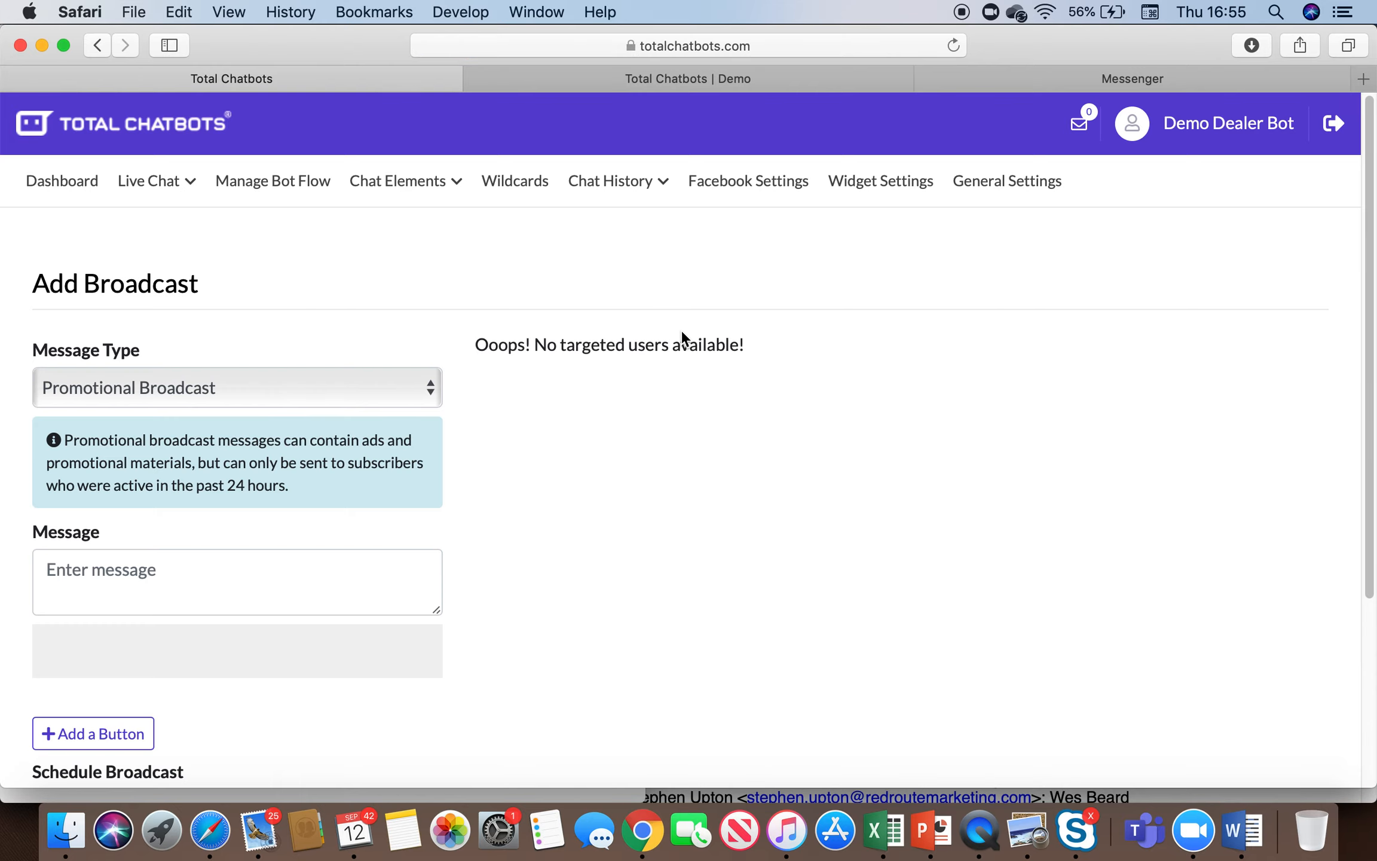
mouse_move(480, 340)
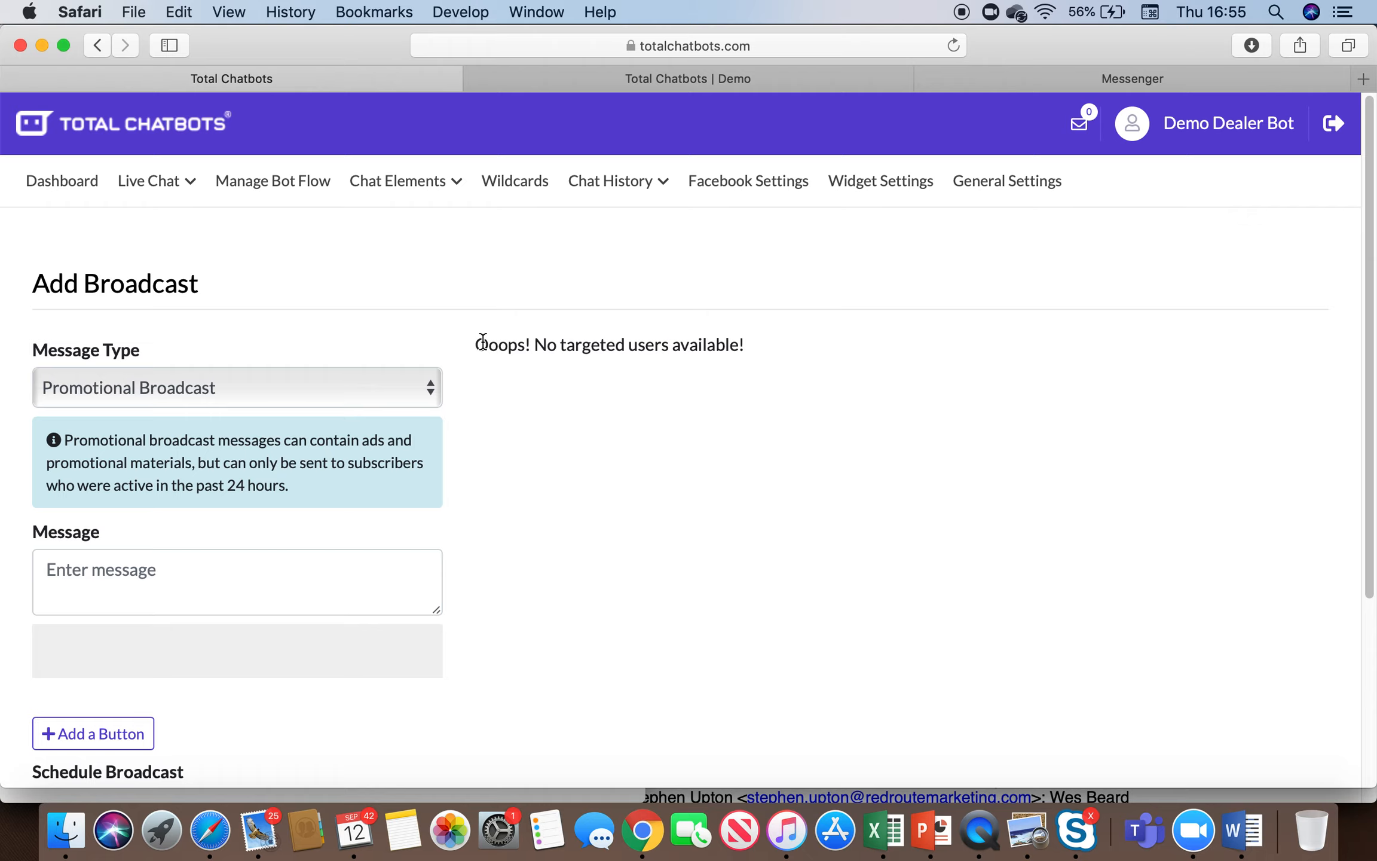
mouse_move(185, 377)
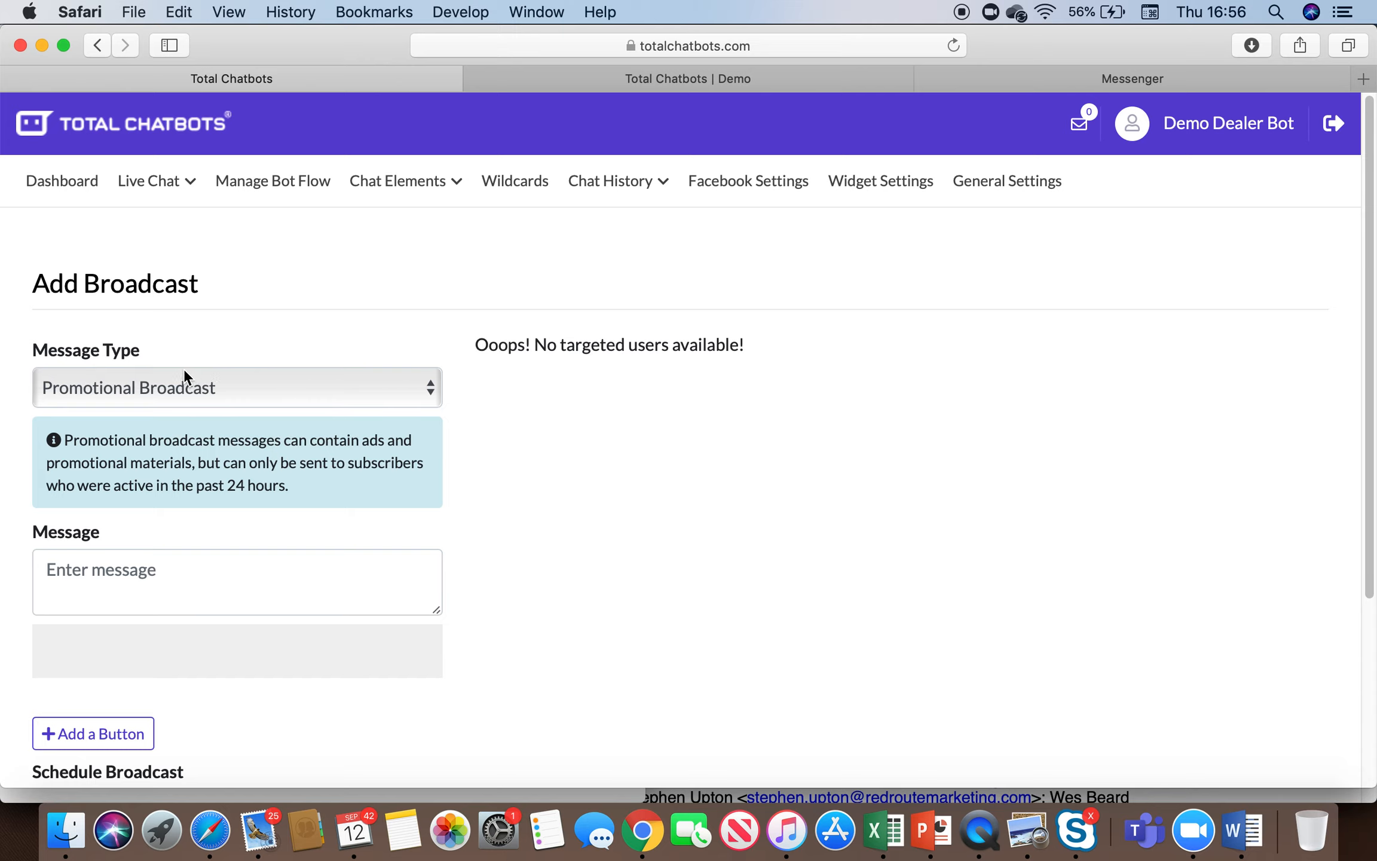
Choose Appointment Update Broadcast as the message type and tick one subscriber, skipping the reply button.
left_click(235, 388)
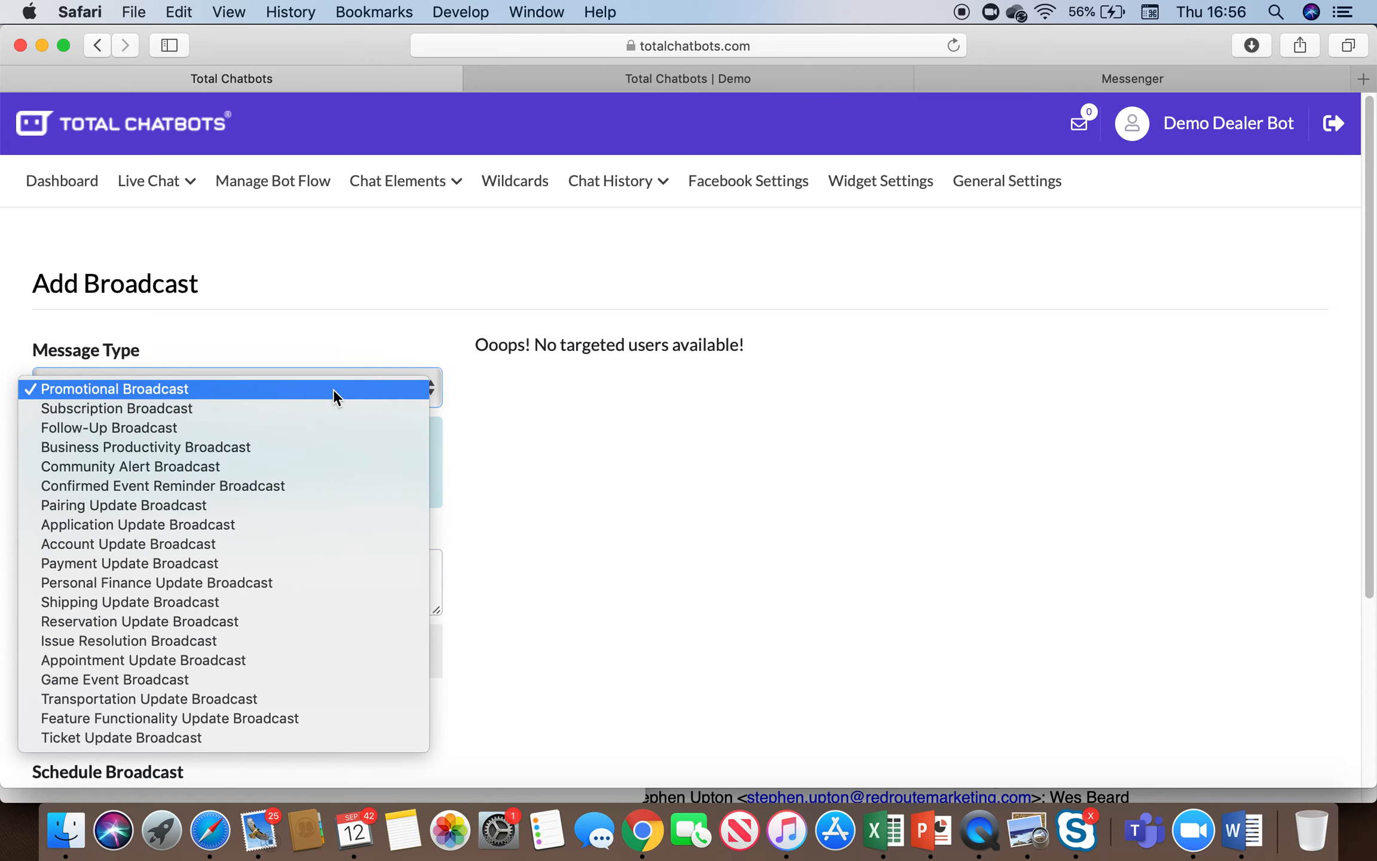
mouse_move(148, 698)
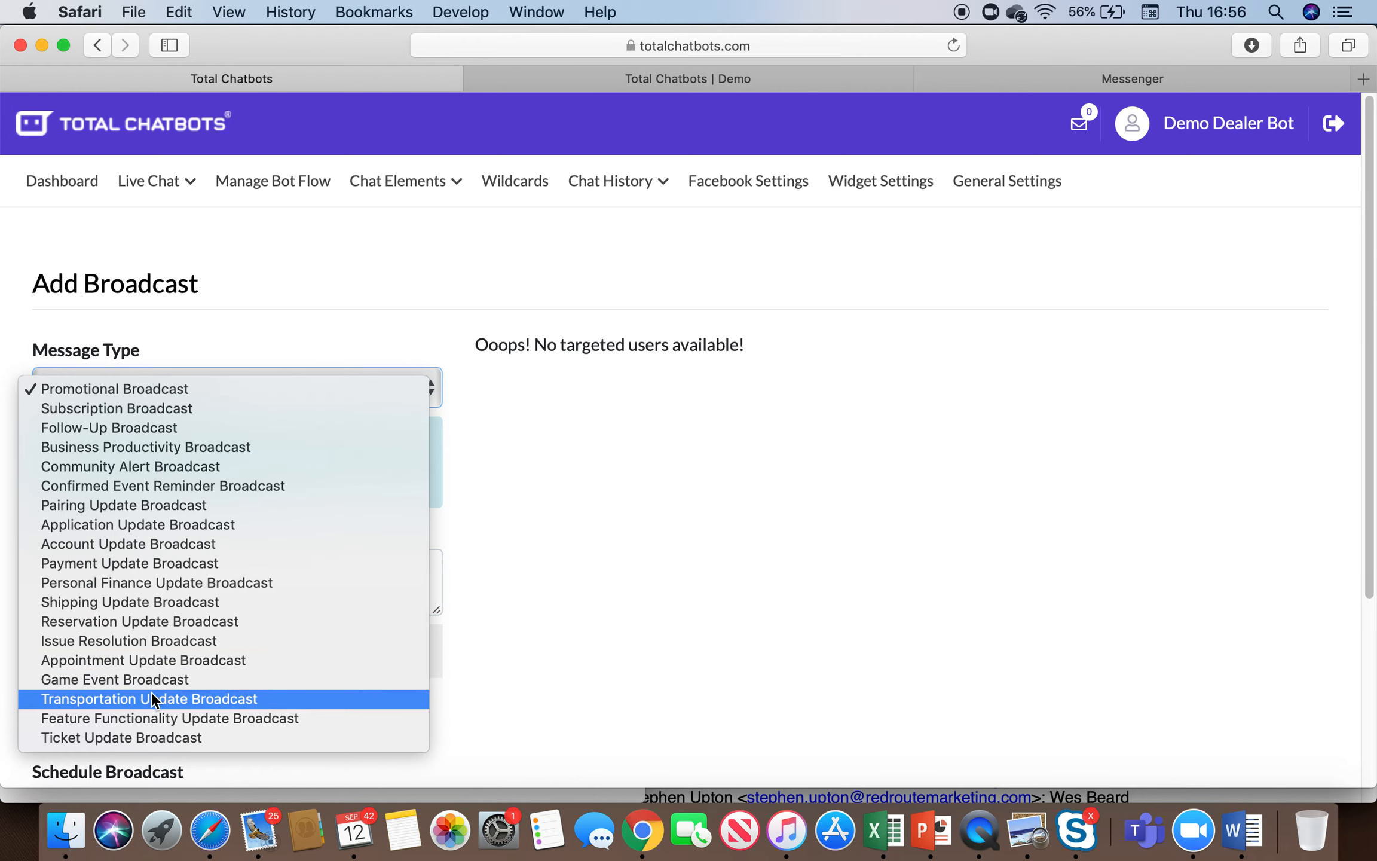
left_click(142, 660)
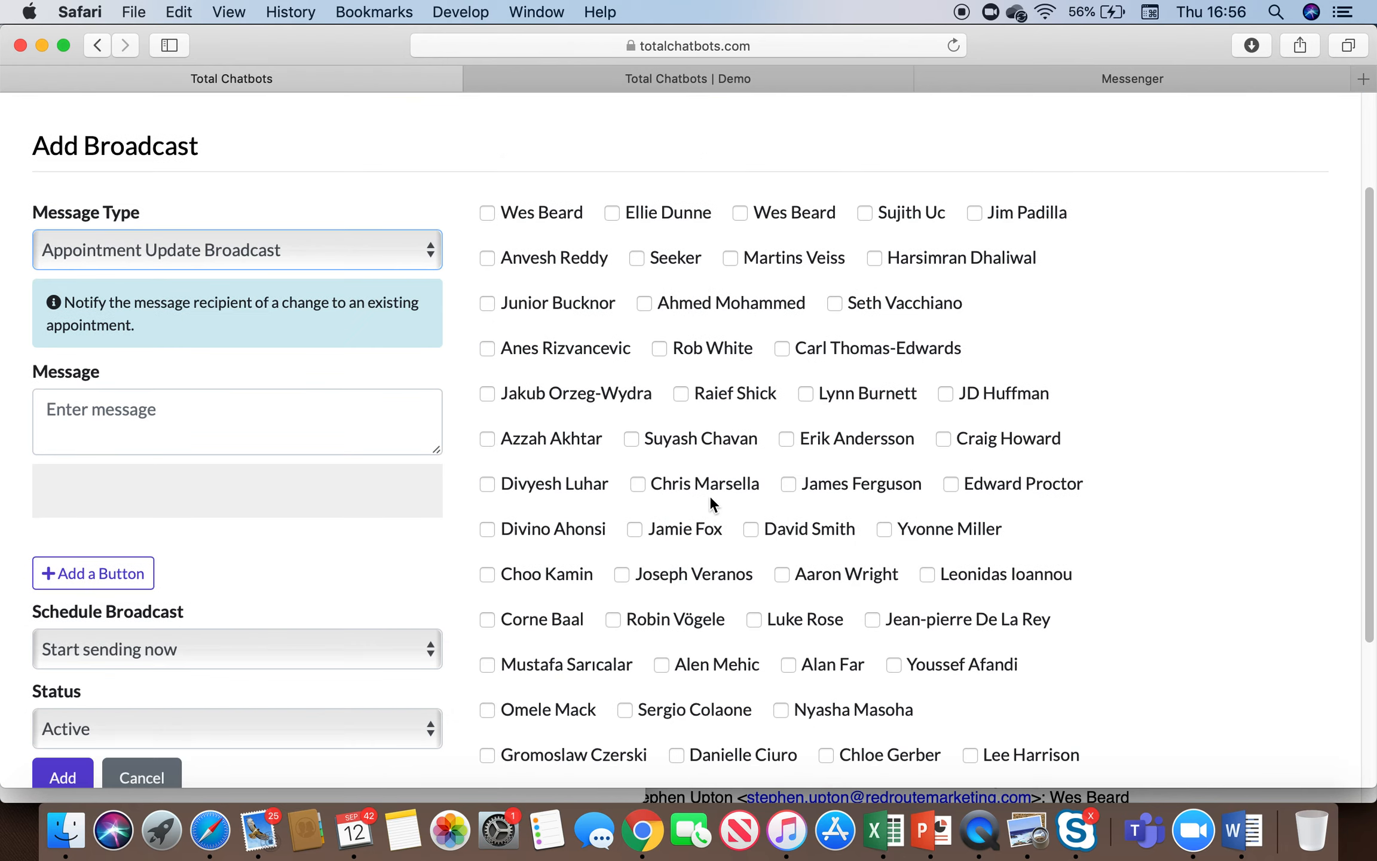
scroll("down", 3)
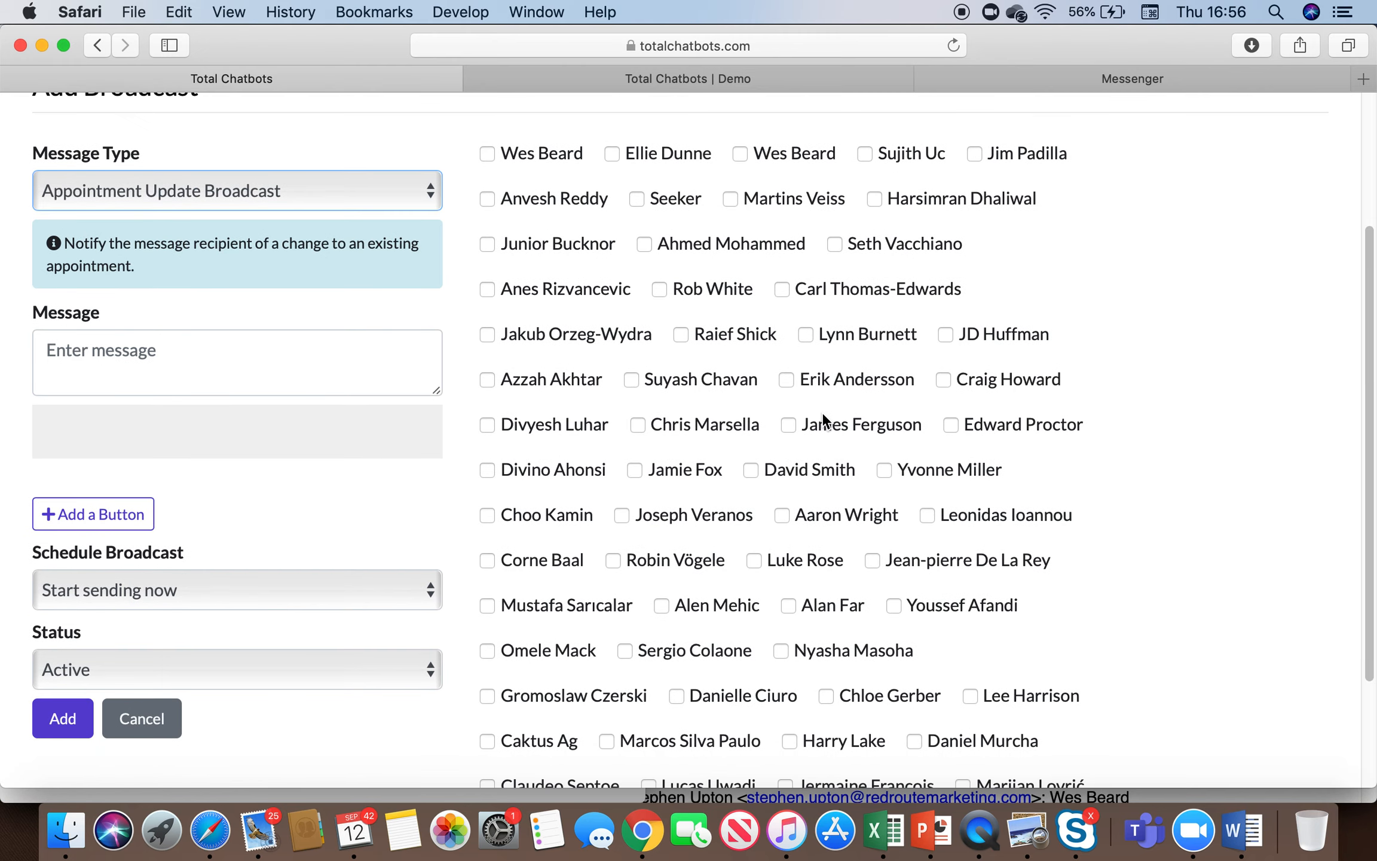
mouse_move(637, 478)
type("ssdf")
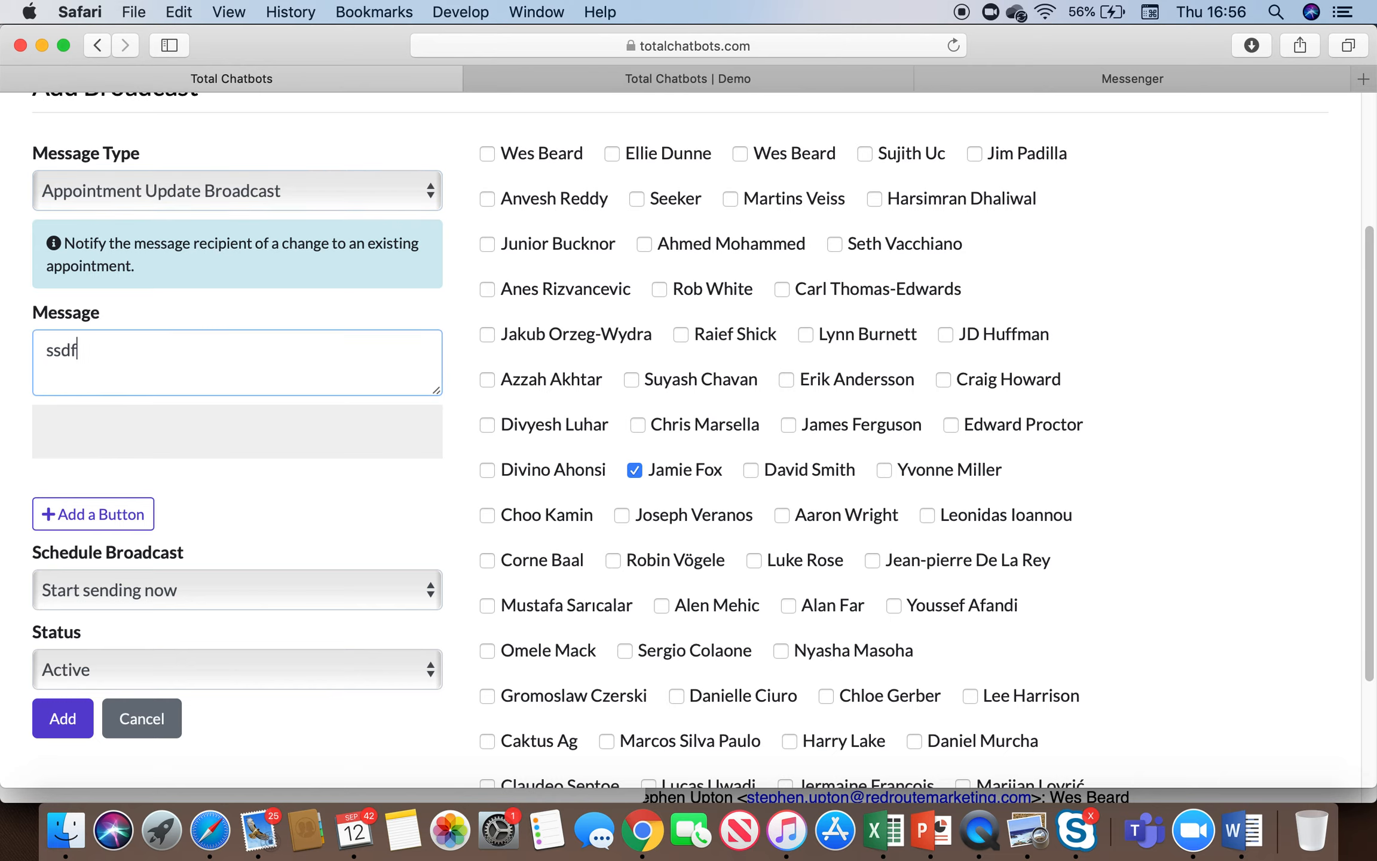
left_click(92, 514)
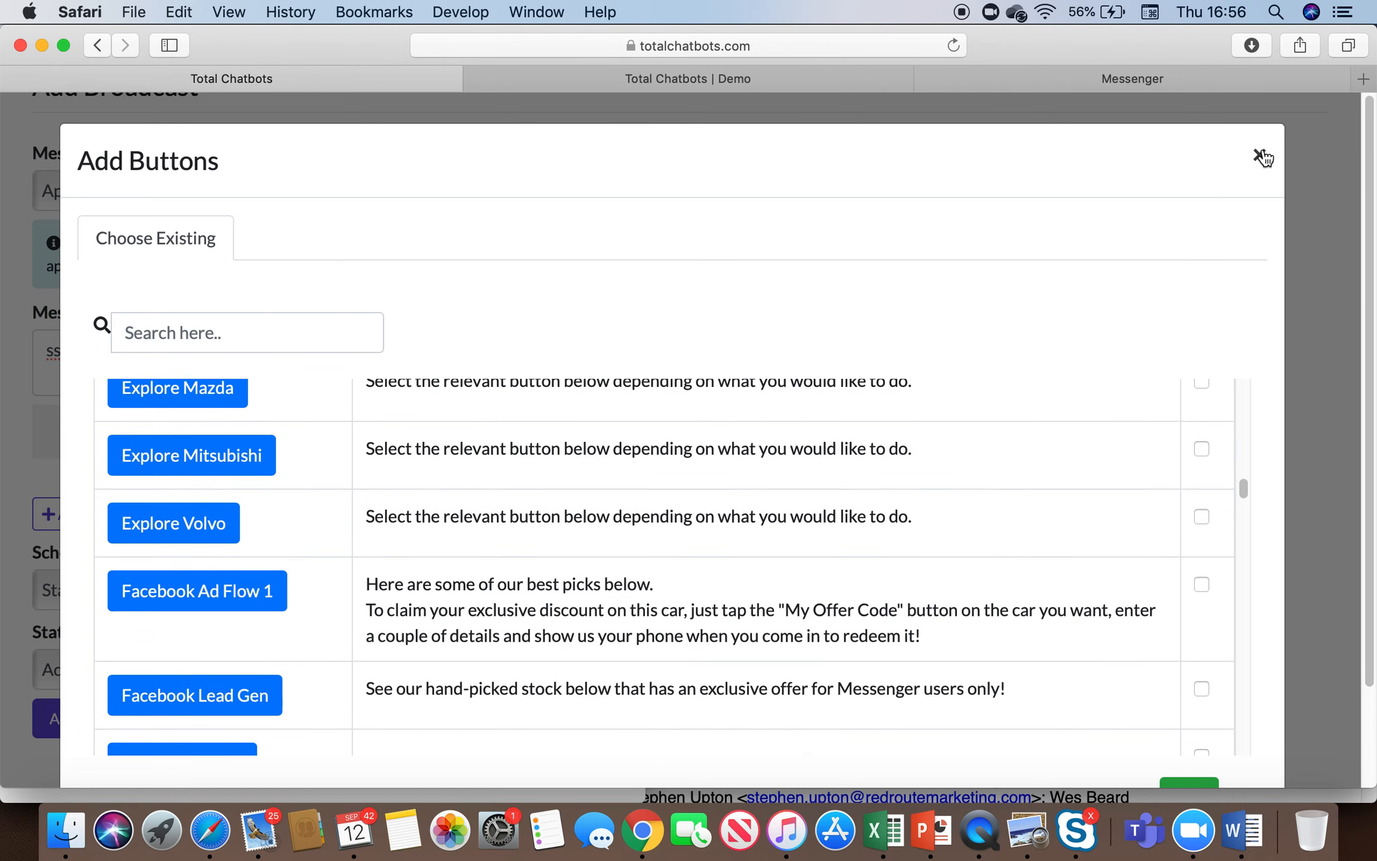
left_click(1262, 157)
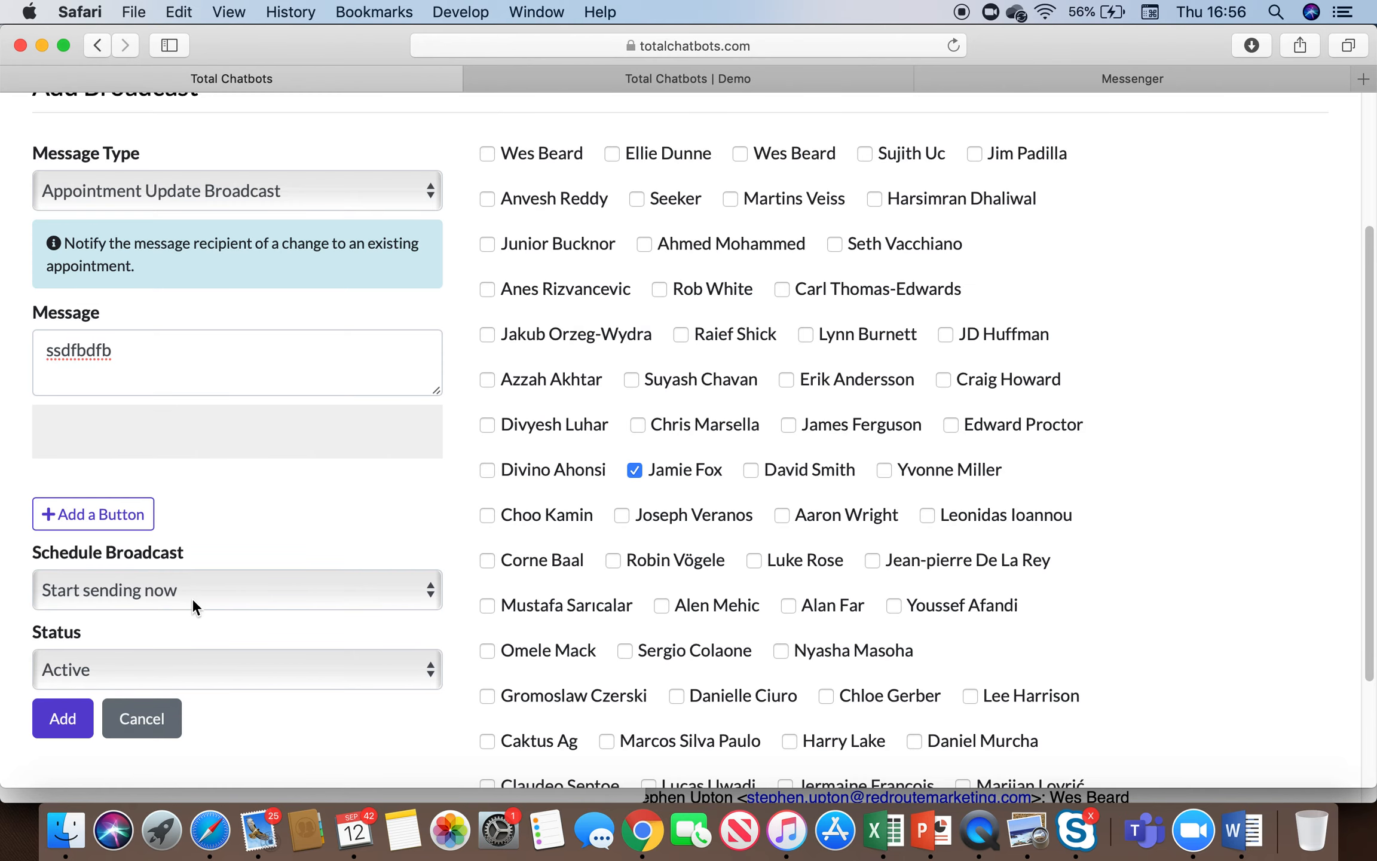
Change Schedule Broadcast to Schedule for later, revealing empty Date and Time fields.
left_click(237, 589)
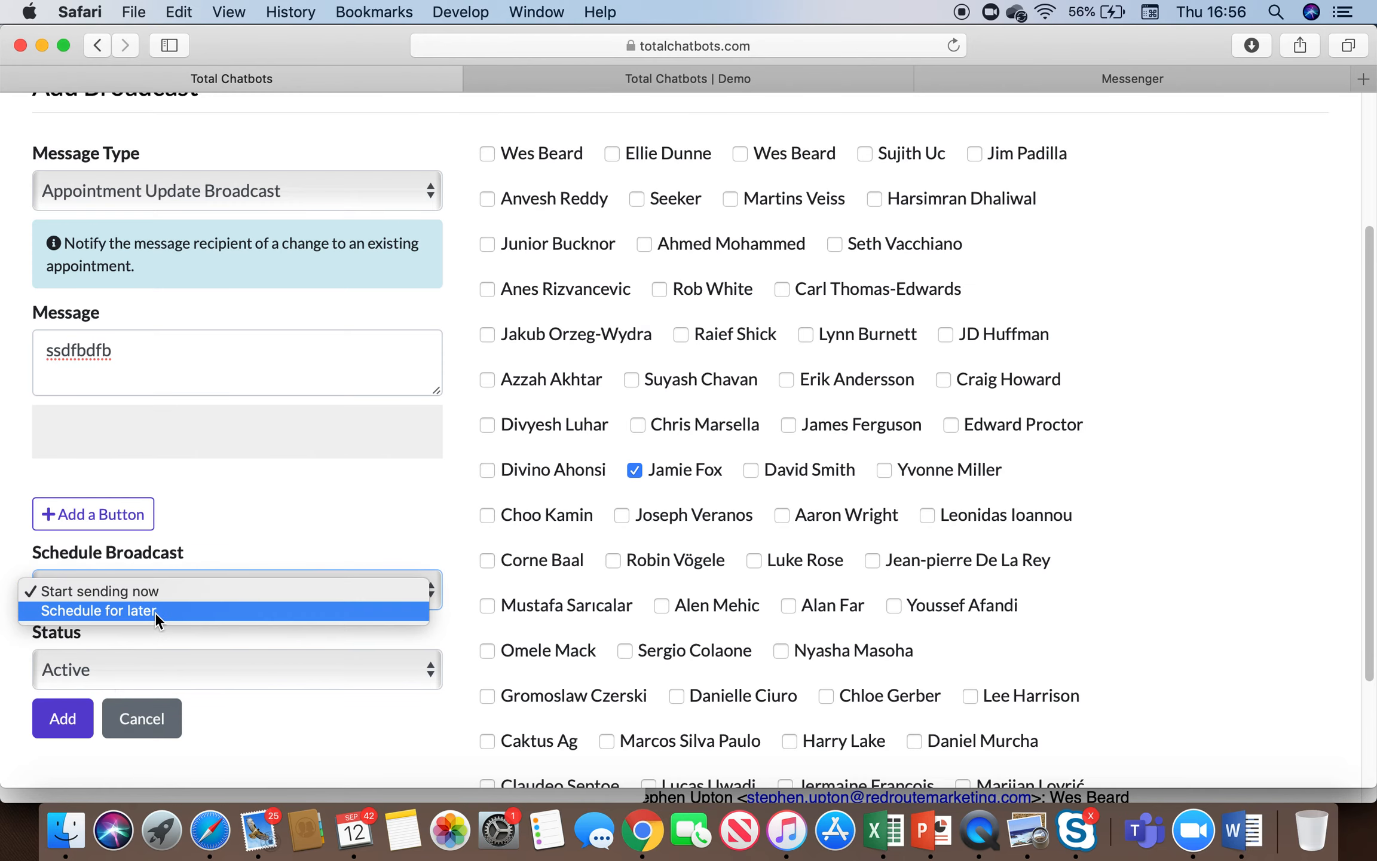
left_click(99, 611)
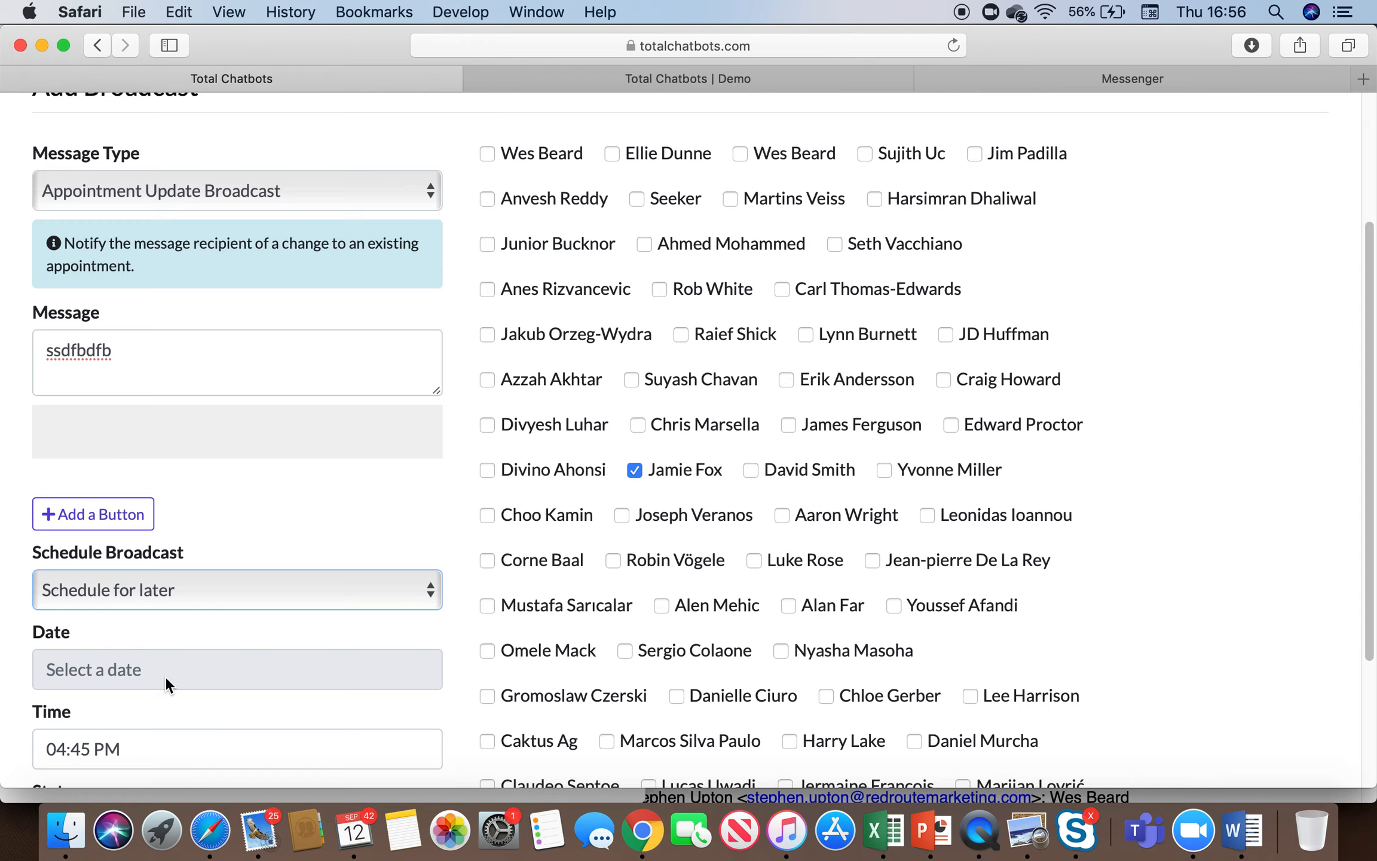
mouse_move(176, 684)
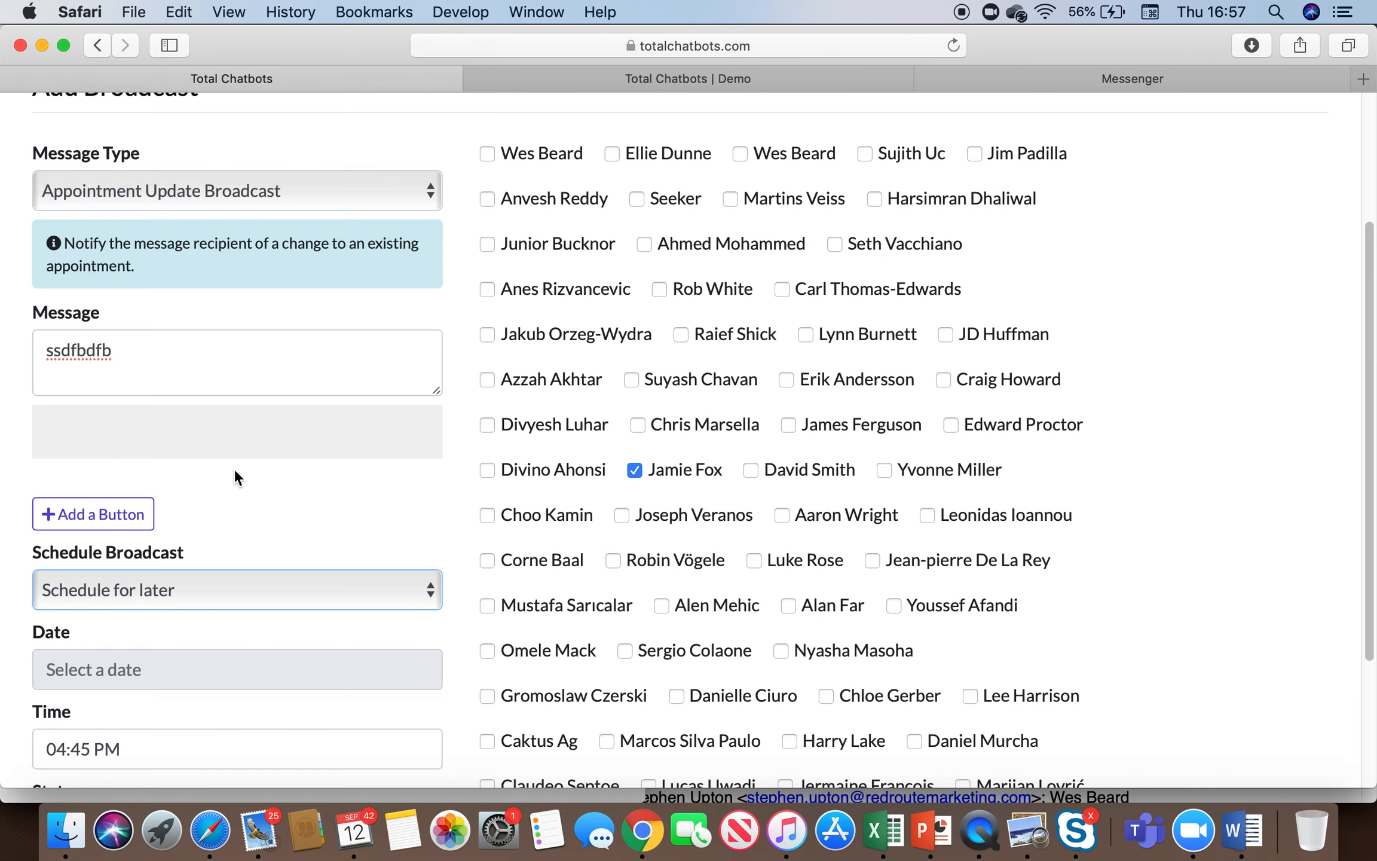
mouse_move(229, 218)
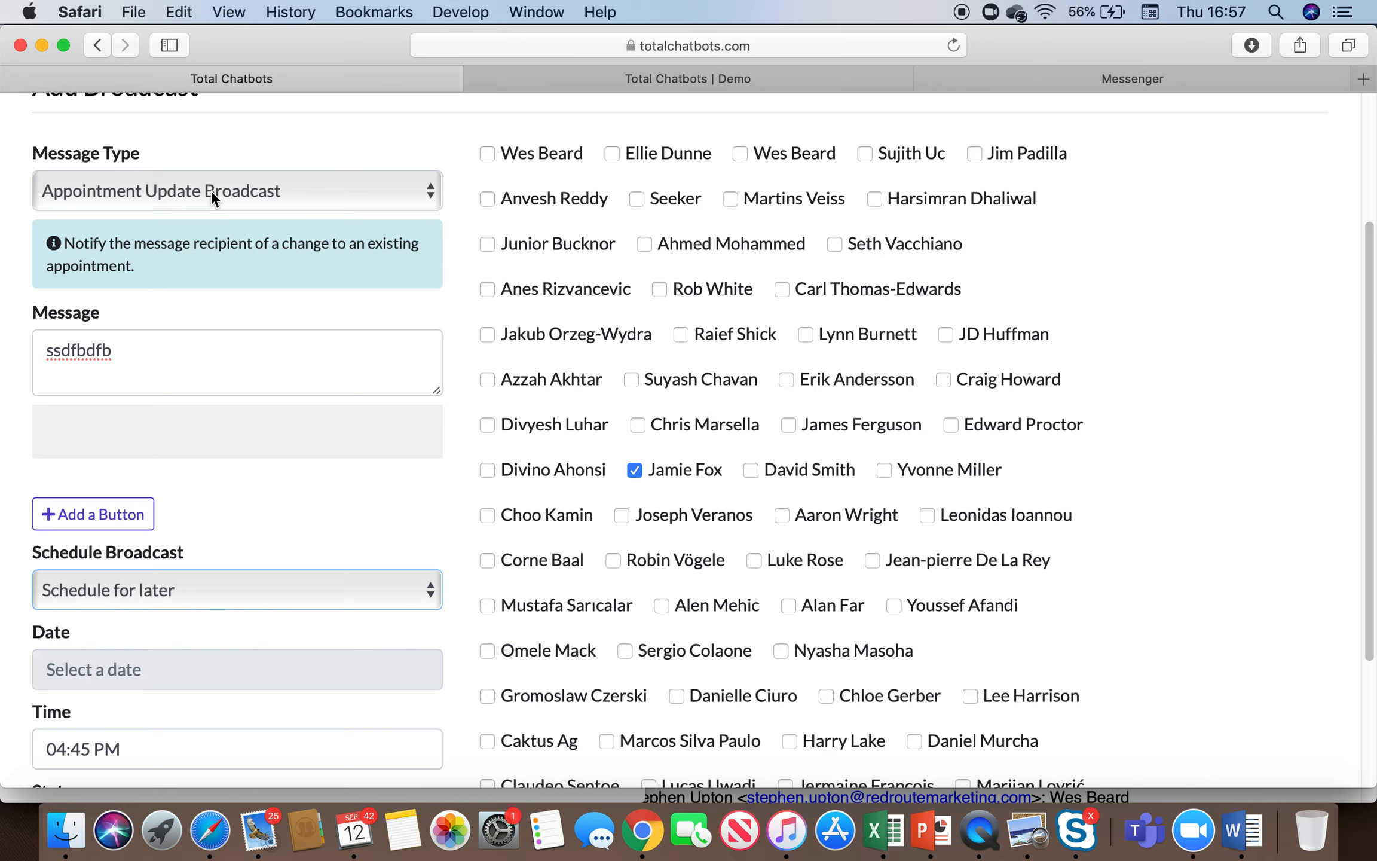
mouse_move(125, 456)
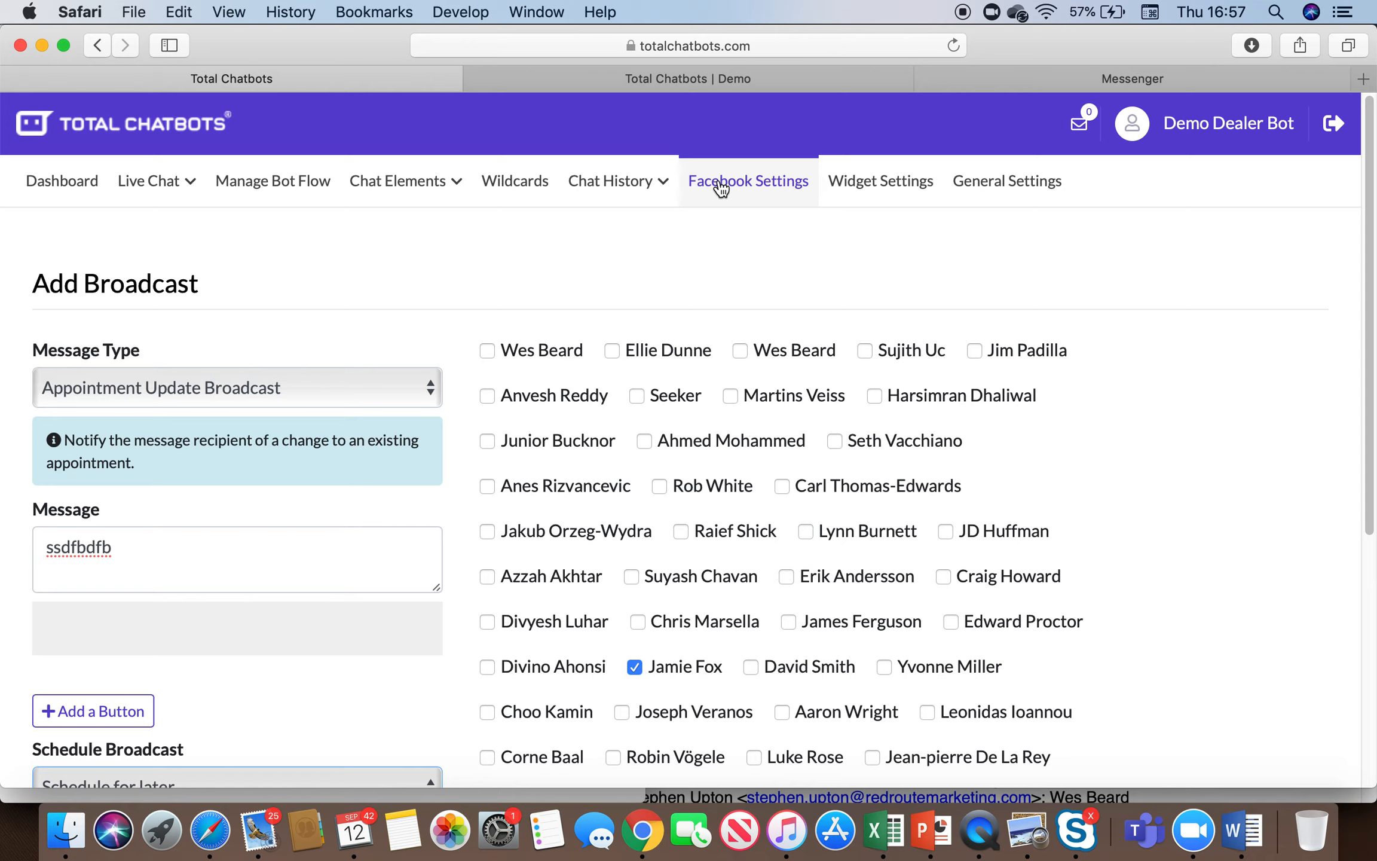
mouse_move(929, 571)
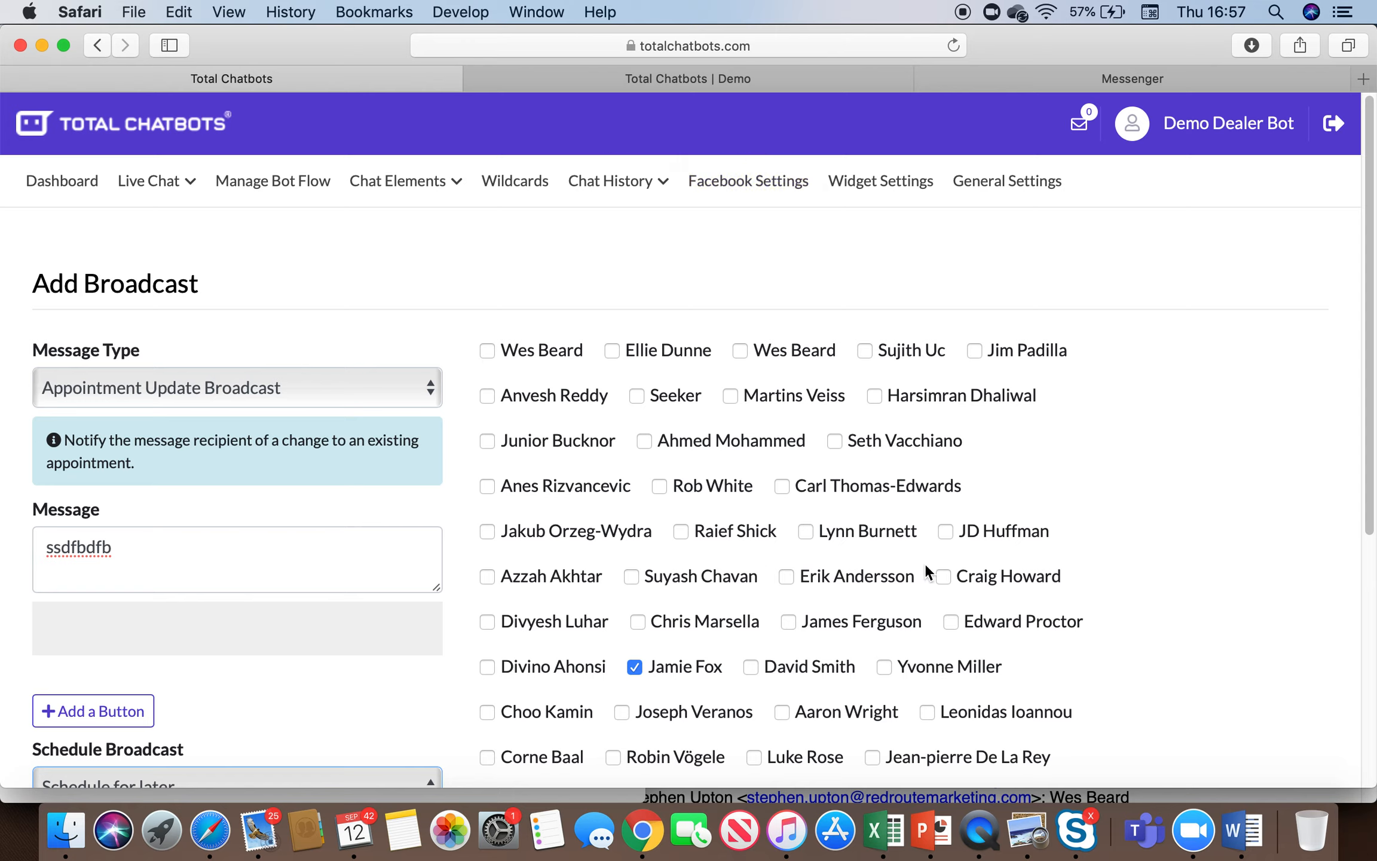
mouse_move(953, 548)
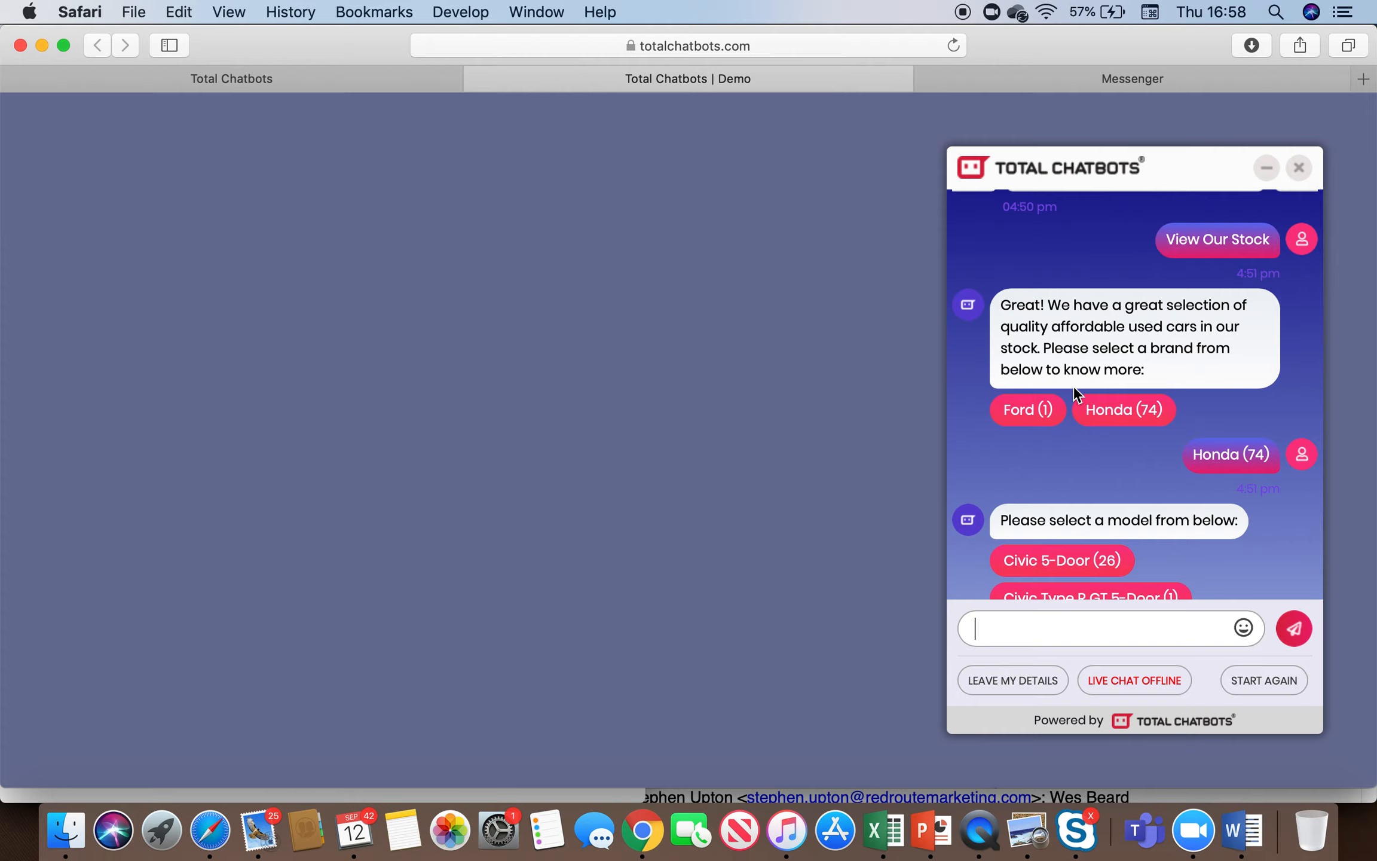
mouse_move(980, 829)
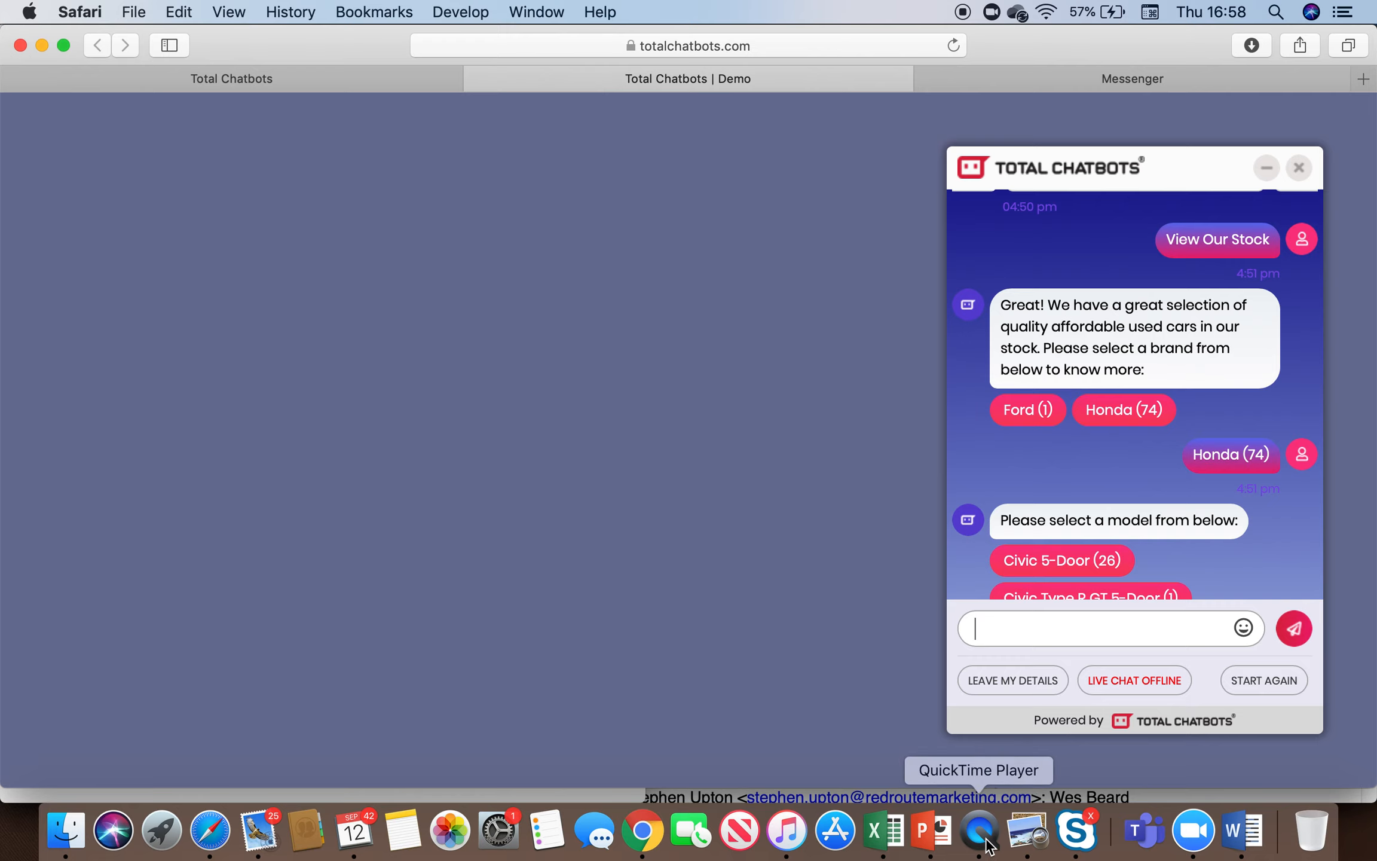